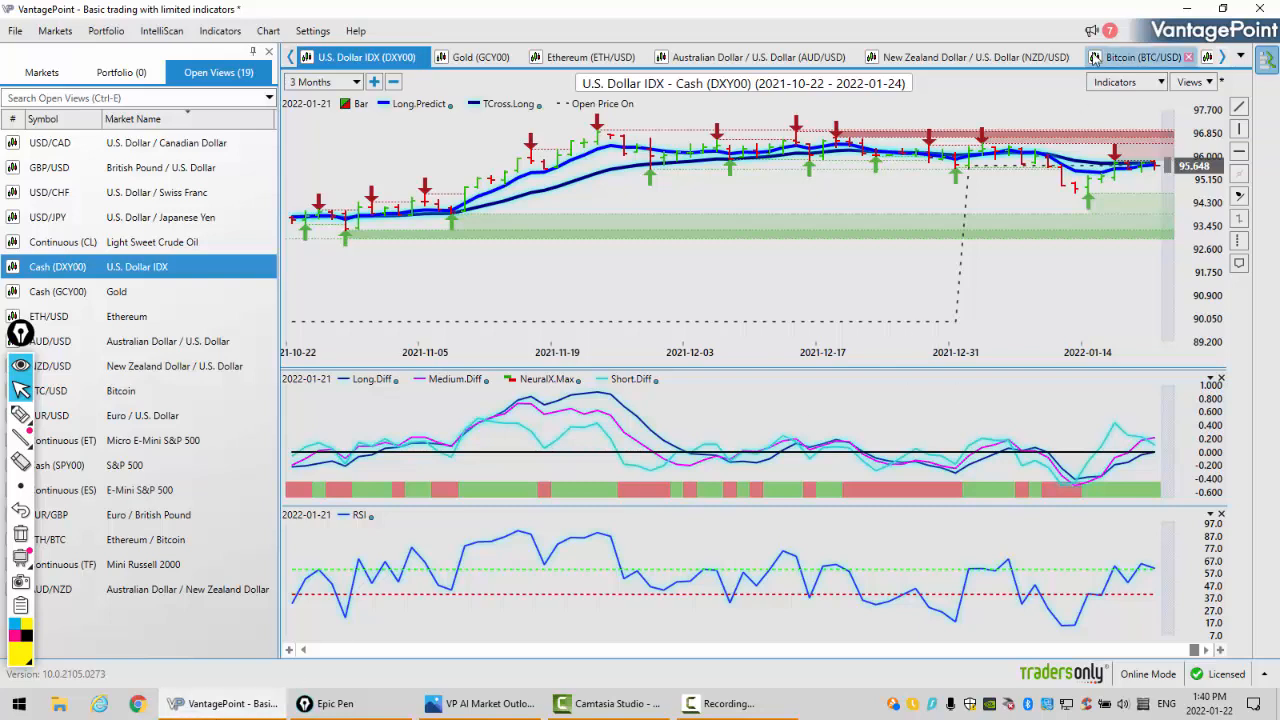
- Switch from the U.S. Dollar Index to the Gold (GCY00) cash chart with its indicators
{"action": "left_click", "coordinate": [1114, 80]}
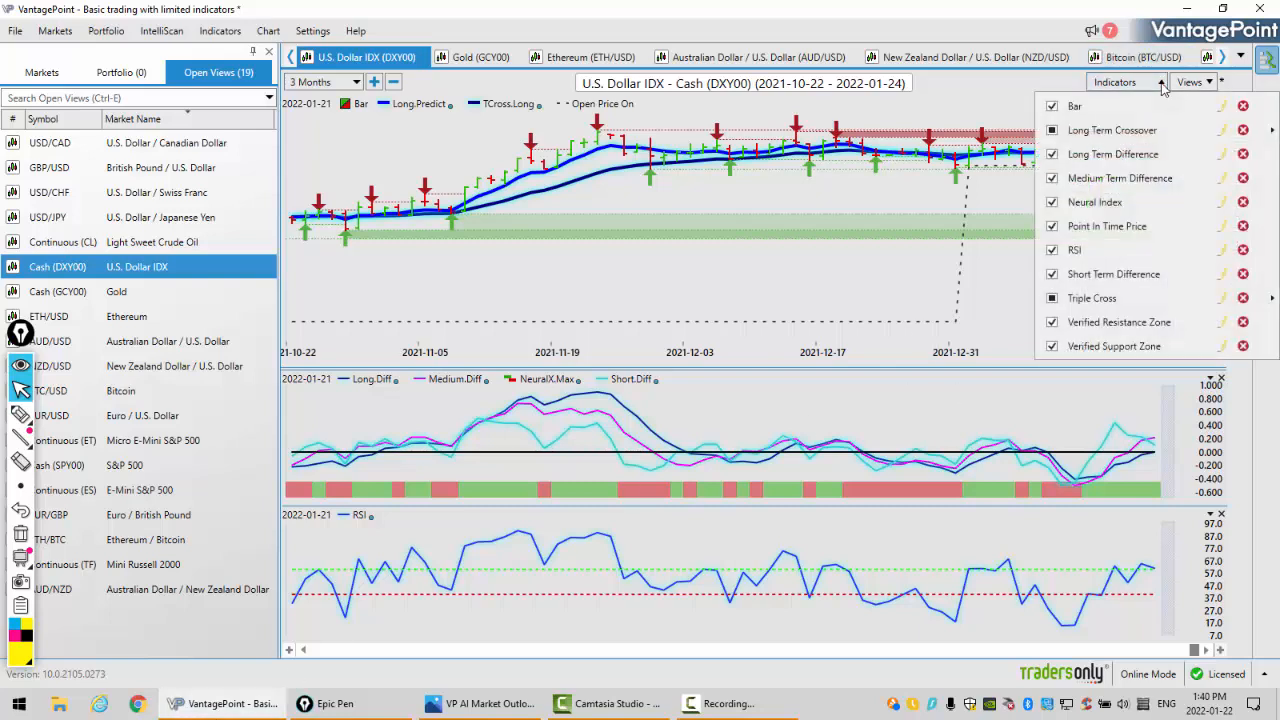
{"action": "mouse_move", "coordinate": [1090, 106]}
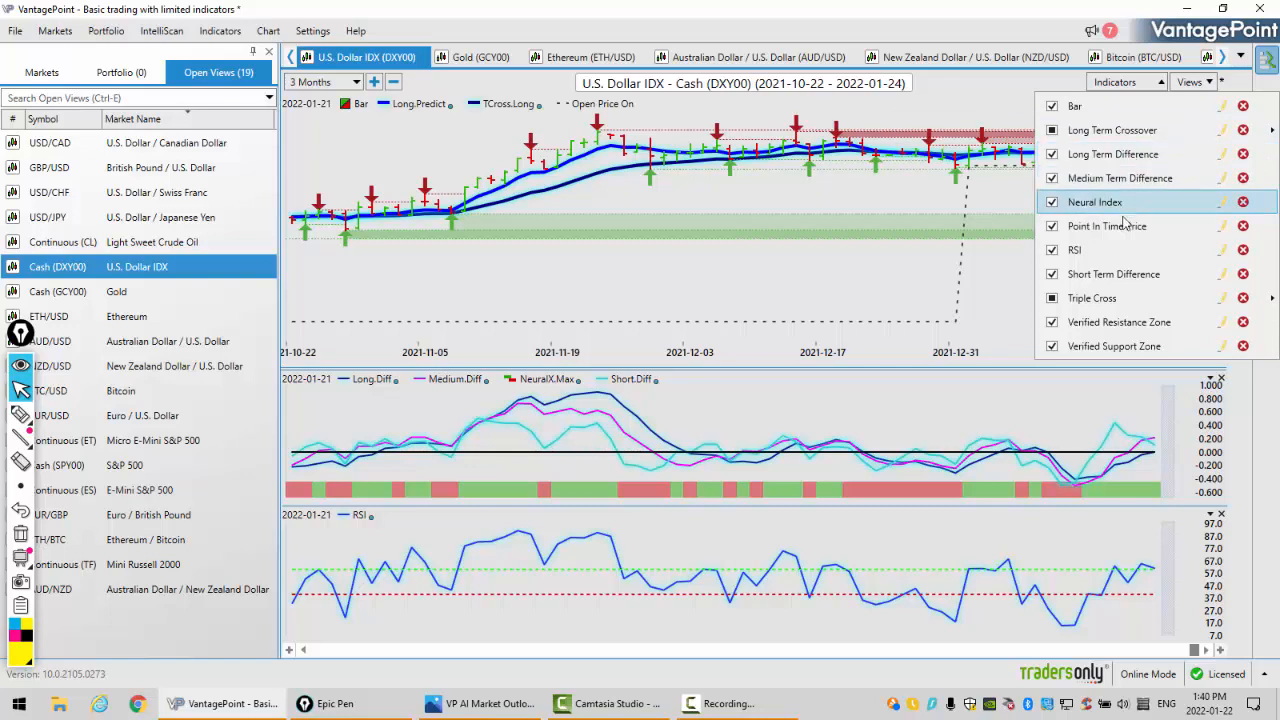
{"action": "mouse_move", "coordinate": [1108, 224]}
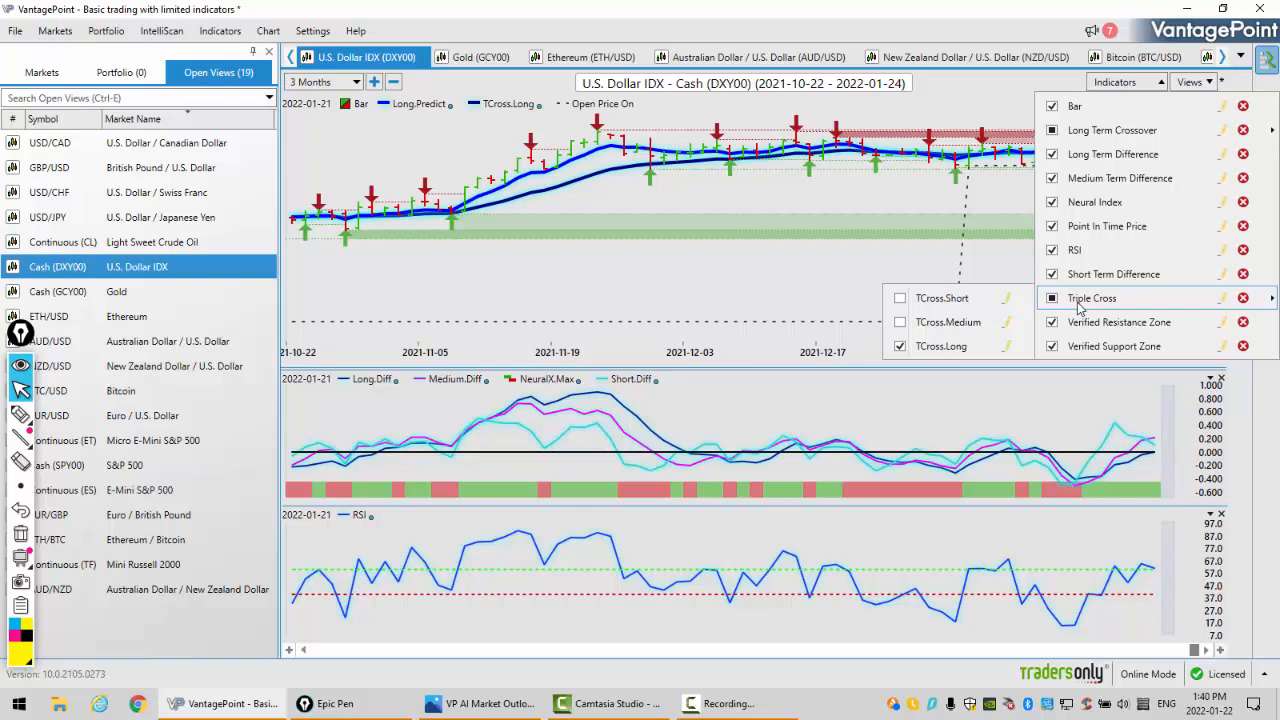
{"action": "left_click", "coordinate": [1052, 322]}
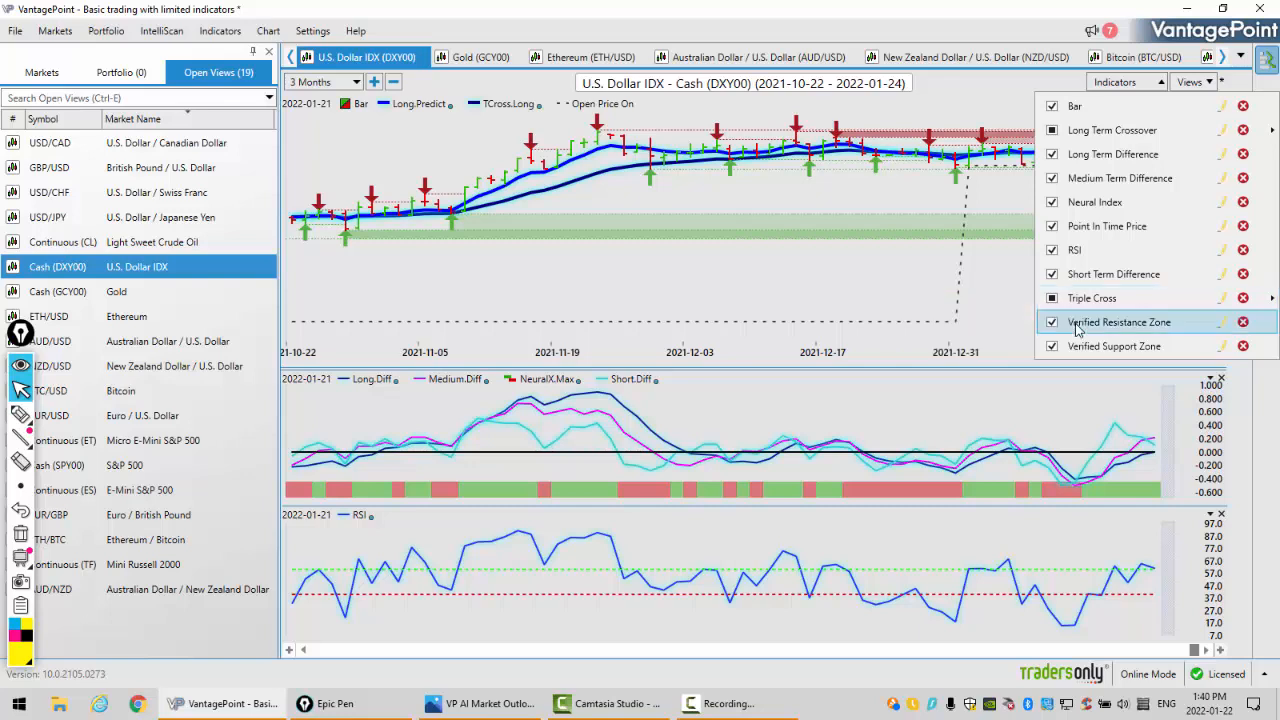
{"action": "mouse_move", "coordinate": [876, 284]}
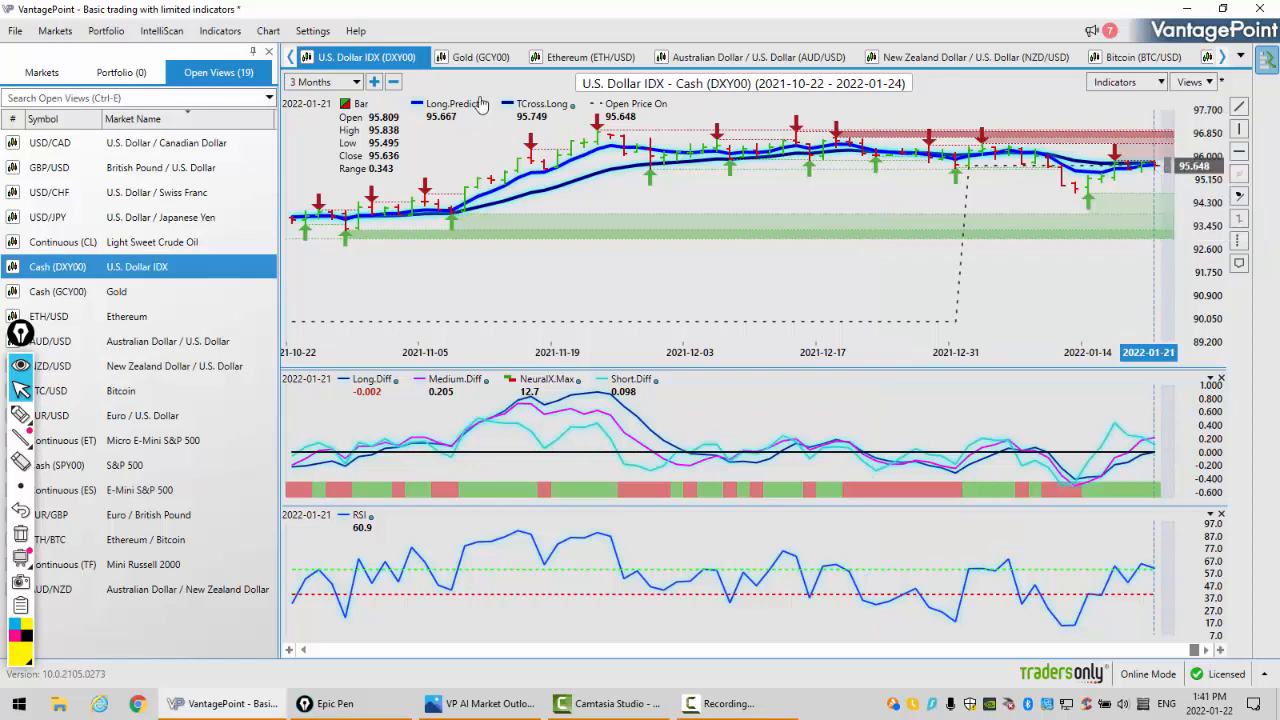
{"action": "mouse_move", "coordinate": [1156, 168]}
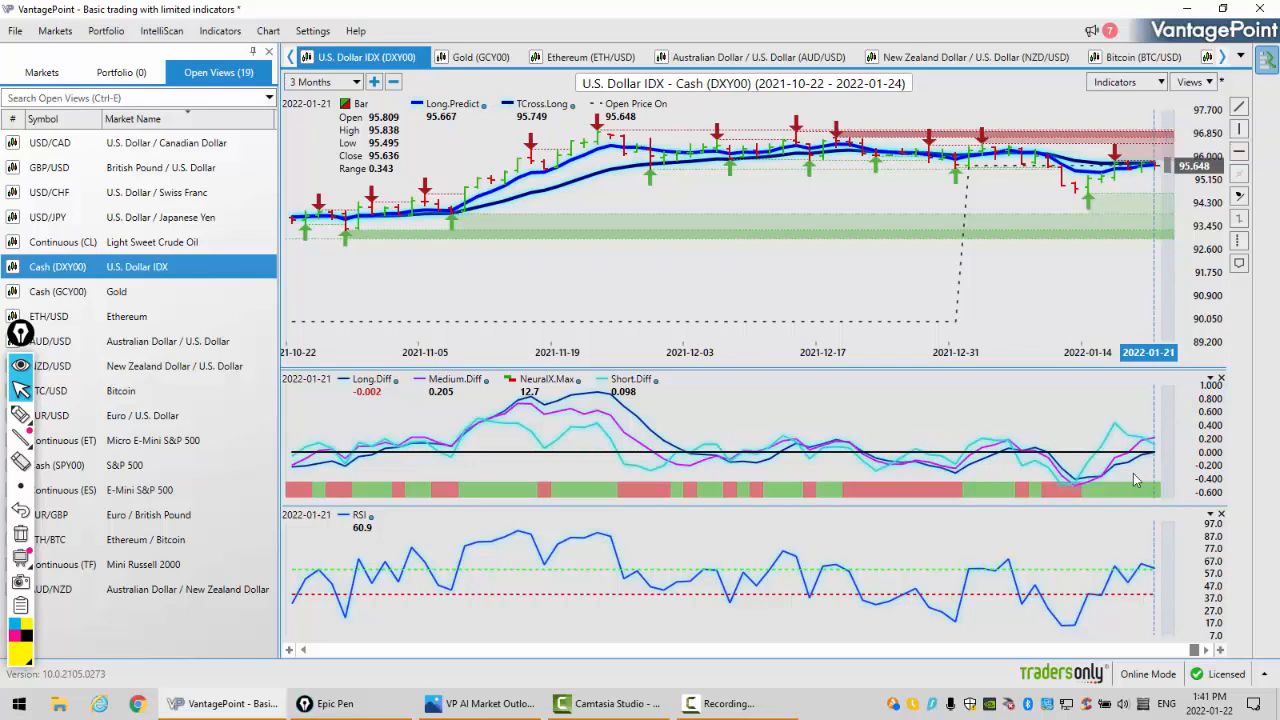
{"action": "mouse_move", "coordinate": [1108, 486]}
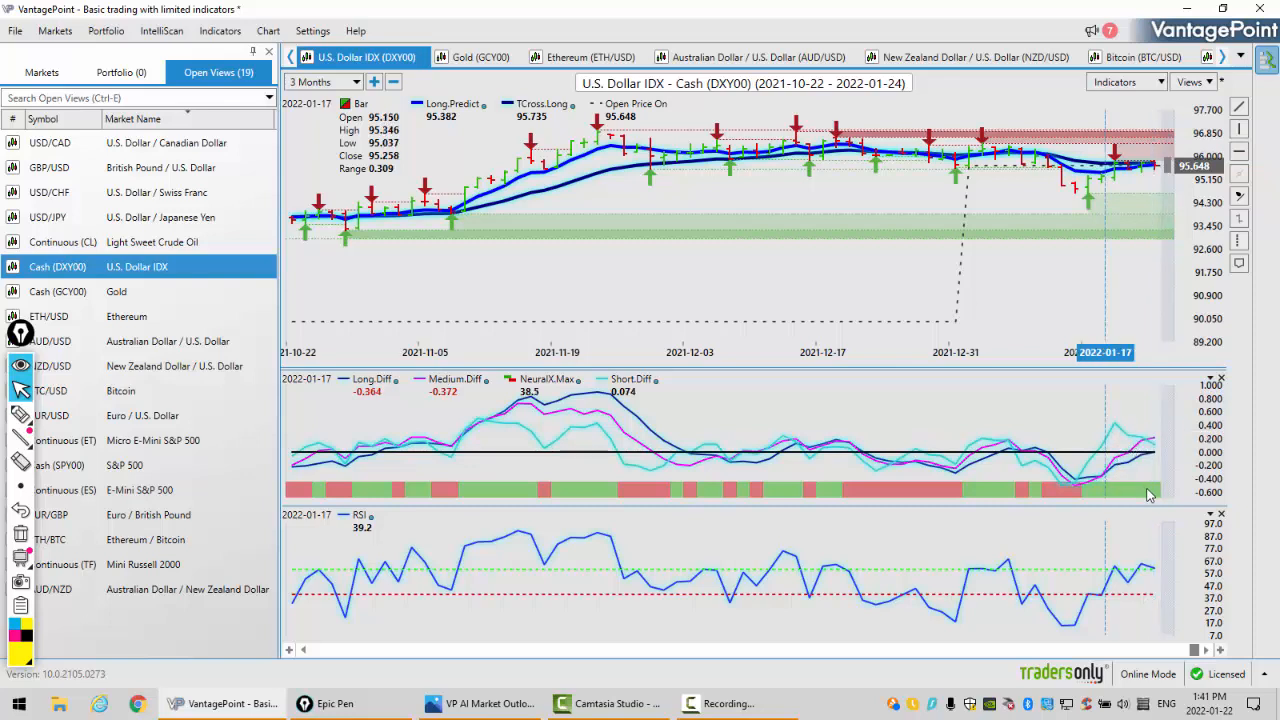
{"action": "mouse_move", "coordinate": [1152, 458]}
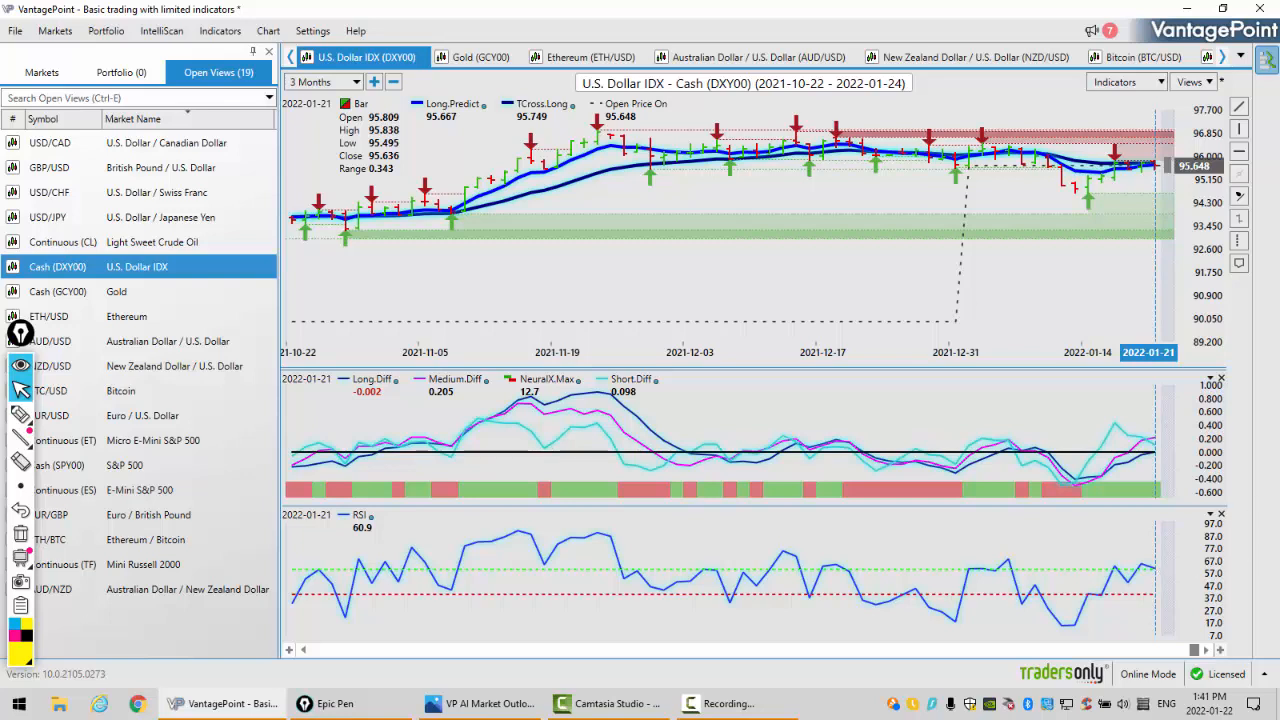
{"action": "mouse_move", "coordinate": [1112, 174]}
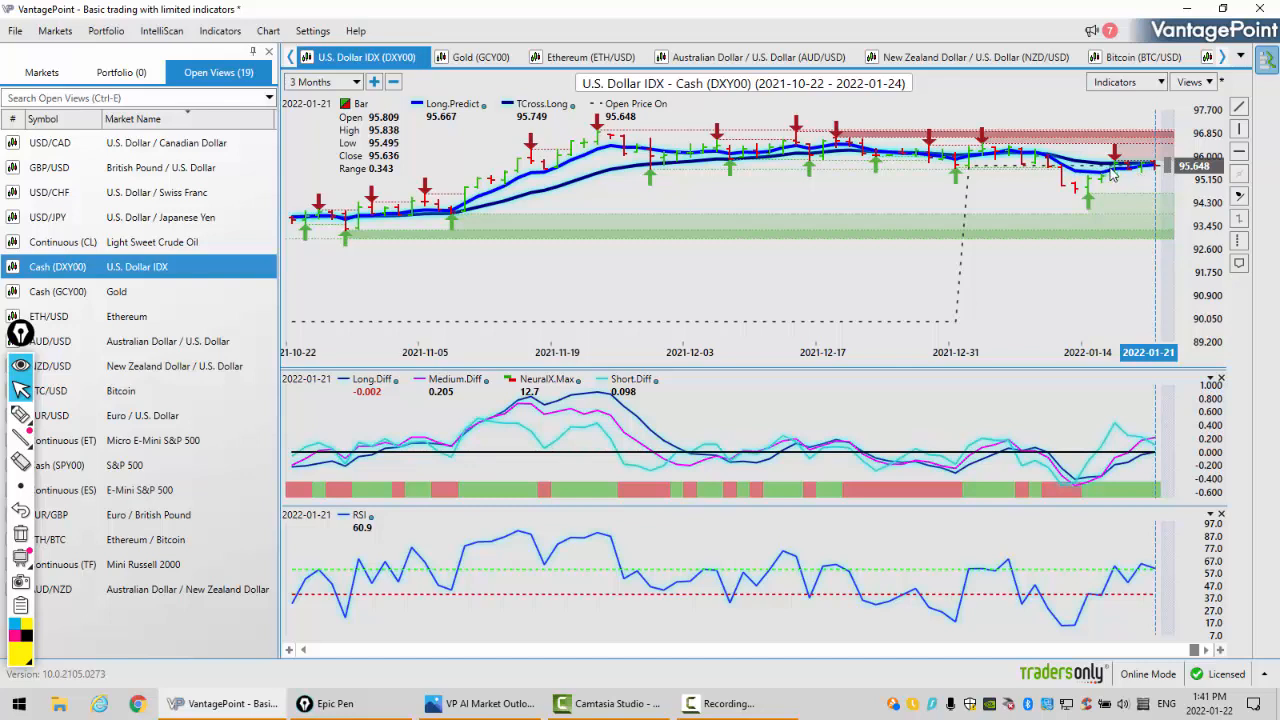
{"action": "mouse_move", "coordinate": [1116, 172]}
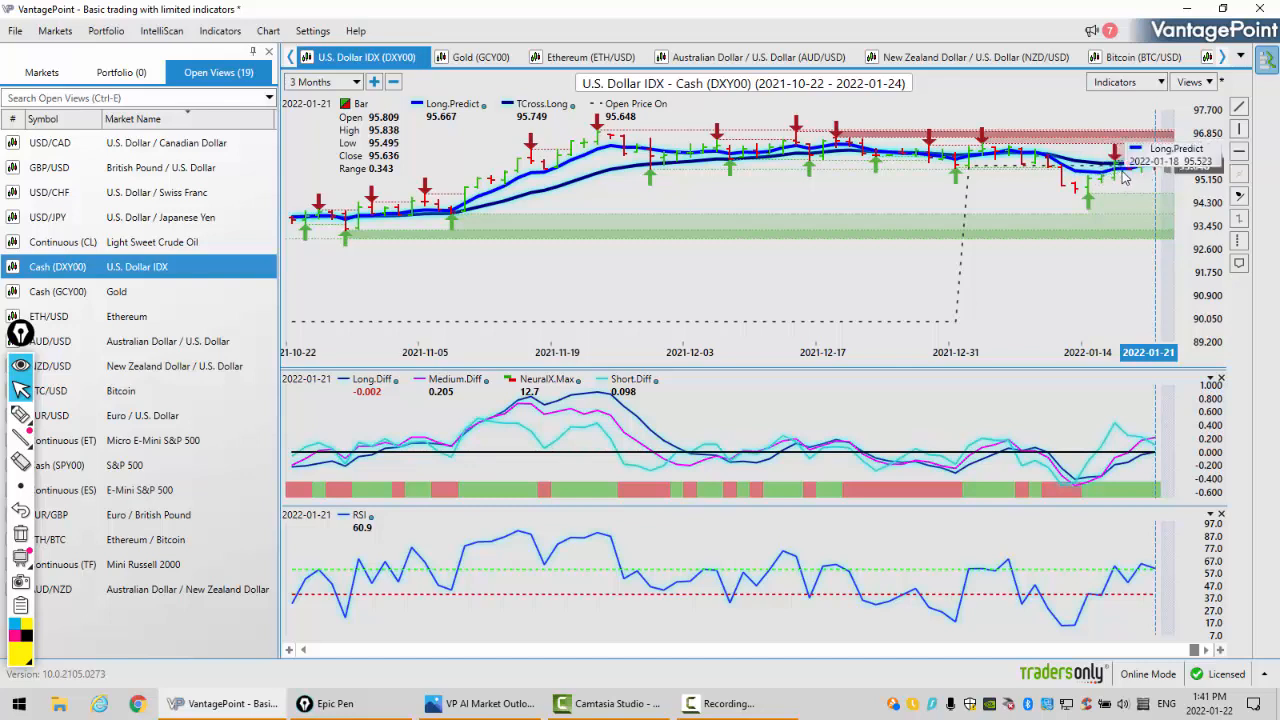
{"action": "mouse_move", "coordinate": [1124, 176]}
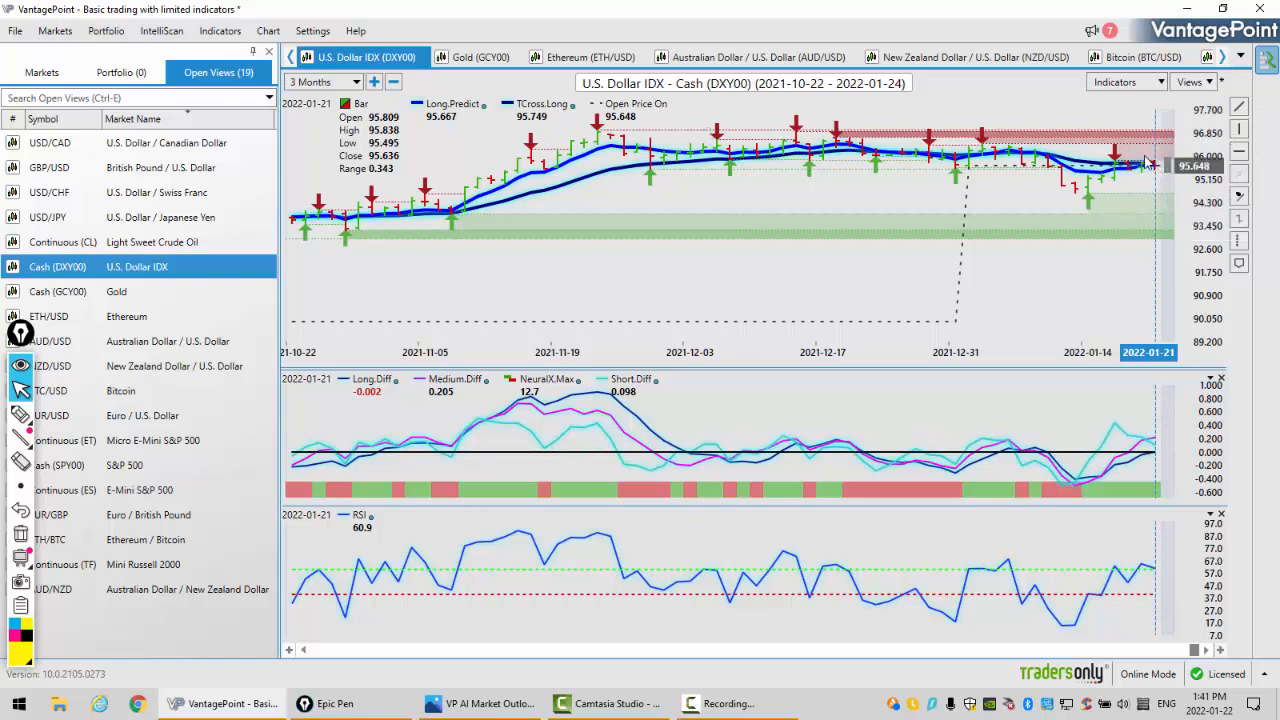
{"action": "mouse_move", "coordinate": [332, 160]}
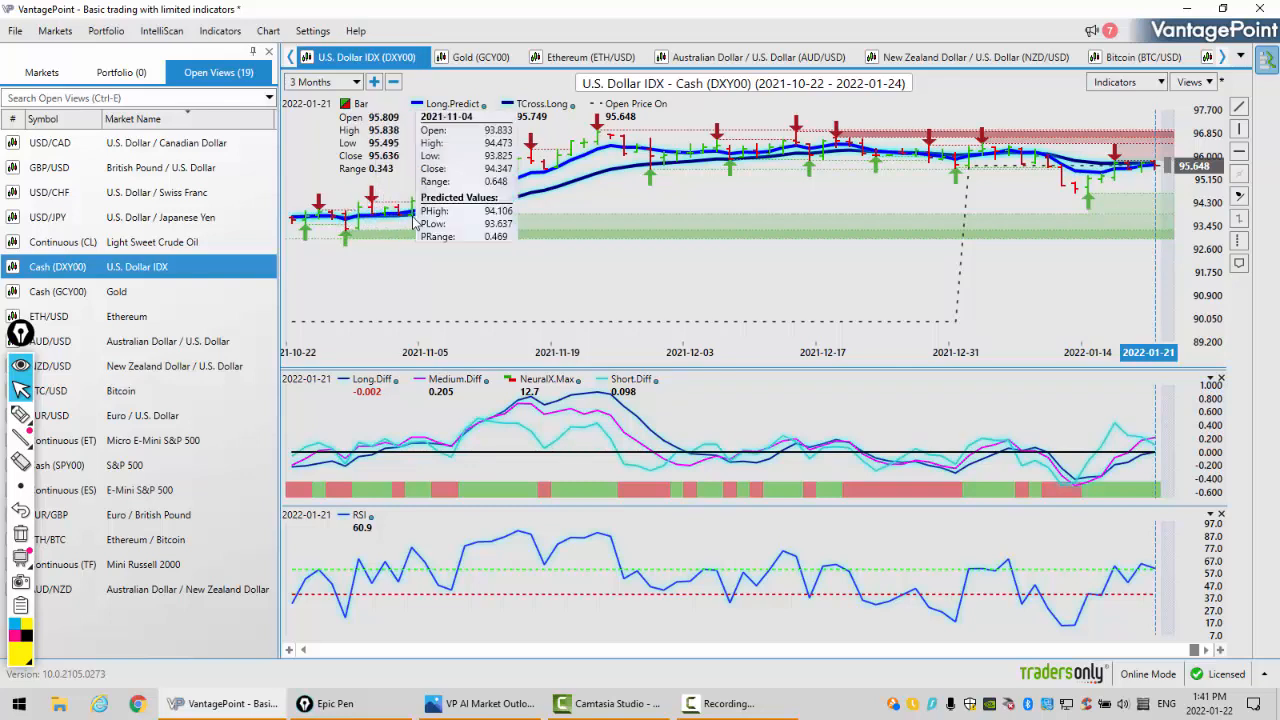
{"action": "mouse_move", "coordinate": [444, 220]}
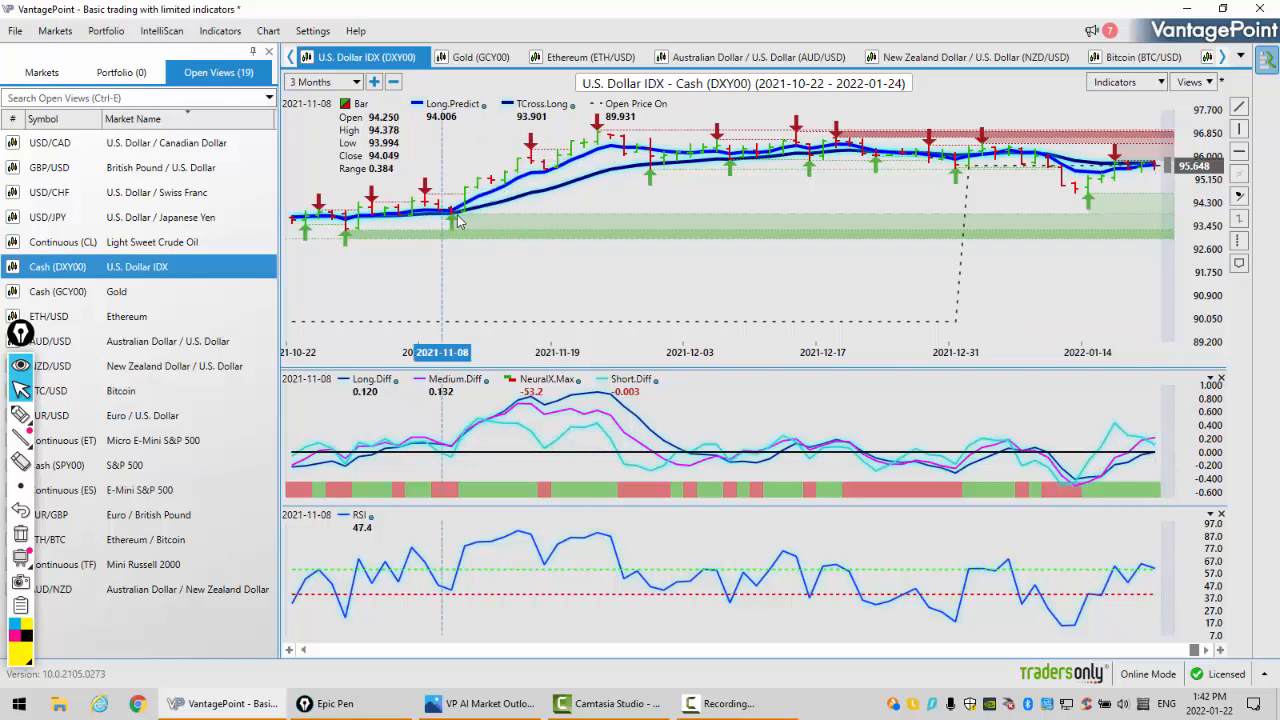
{"action": "mouse_move", "coordinate": [1156, 178]}
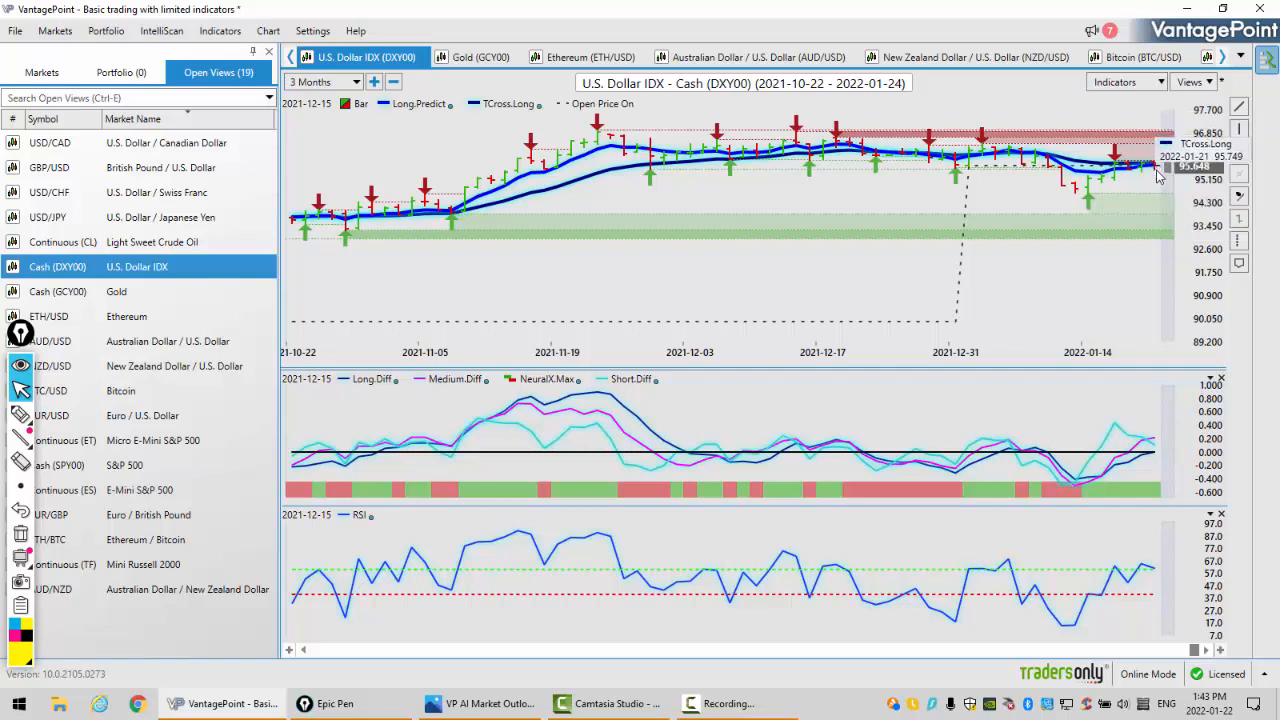
{"action": "mouse_move", "coordinate": [1150, 168]}
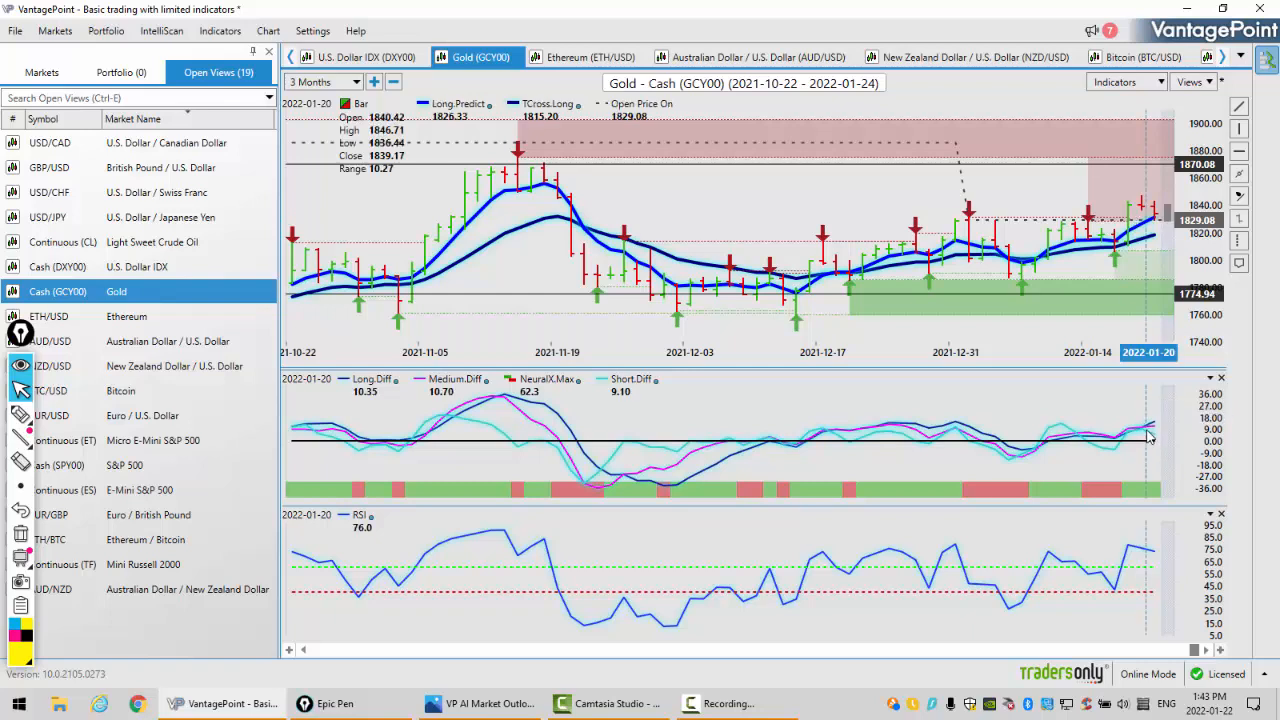
{"action": "mouse_move", "coordinate": [1148, 440]}
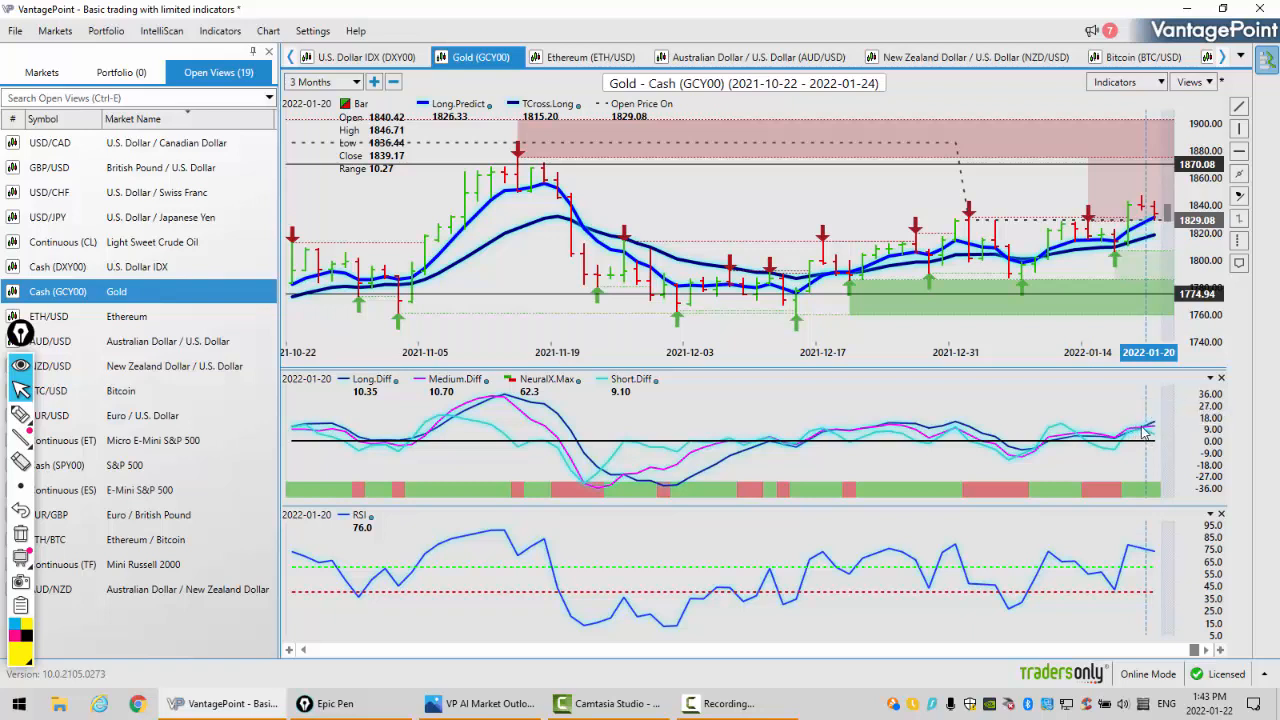
{"action": "mouse_move", "coordinate": [1150, 440]}
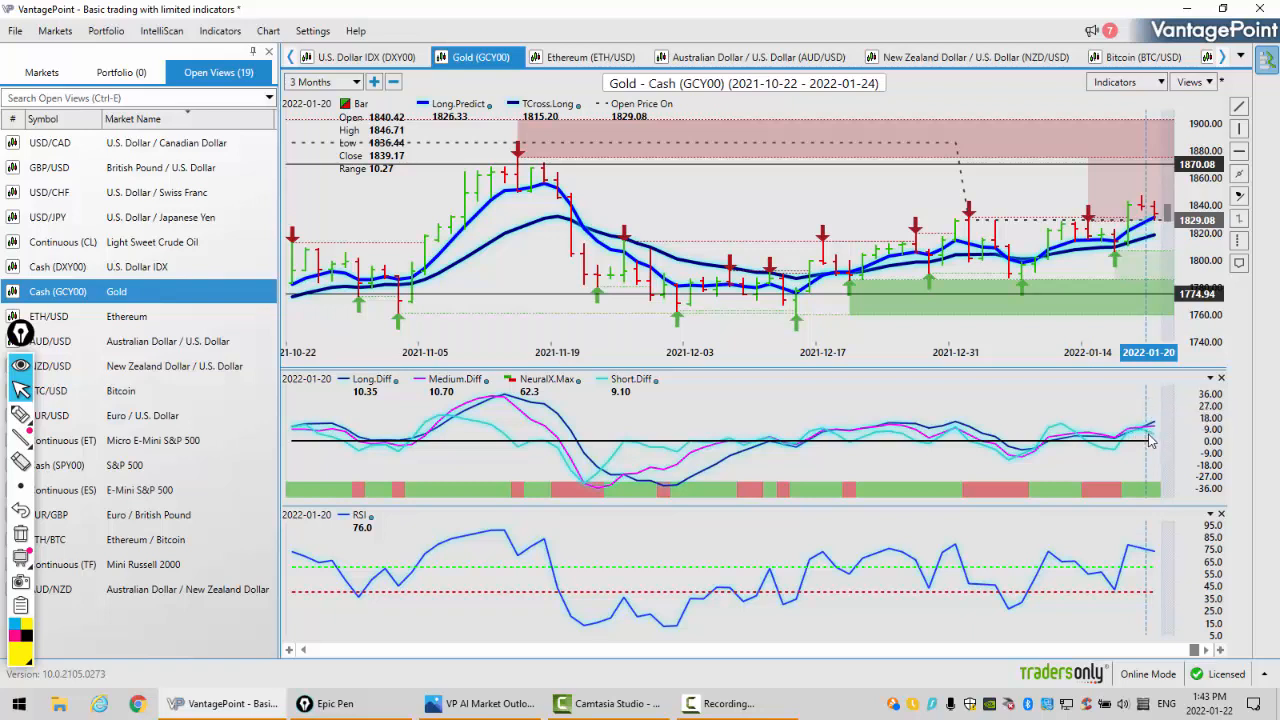
{"action": "mouse_move", "coordinate": [1148, 488]}
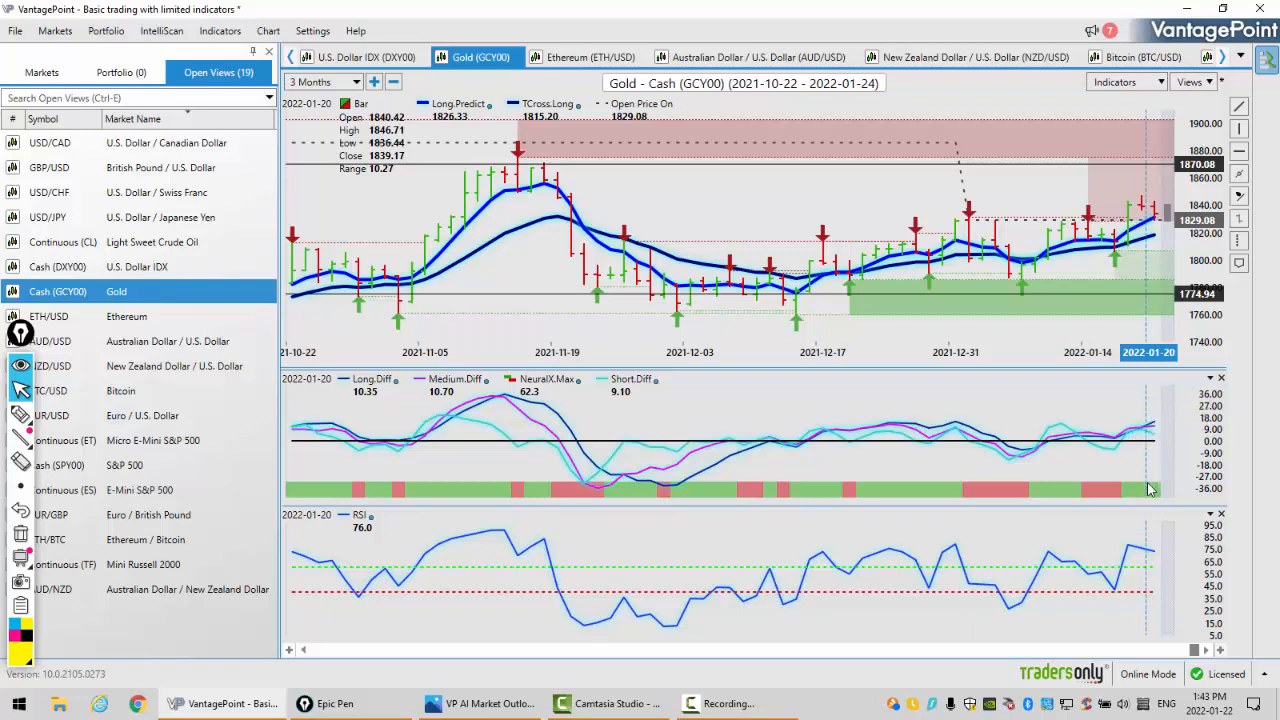
{"action": "mouse_move", "coordinate": [1132, 556]}
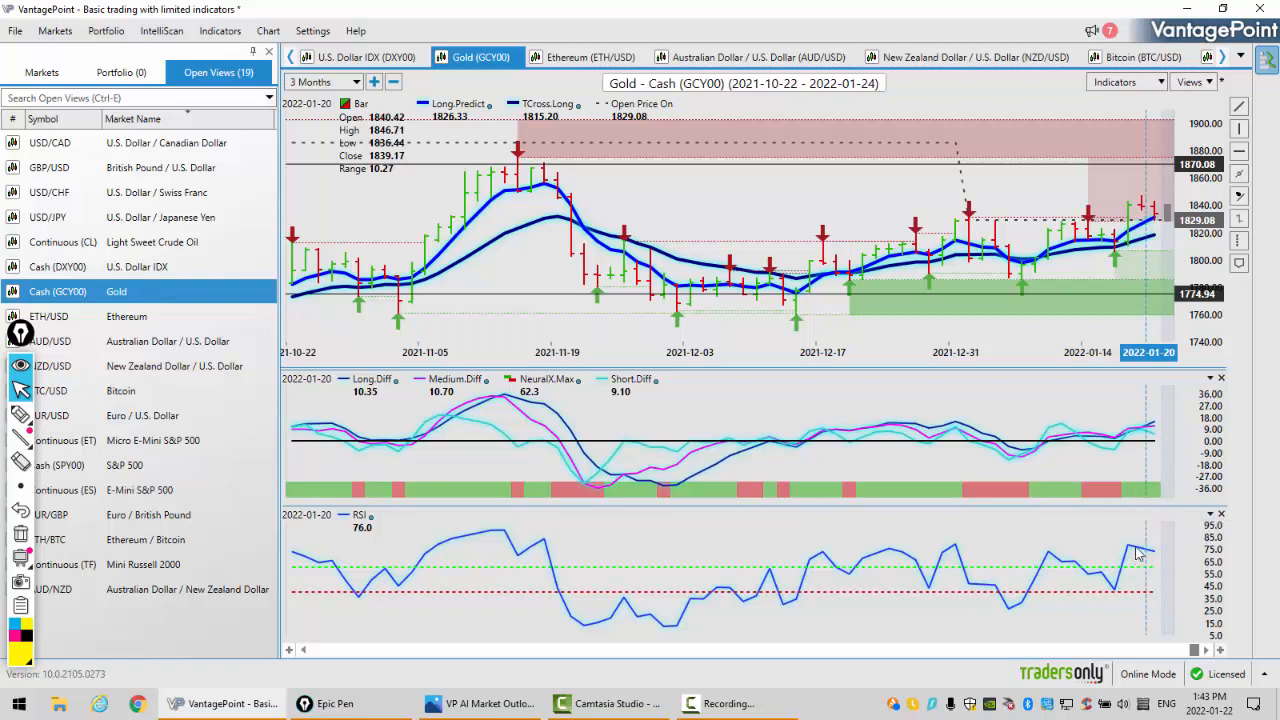
{"action": "mouse_move", "coordinate": [1136, 552]}
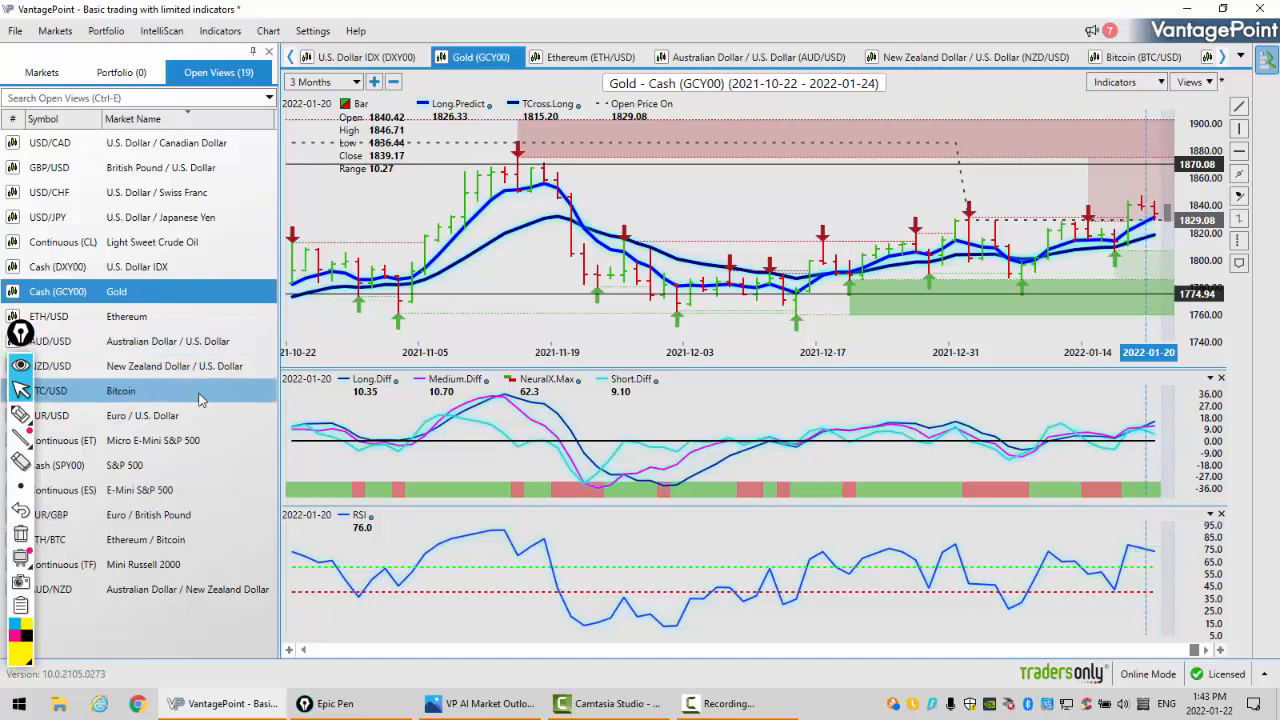
{"action": "mouse_move", "coordinate": [168, 490]}
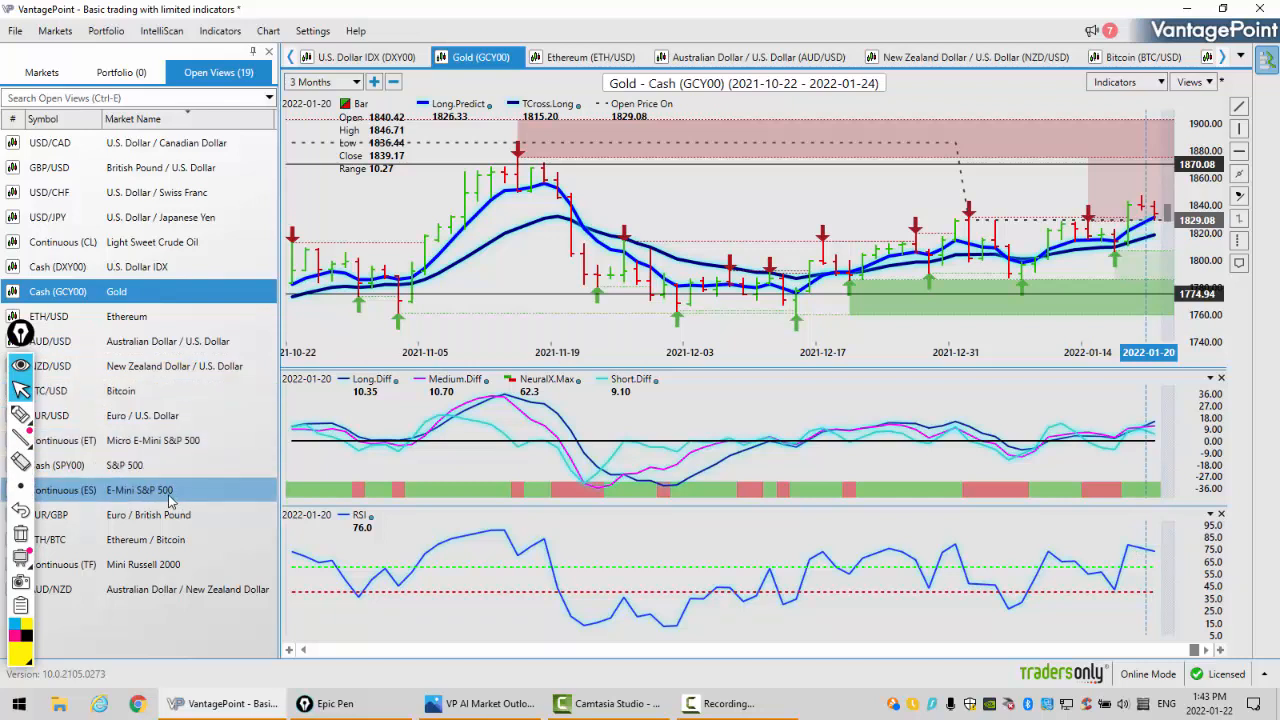
{"action": "mouse_move", "coordinate": [144, 448]}
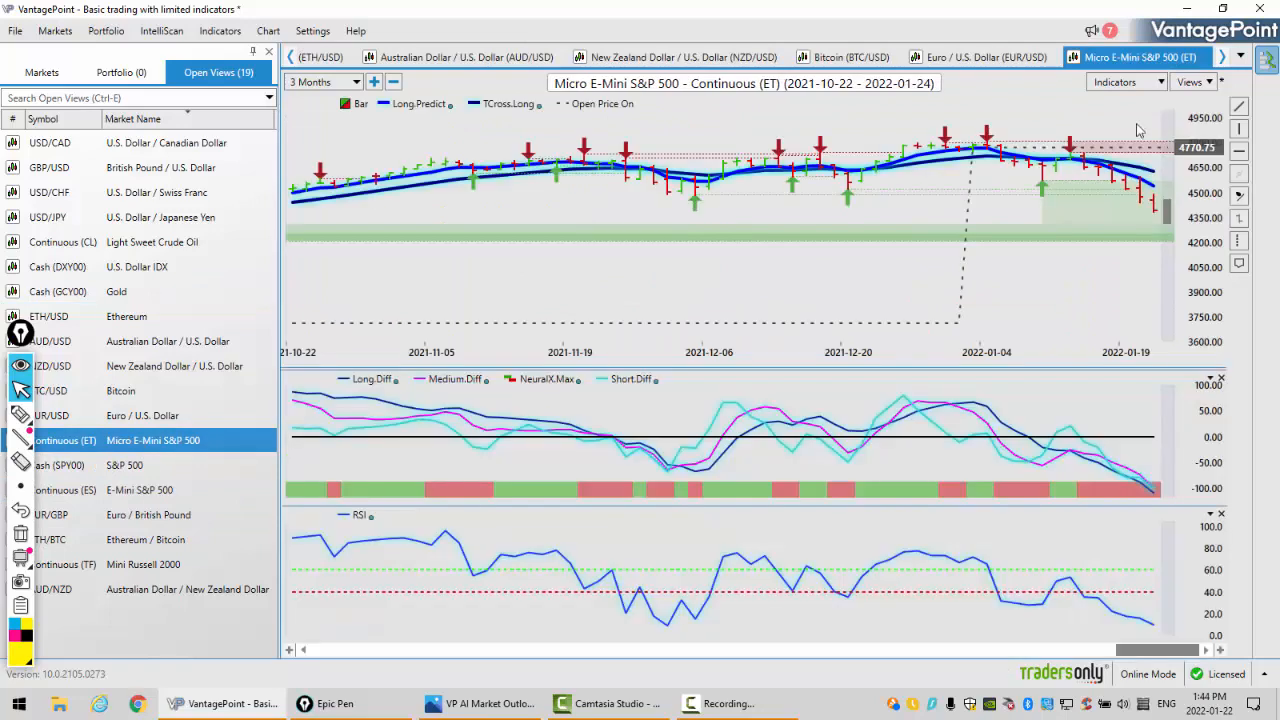
{"action": "mouse_move", "coordinate": [1068, 158]}
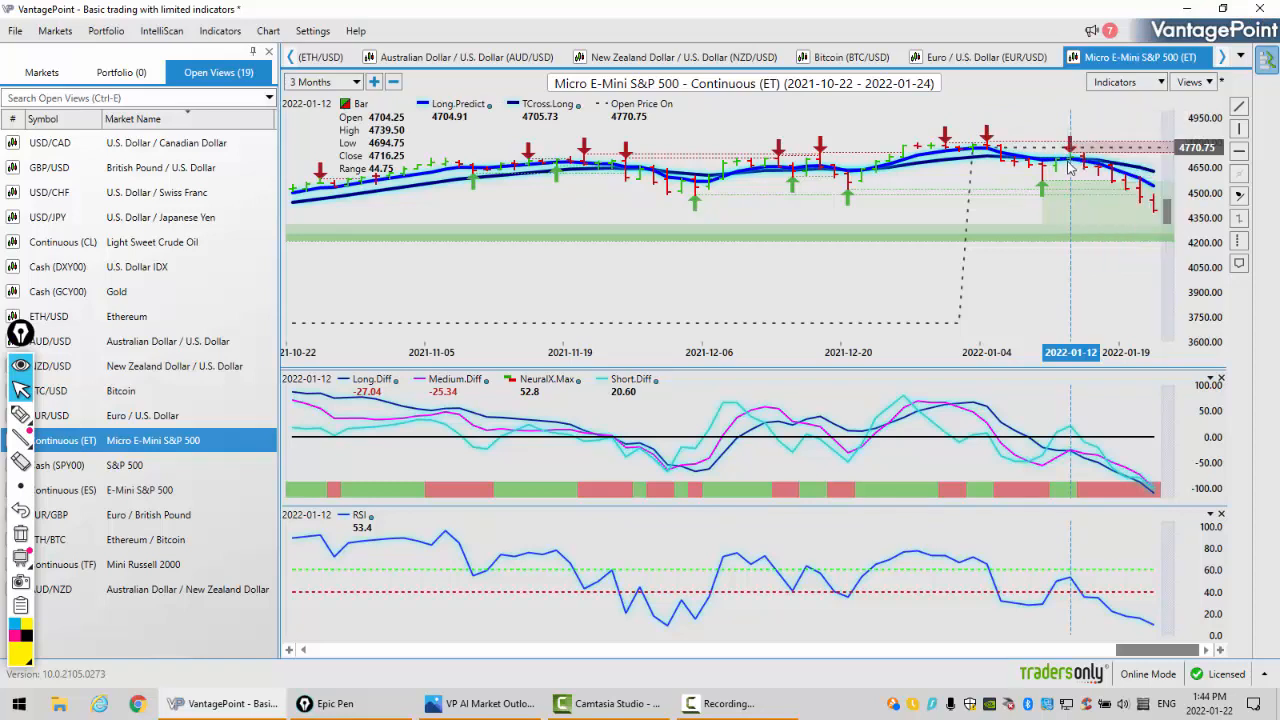
{"action": "mouse_move", "coordinate": [1156, 164]}
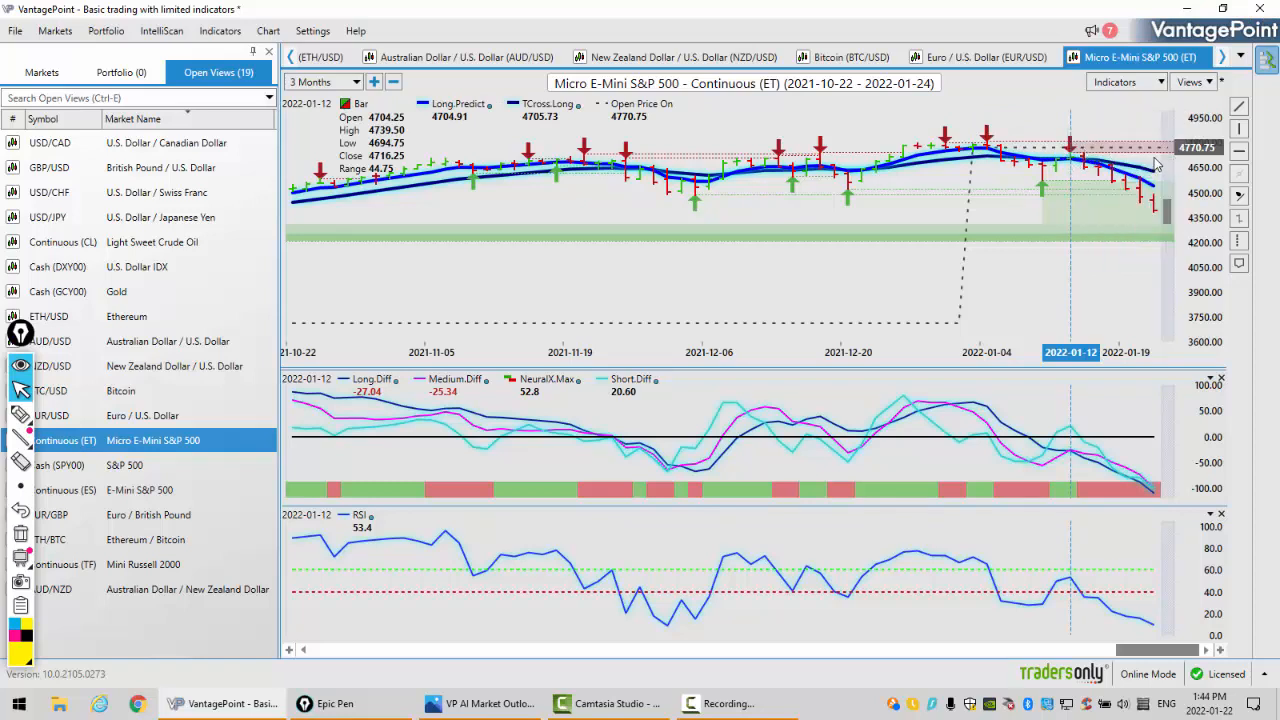
{"action": "mouse_move", "coordinate": [1150, 164]}
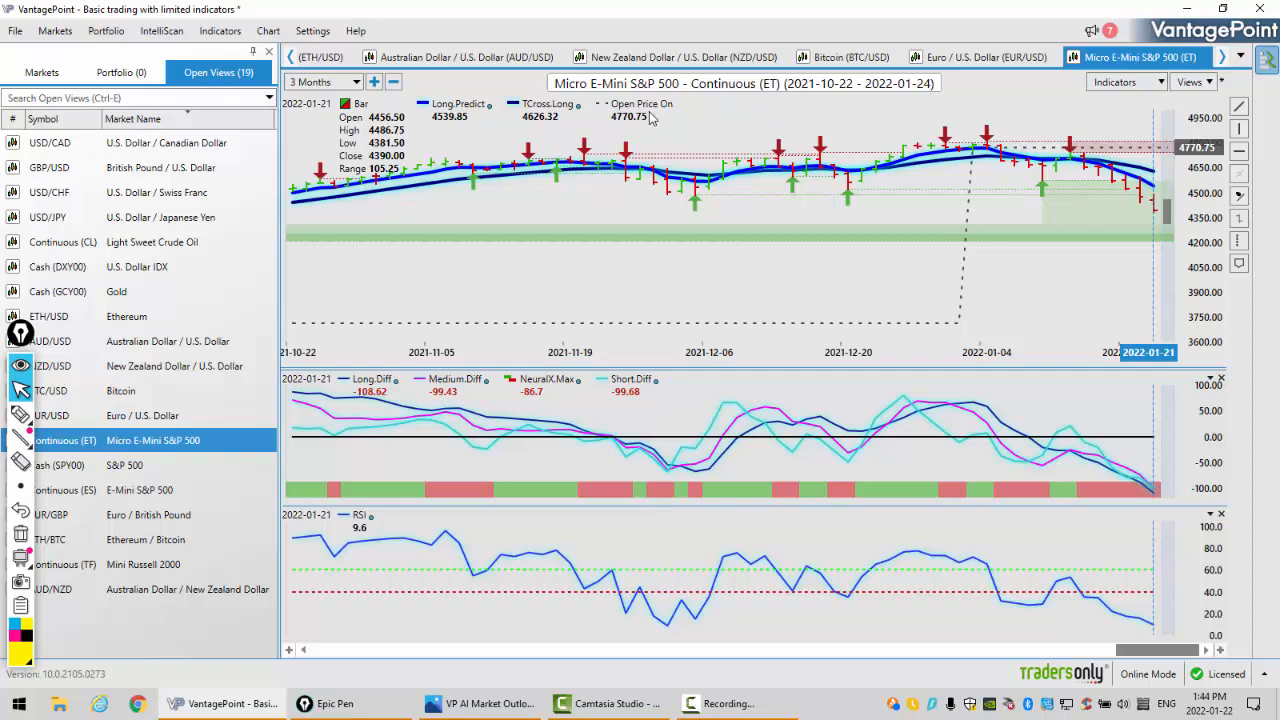
{"action": "mouse_move", "coordinate": [632, 130]}
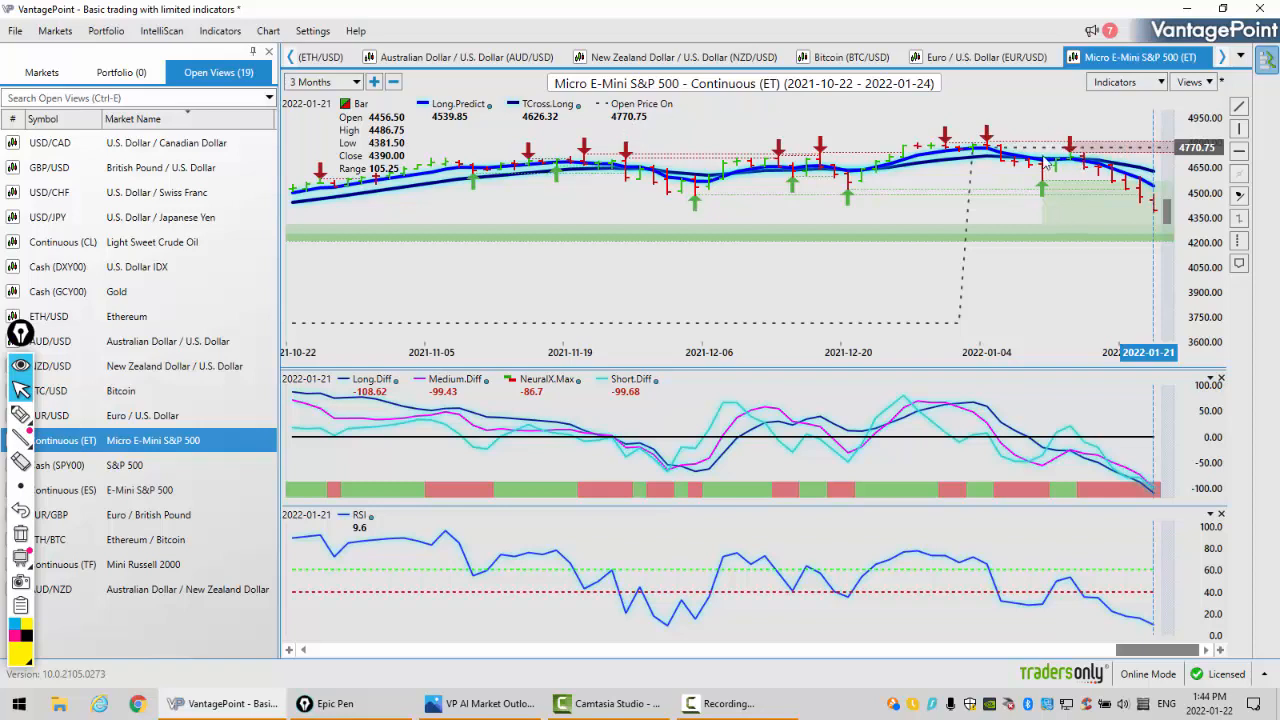
{"action": "mouse_move", "coordinate": [1084, 160]}
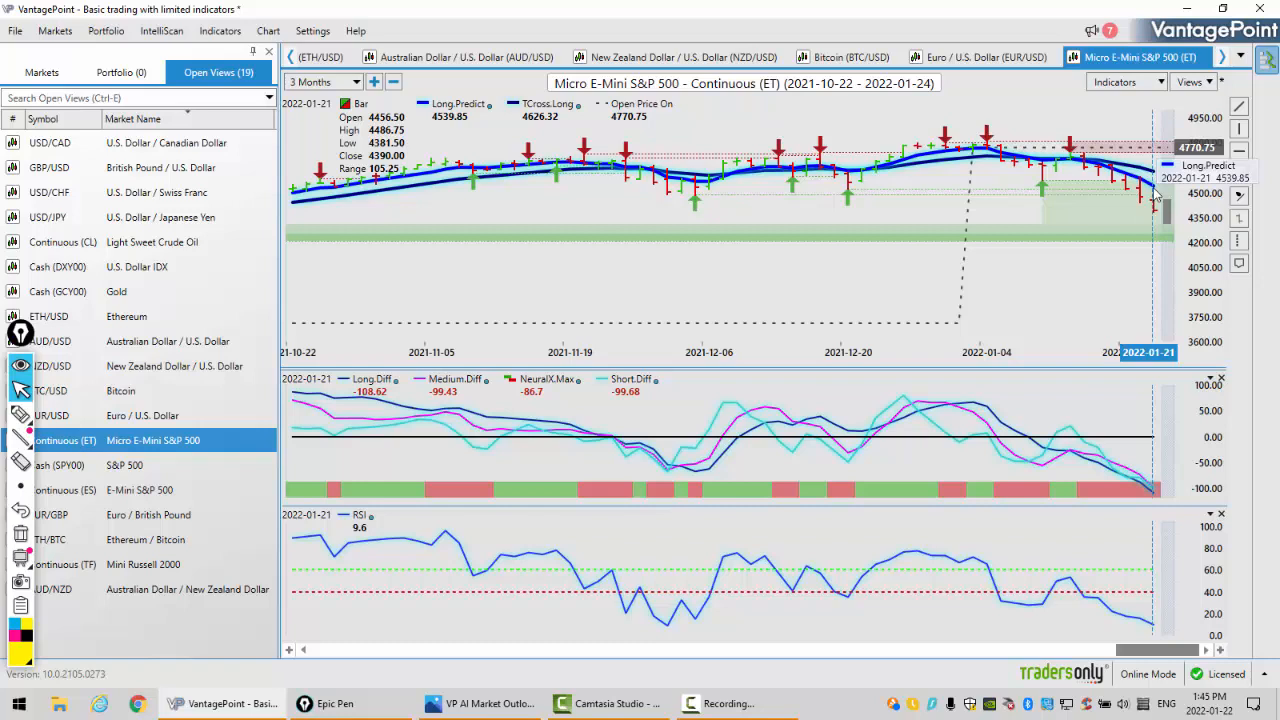
{"action": "mouse_move", "coordinate": [1116, 604]}
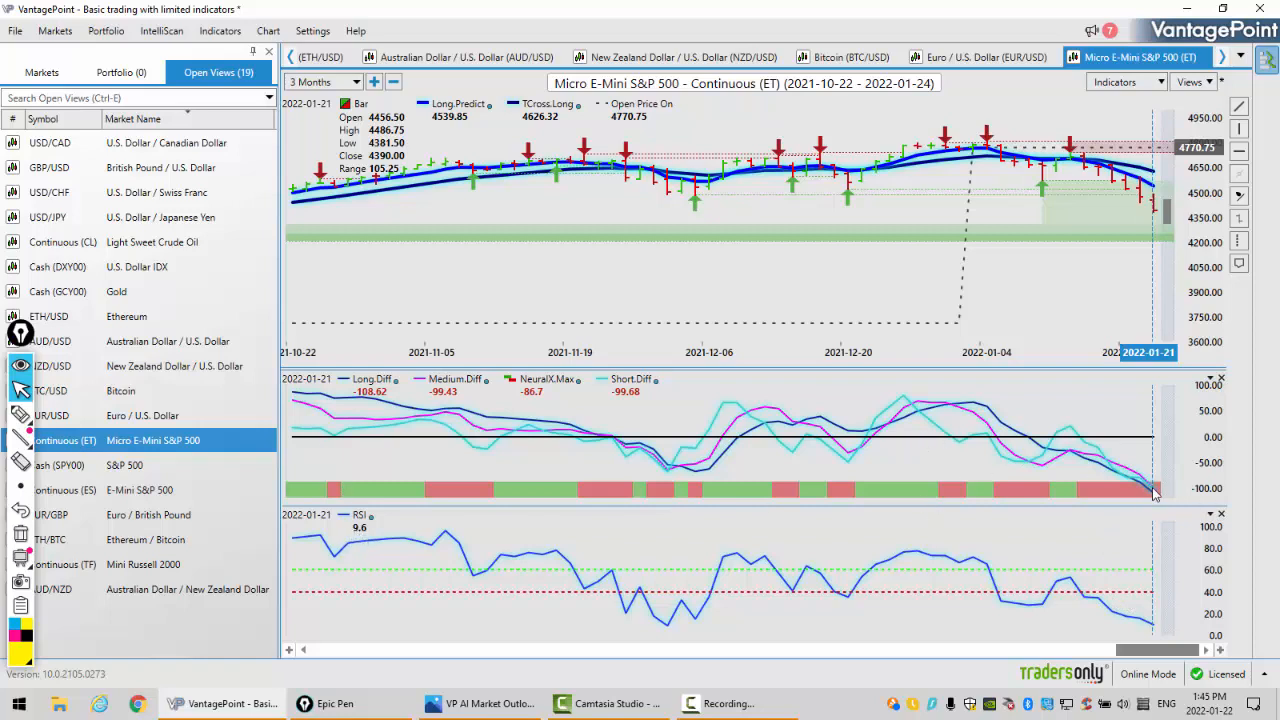
{"action": "mouse_move", "coordinate": [1156, 504]}
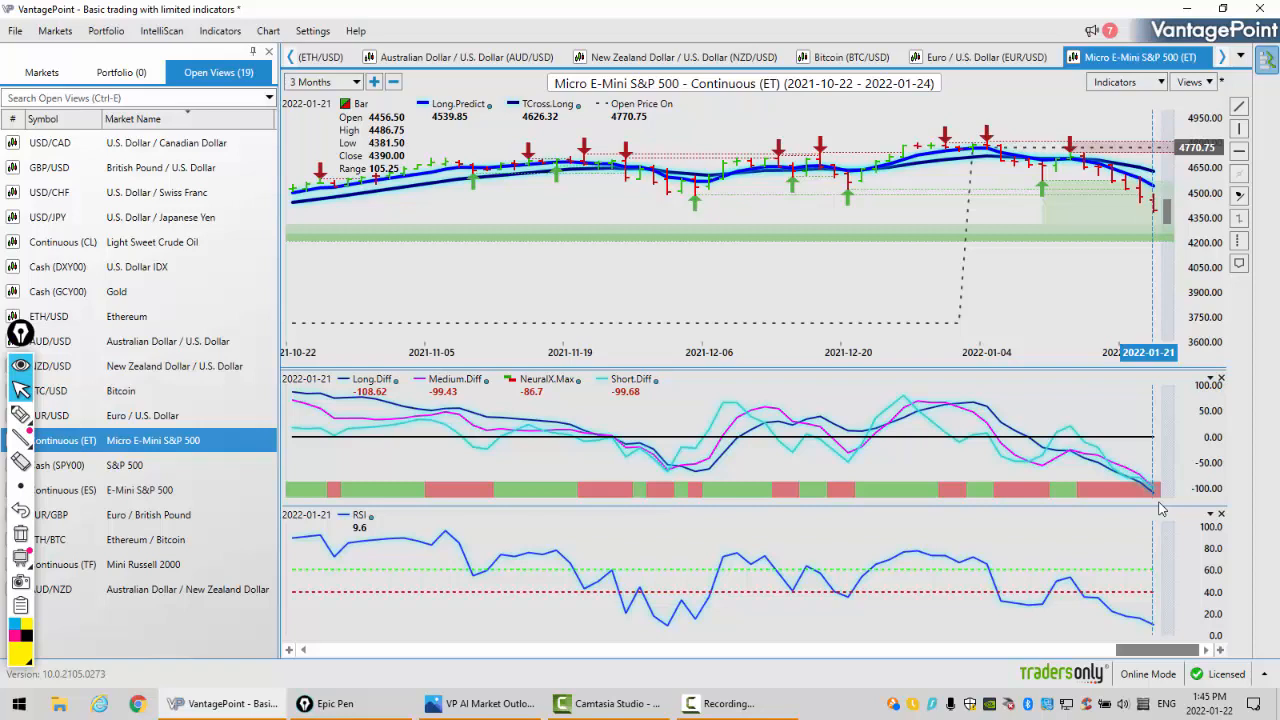
{"action": "mouse_move", "coordinate": [1236, 358]}
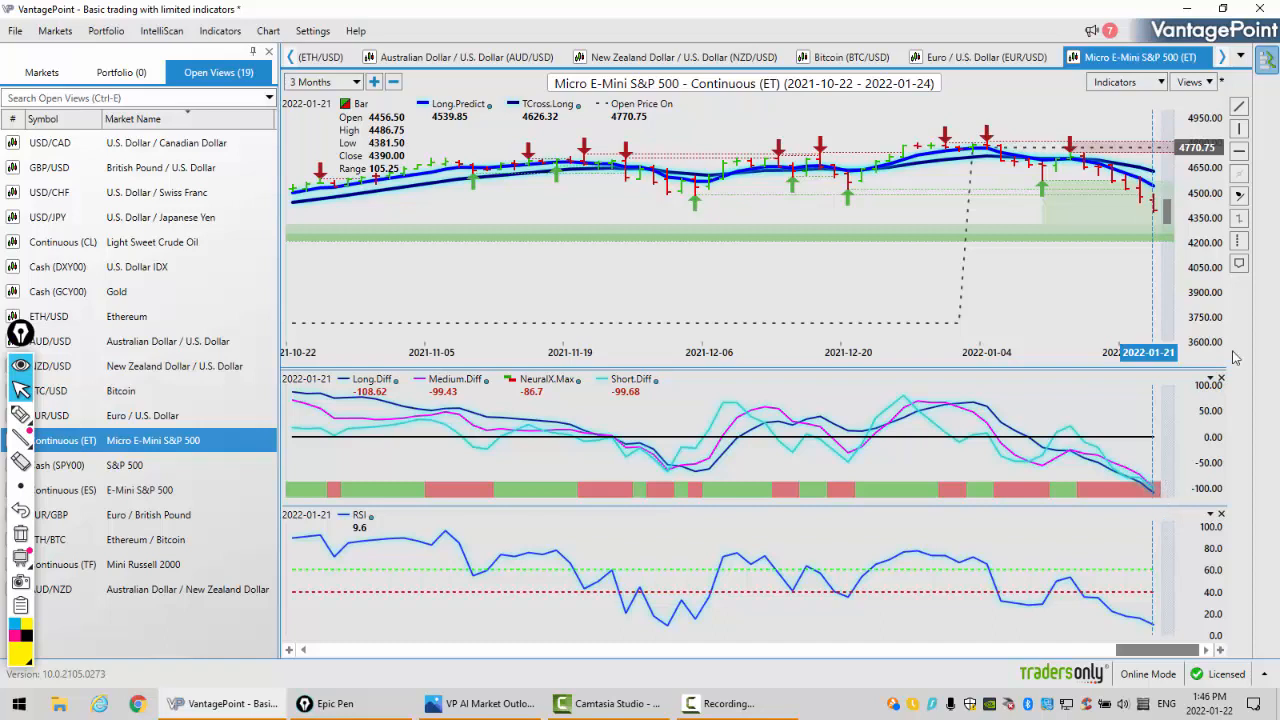
- Set the Micro E-Mini S&P 500 chart period to 6 Months (2021-07-22 to 2022-01-24)
{"action": "left_click", "coordinate": [324, 82]}
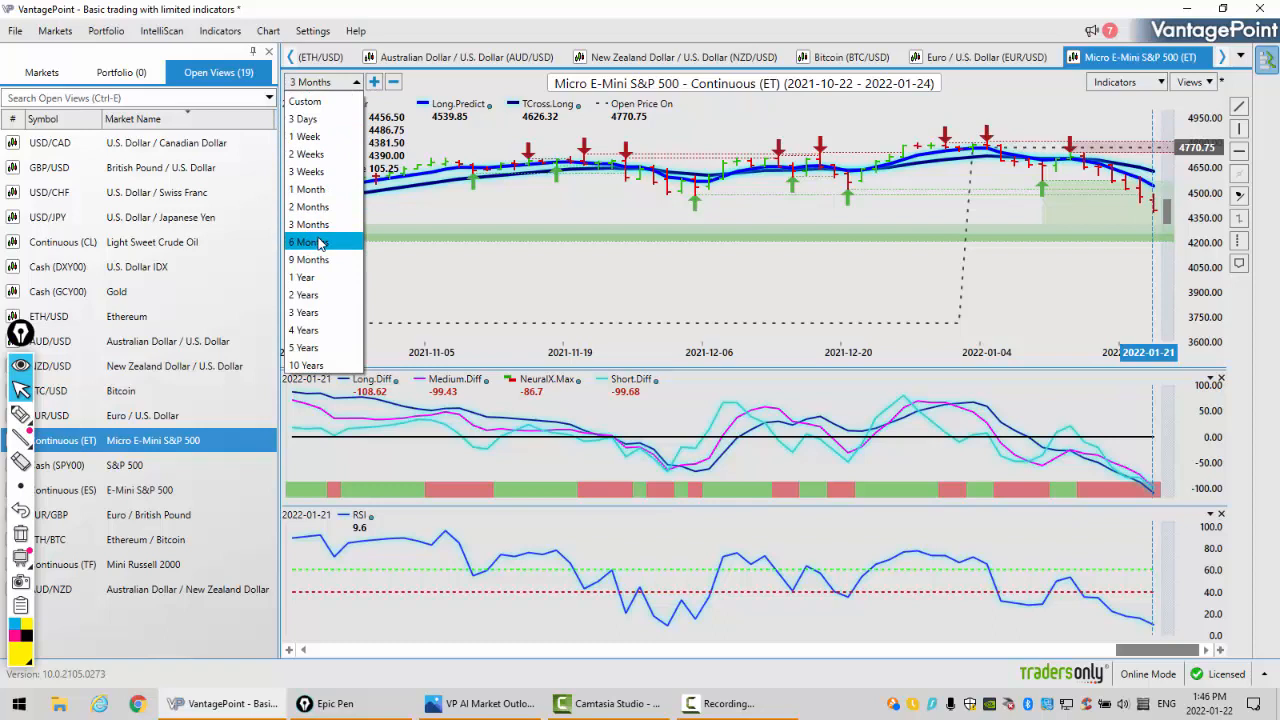
{"action": "left_click", "coordinate": [308, 240]}
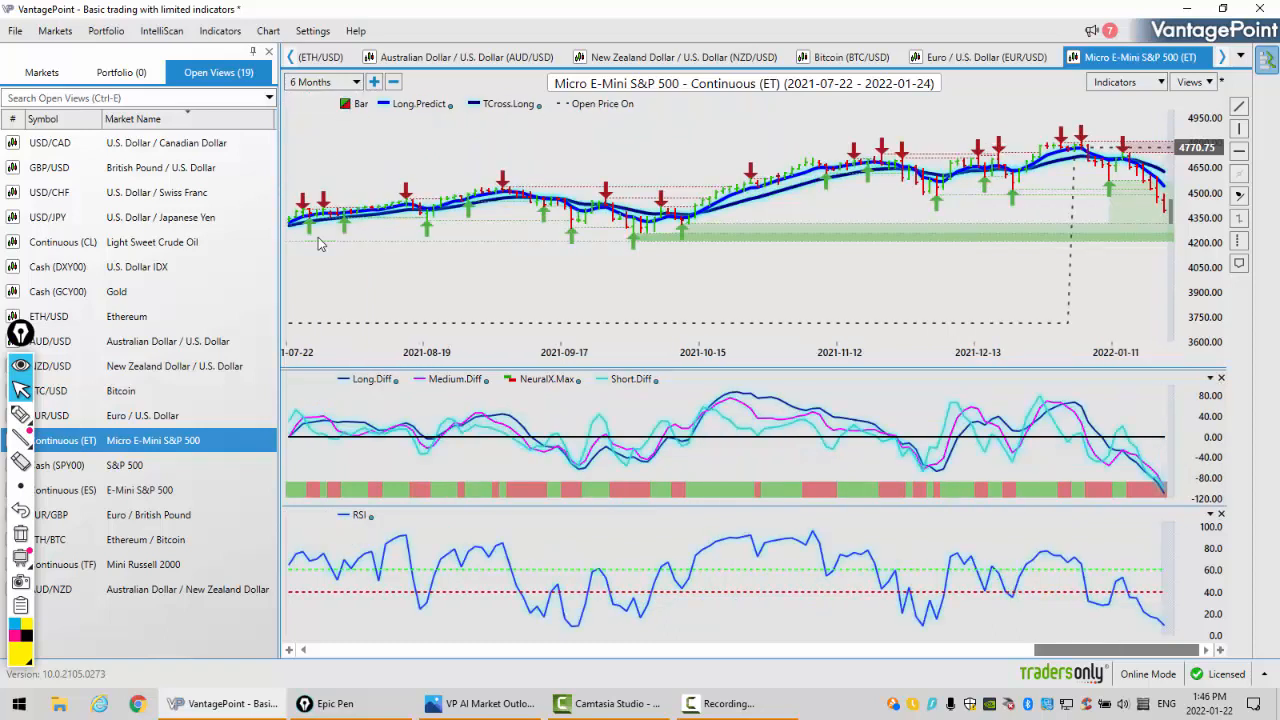
{"action": "mouse_move", "coordinate": [680, 216]}
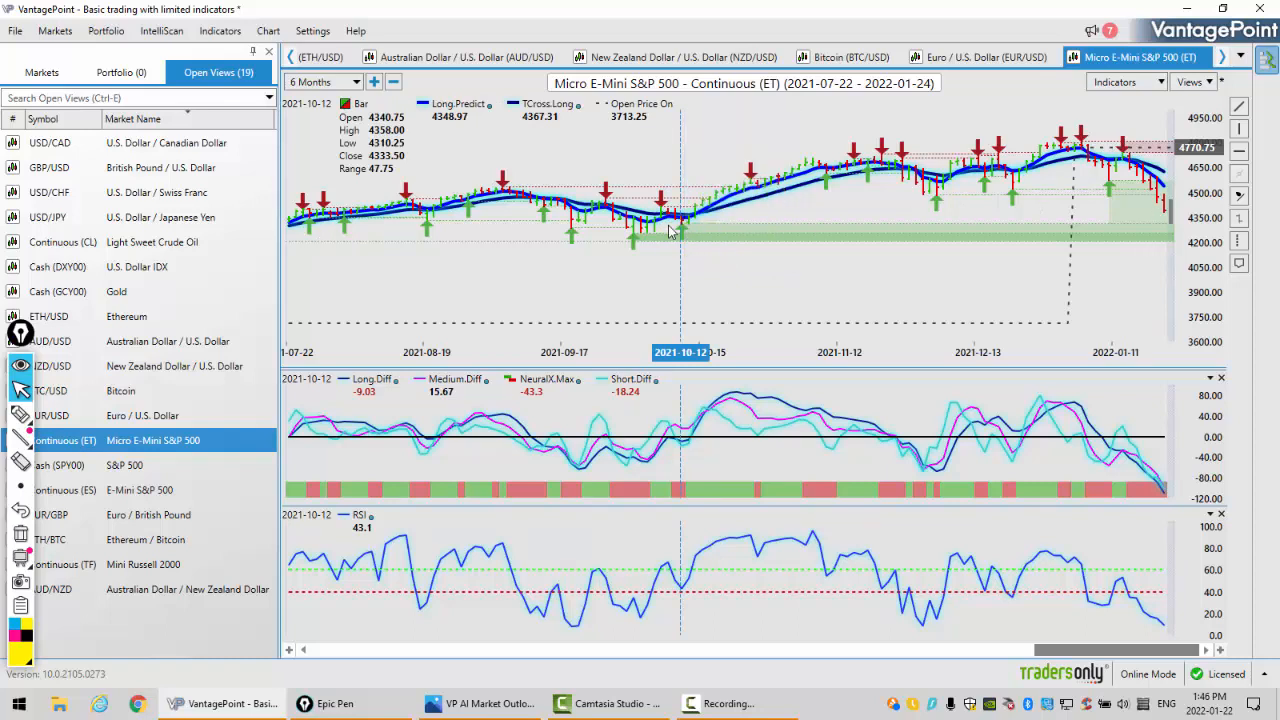
{"action": "mouse_move", "coordinate": [684, 228]}
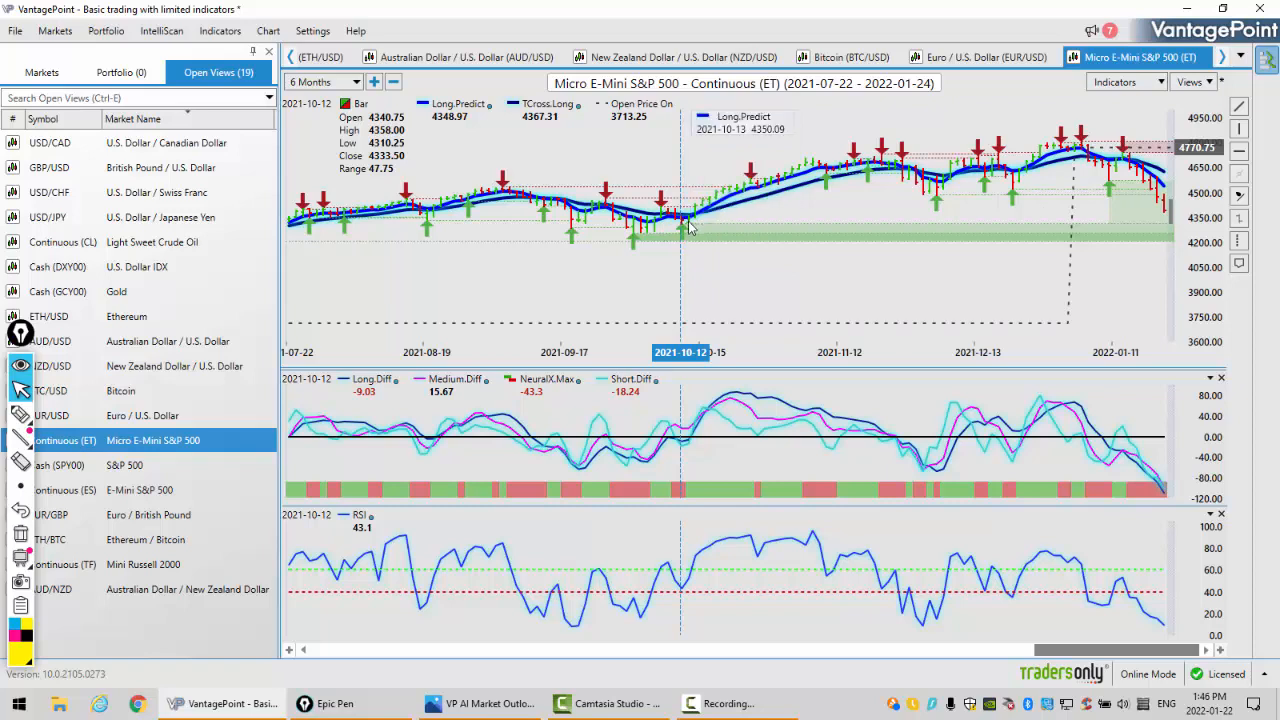
{"action": "mouse_move", "coordinate": [632, 238]}
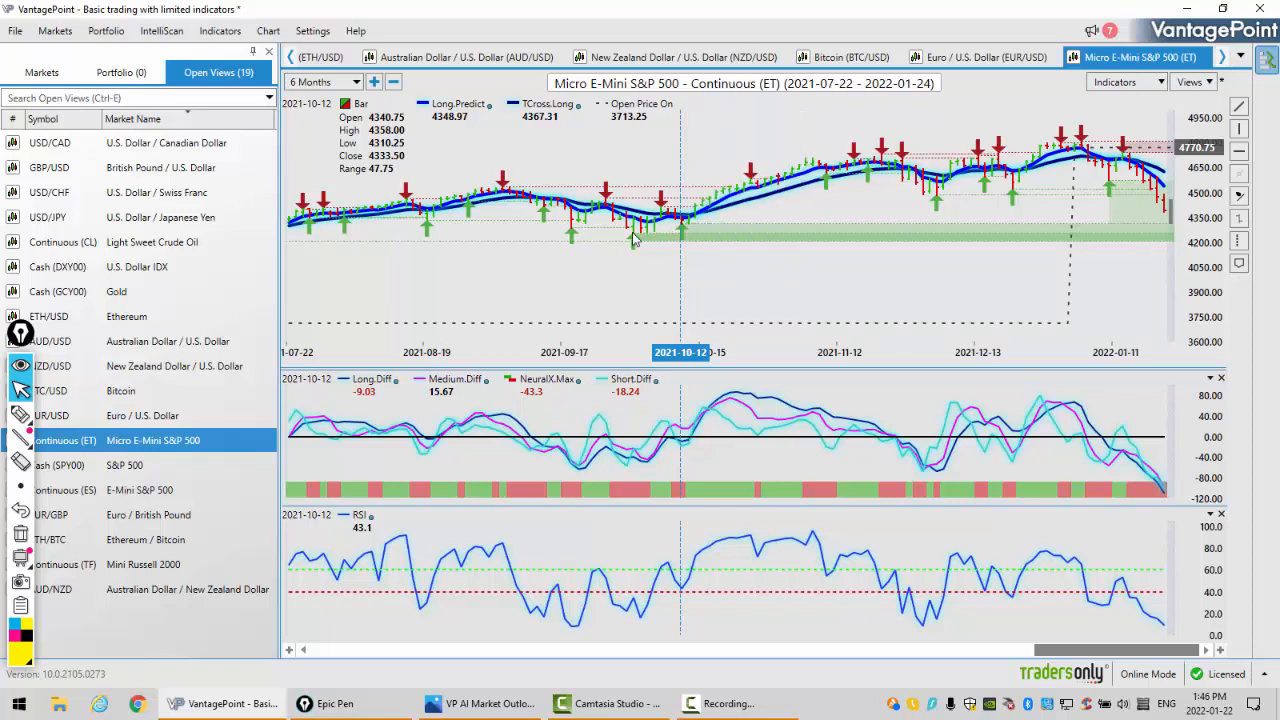
{"action": "mouse_move", "coordinate": [632, 240]}
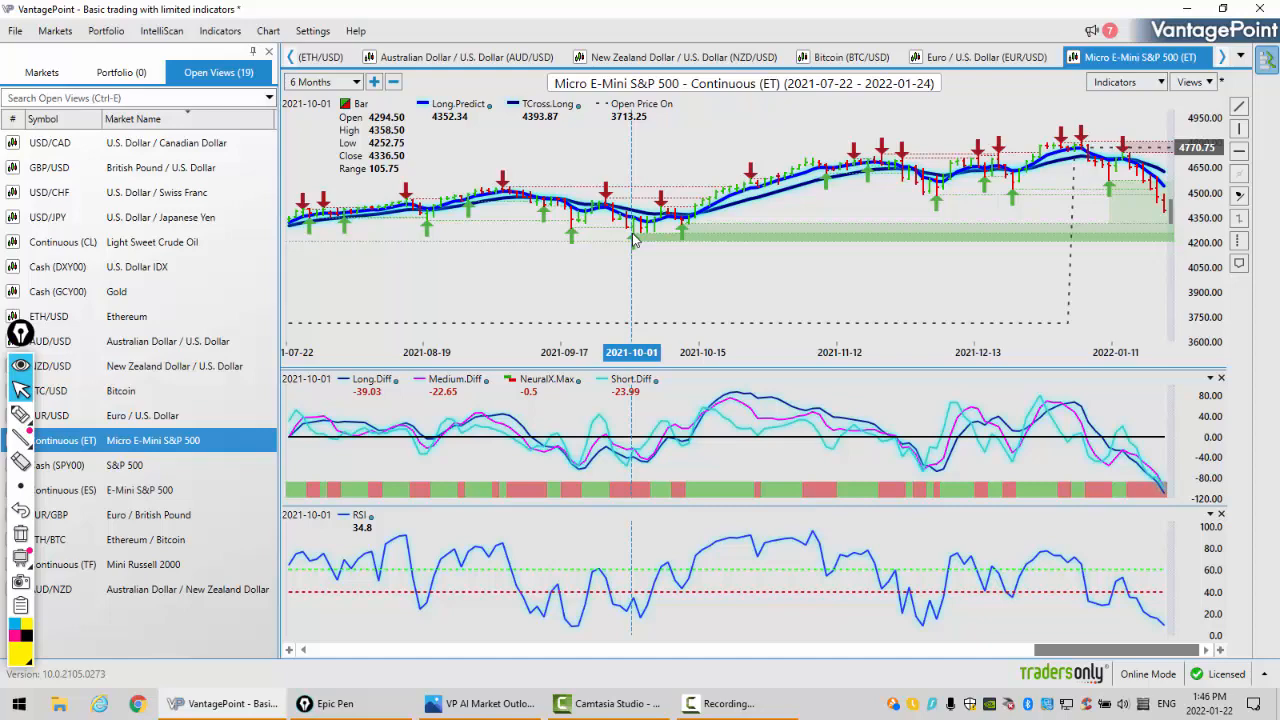
{"action": "mouse_move", "coordinate": [150, 292]}
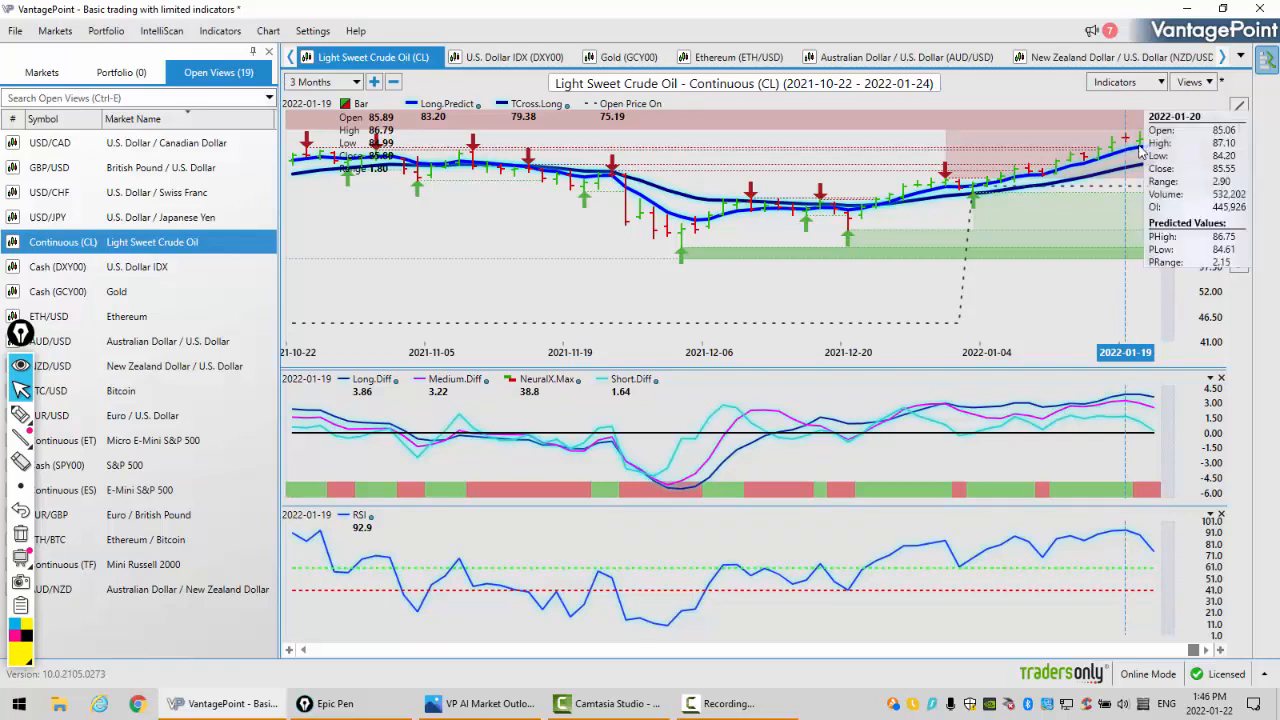
{"action": "mouse_move", "coordinate": [1156, 164]}
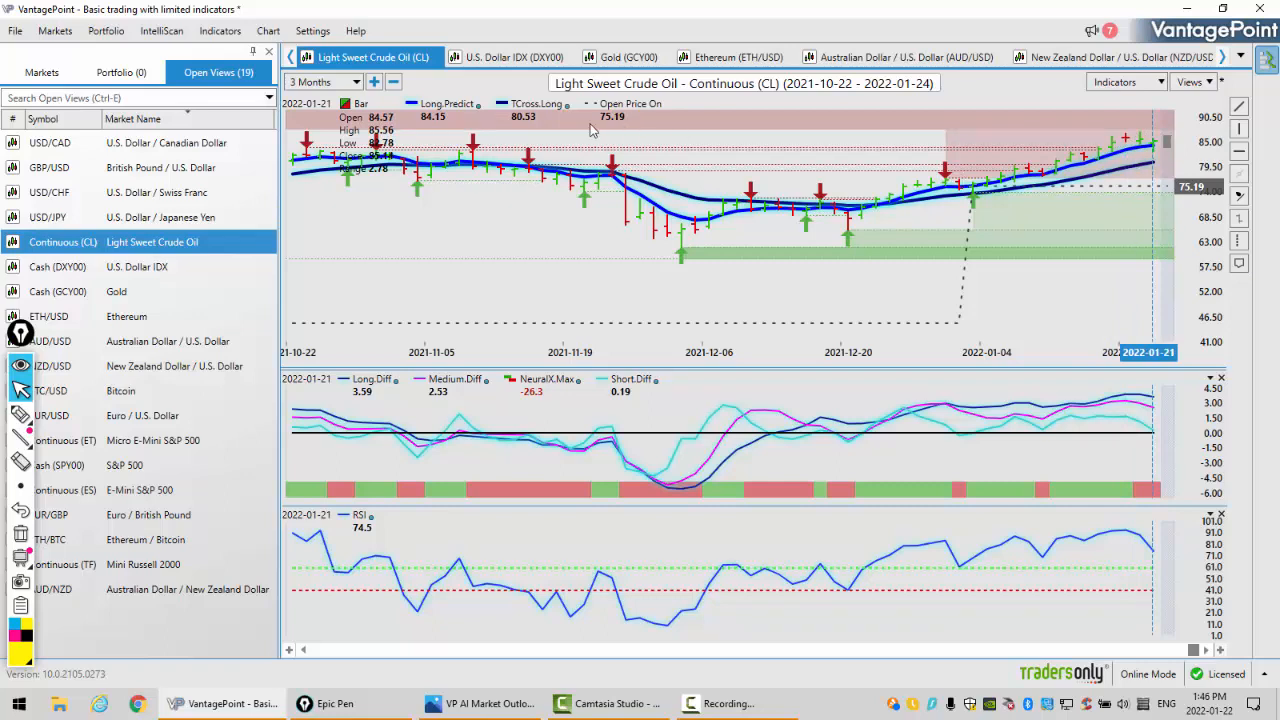
{"action": "mouse_move", "coordinate": [844, 172]}
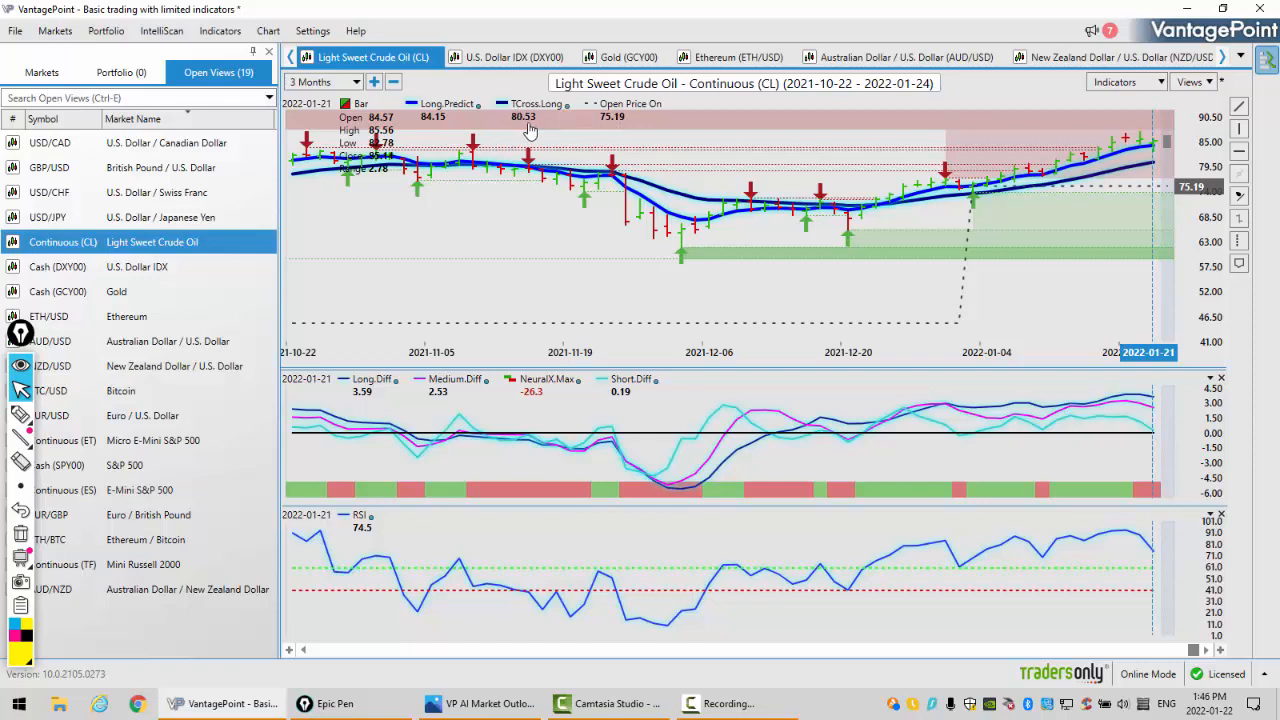
{"action": "mouse_move", "coordinate": [1008, 200]}
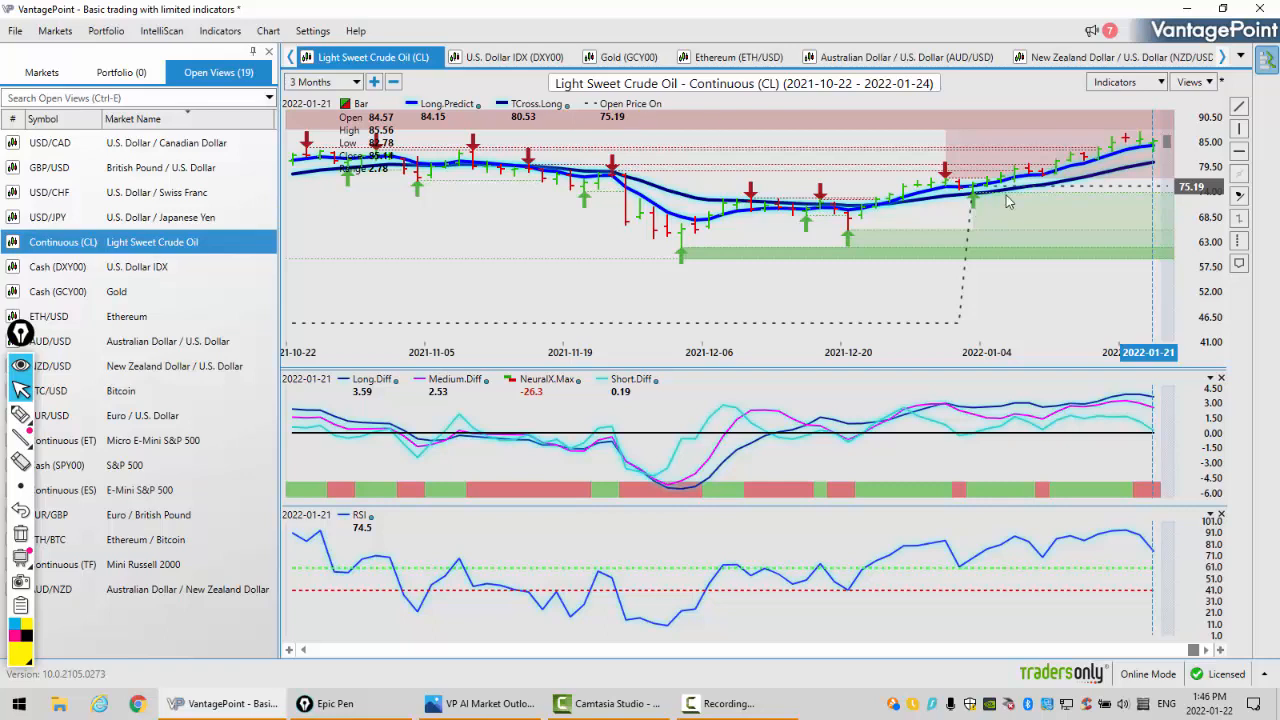
{"action": "mouse_move", "coordinate": [1158, 140]}
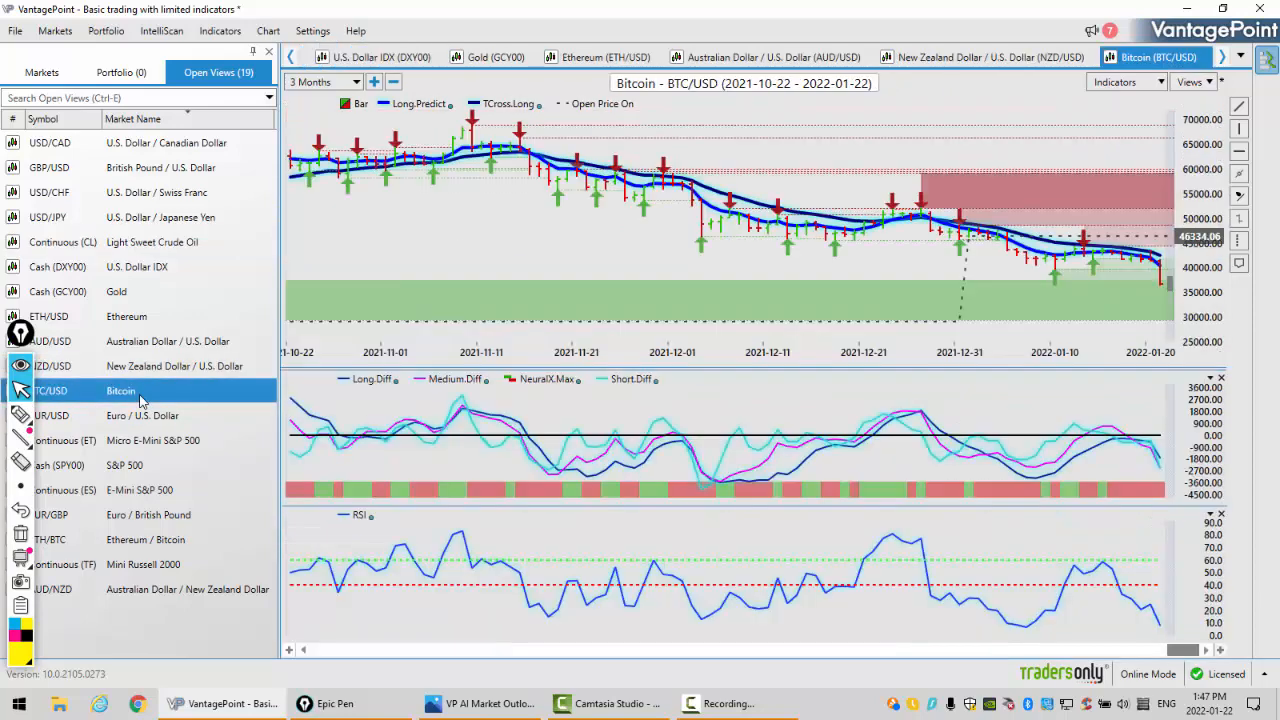
{"action": "mouse_move", "coordinate": [890, 278]}
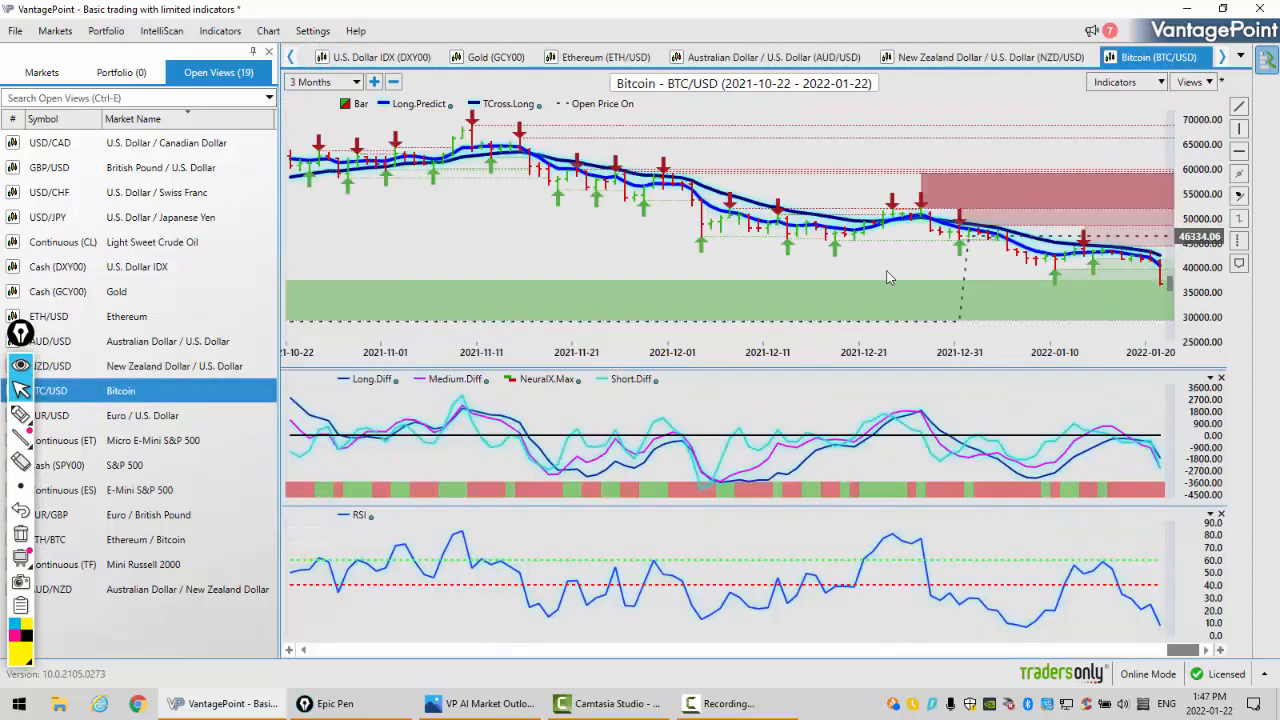
{"action": "mouse_move", "coordinate": [1108, 238]}
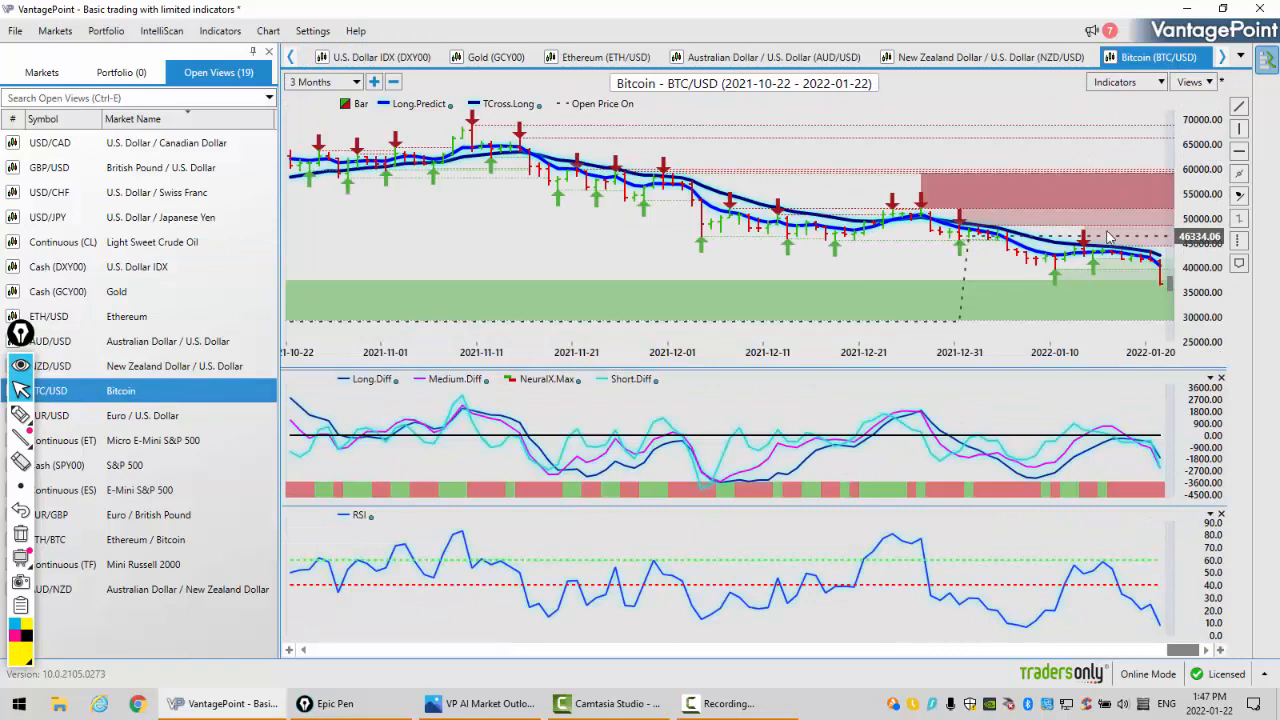
{"action": "mouse_move", "coordinate": [968, 250]}
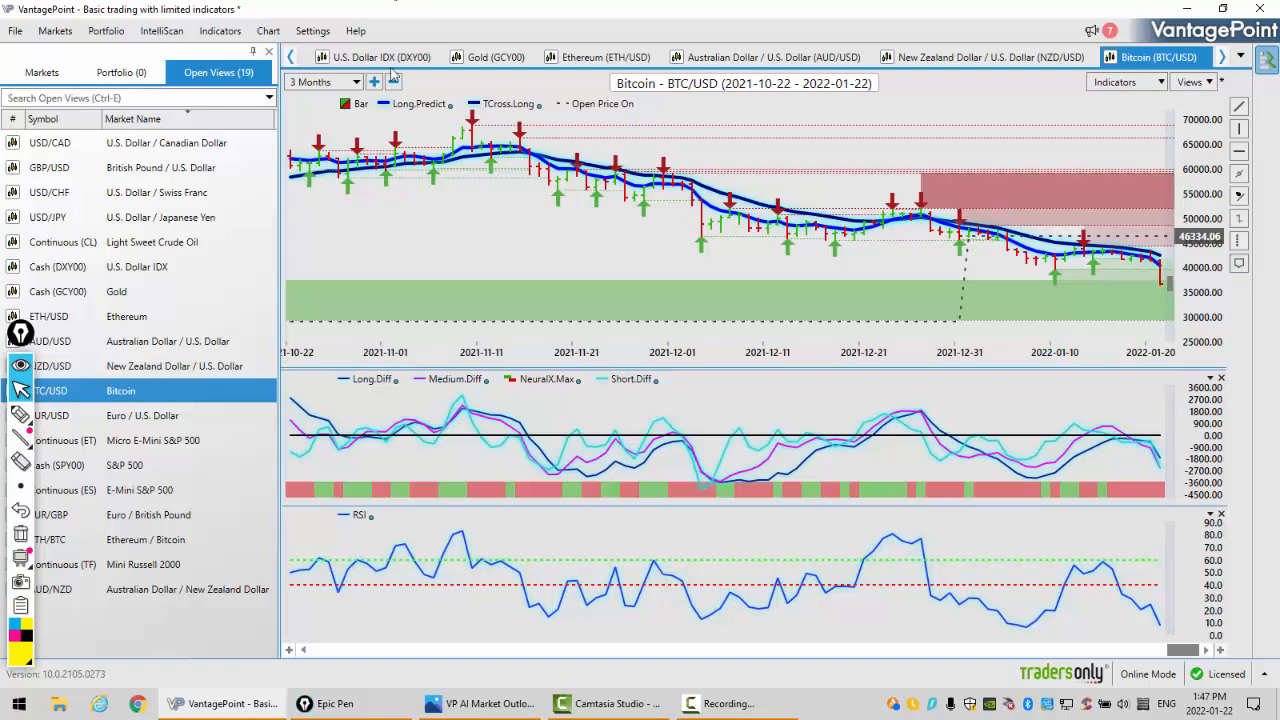
- Set the Bitcoin BTC/USD chart period to 6 Months (2021-07-22 to 2022-01-22)
{"action": "left_click", "coordinate": [324, 80]}
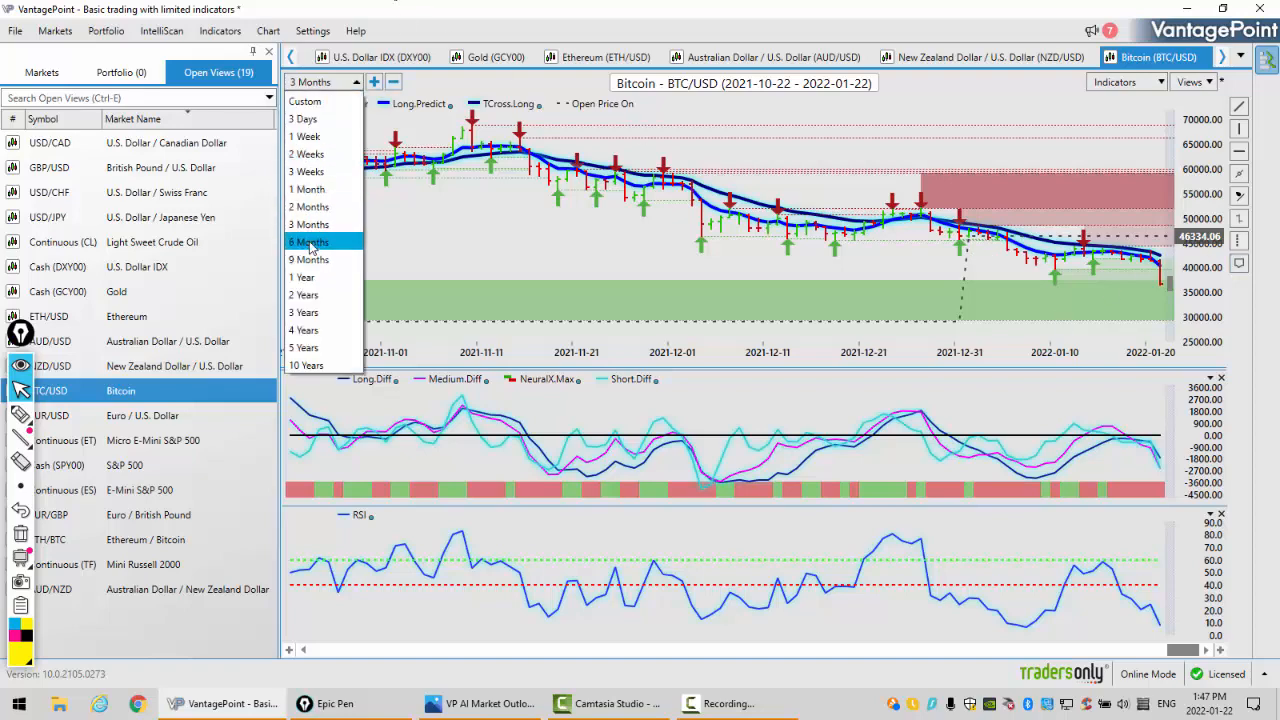
{"action": "left_click", "coordinate": [308, 240]}
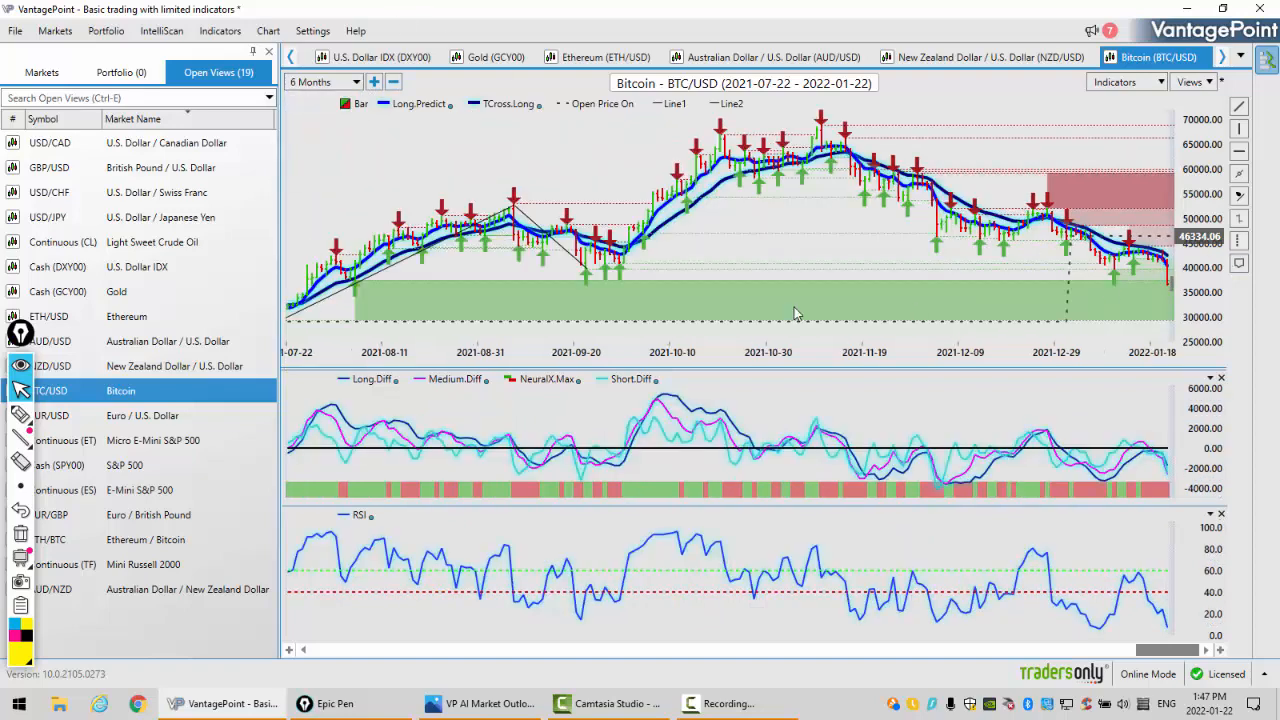
{"action": "mouse_move", "coordinate": [356, 284]}
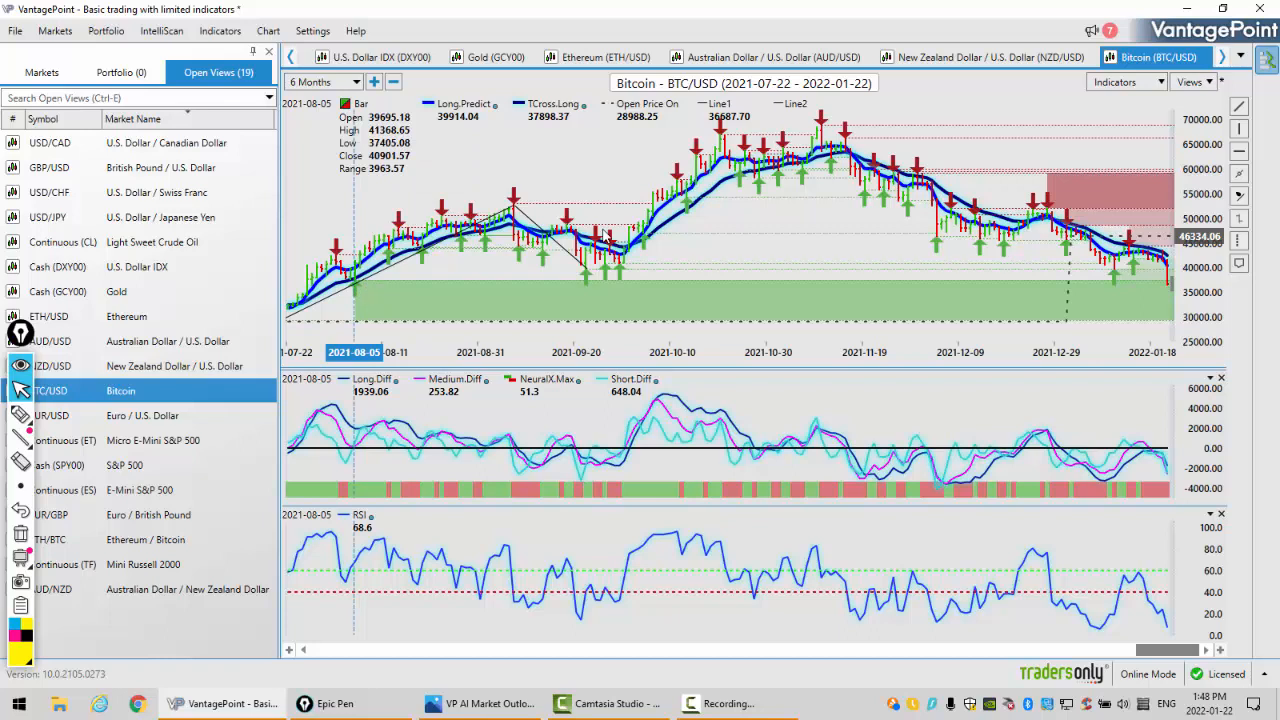
{"action": "mouse_move", "coordinate": [624, 192]}
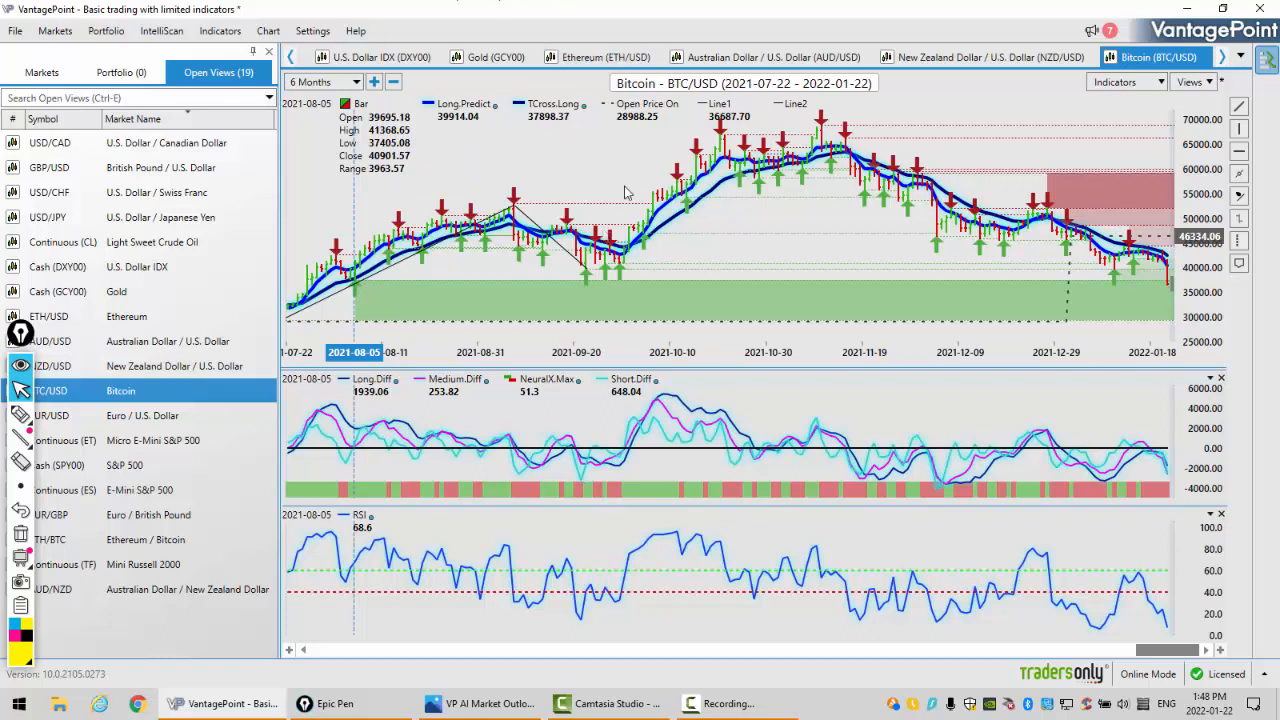
{"action": "mouse_move", "coordinate": [1172, 640]}
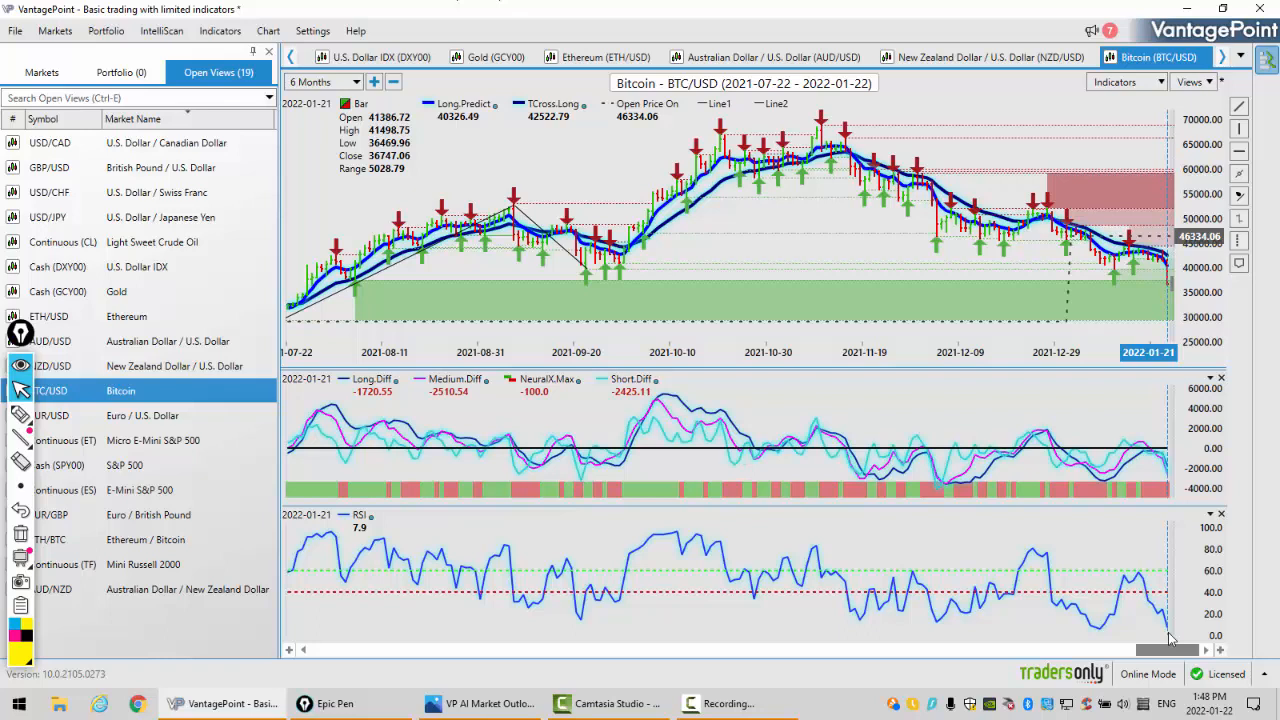
{"action": "mouse_move", "coordinate": [508, 612]}
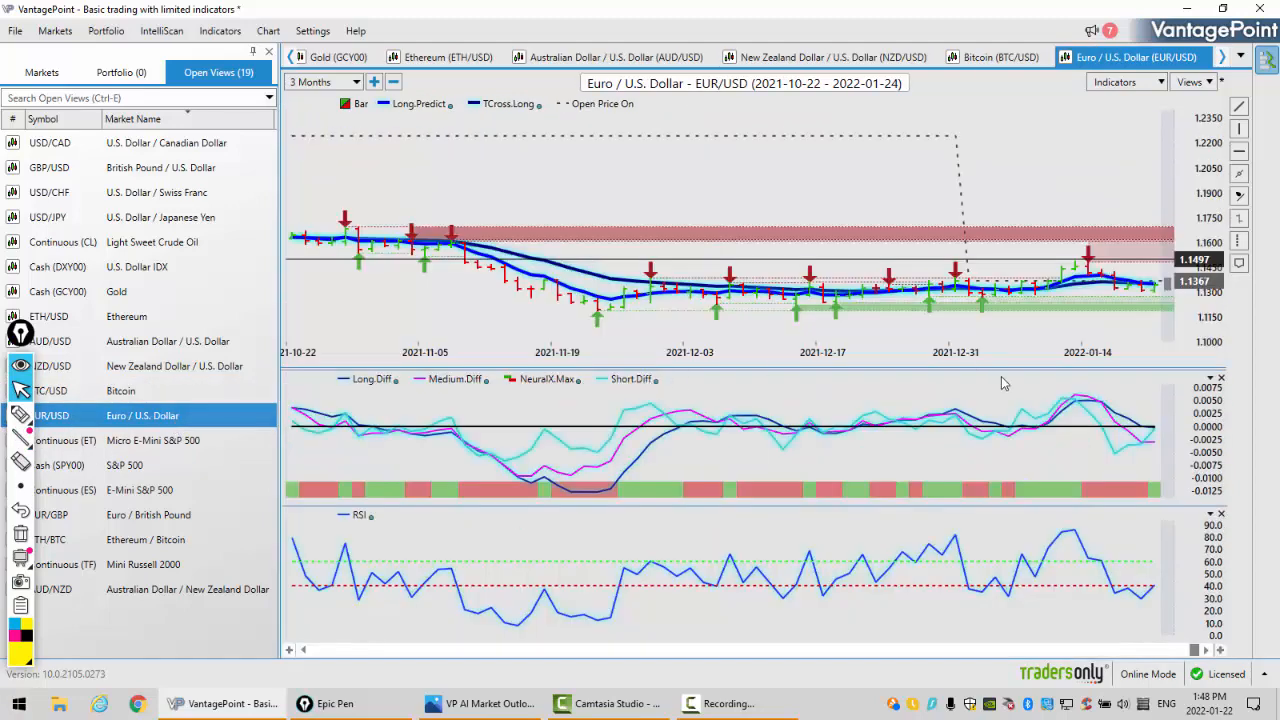
{"action": "mouse_move", "coordinate": [1158, 300]}
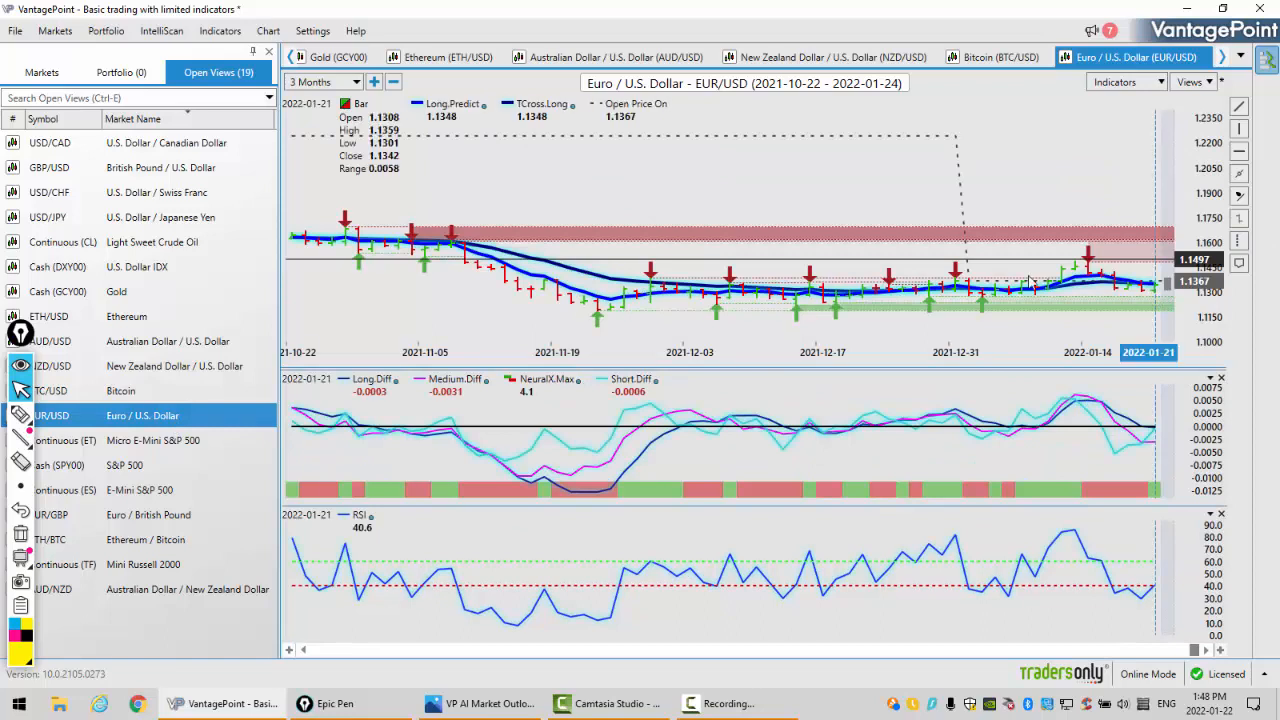
{"action": "mouse_move", "coordinate": [1058, 288]}
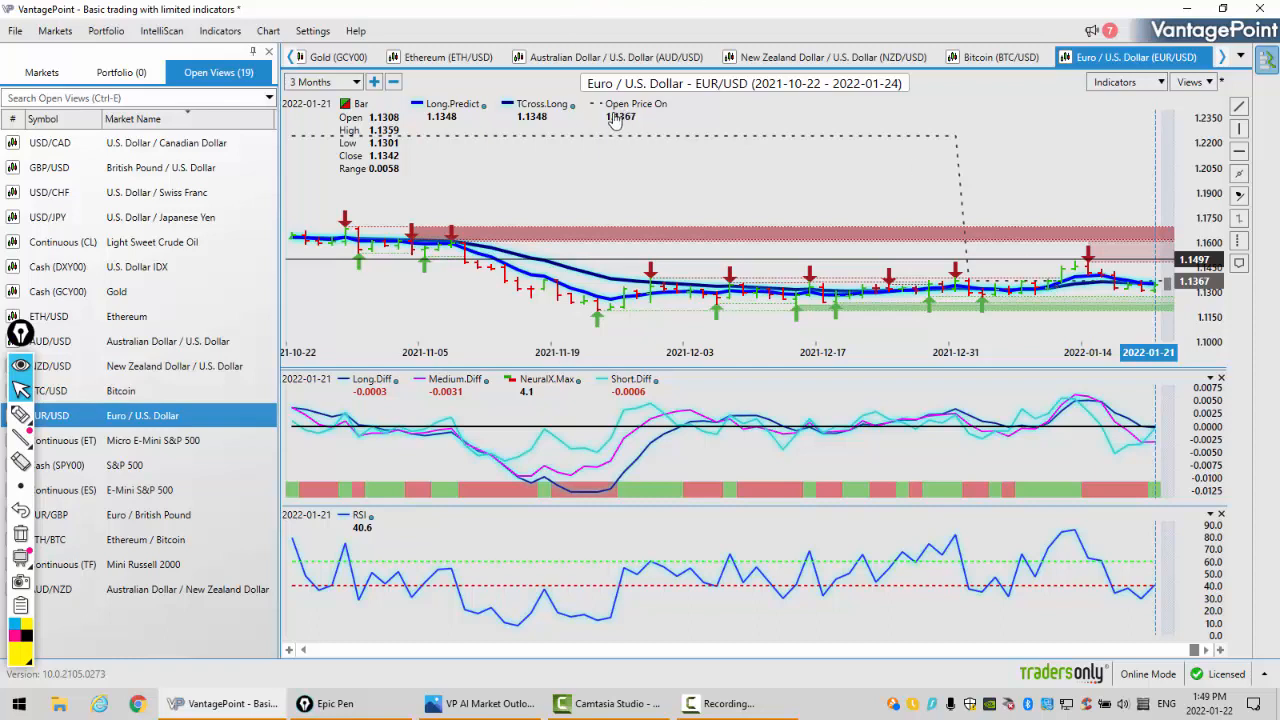
{"action": "mouse_move", "coordinate": [628, 128]}
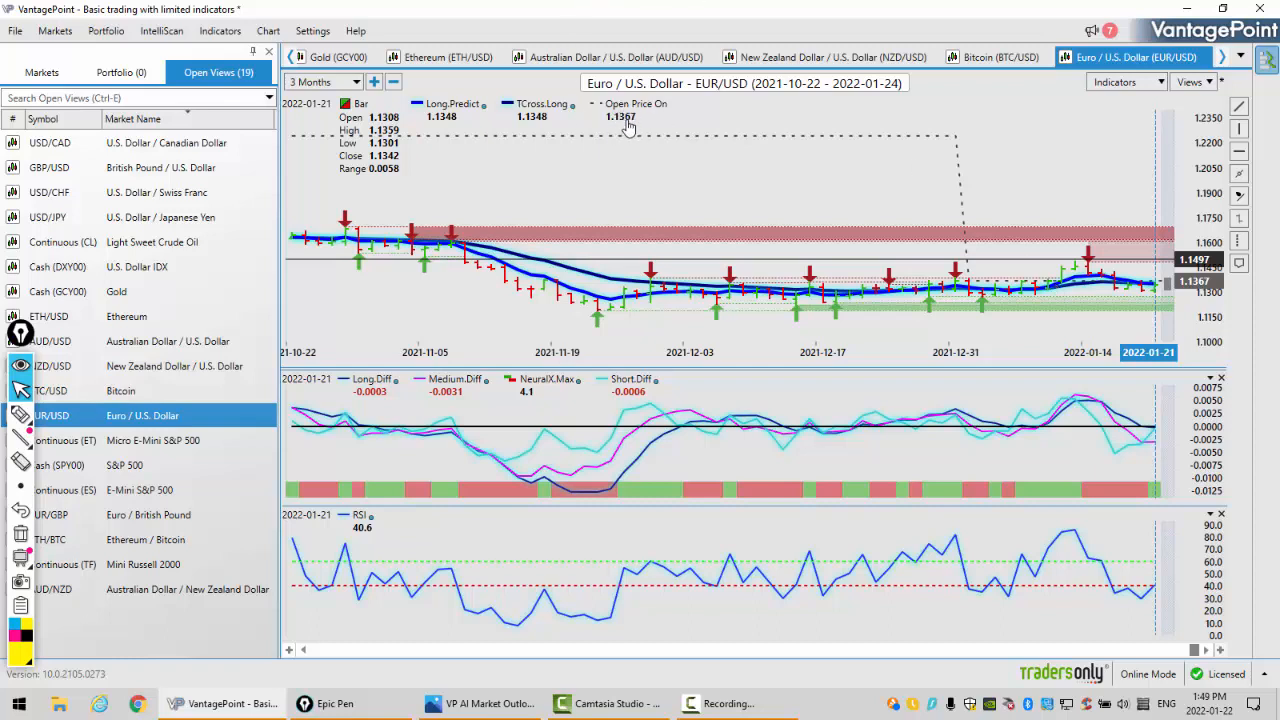
{"action": "mouse_move", "coordinate": [534, 128]}
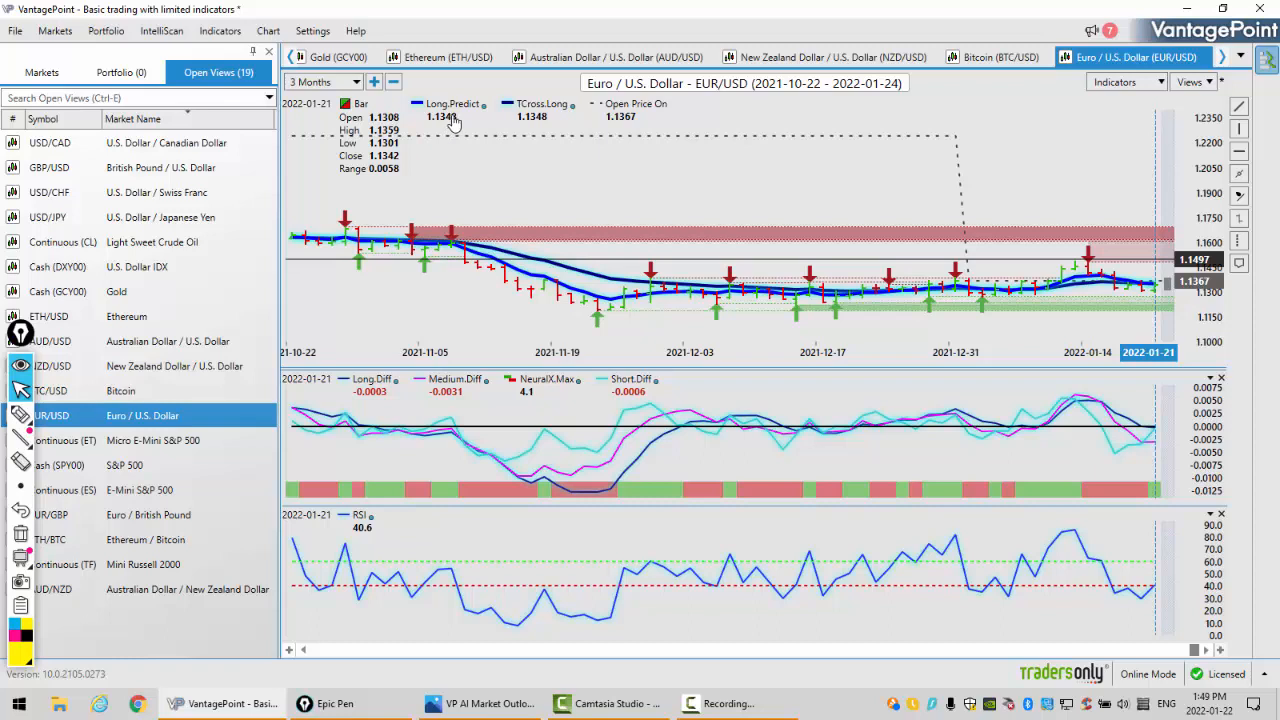
{"action": "mouse_move", "coordinate": [444, 120]}
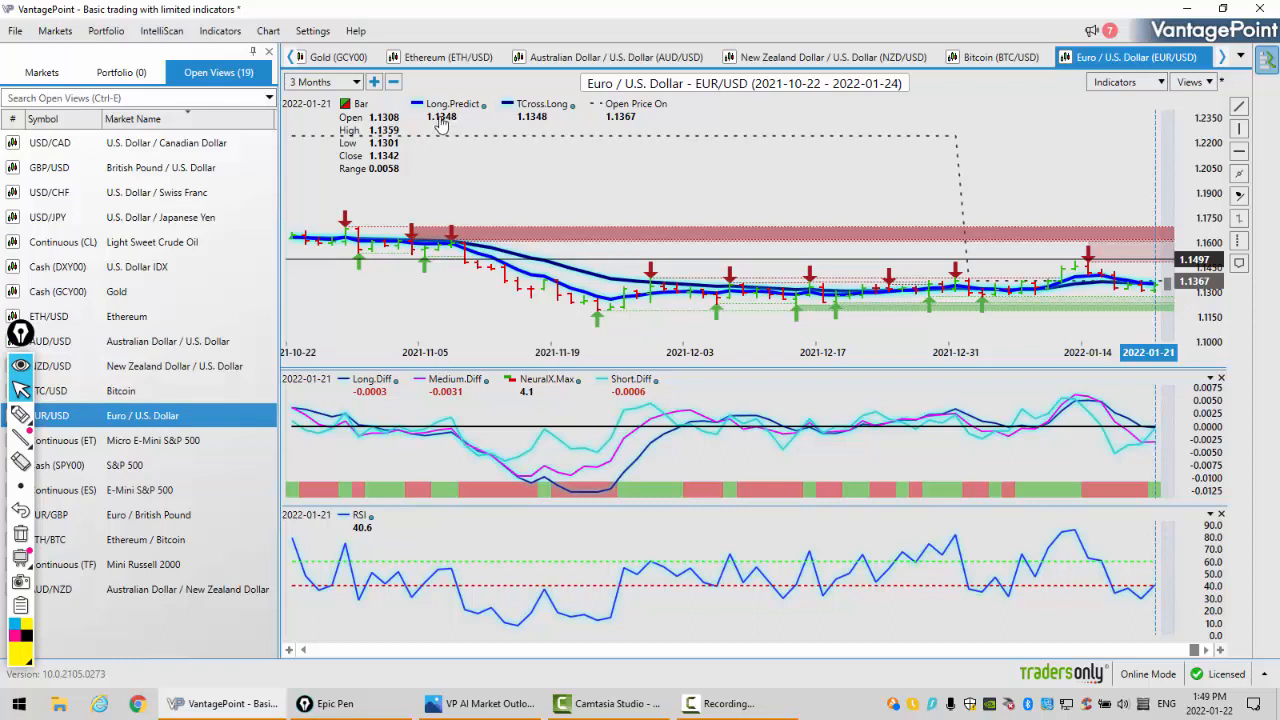
{"action": "mouse_move", "coordinate": [464, 112]}
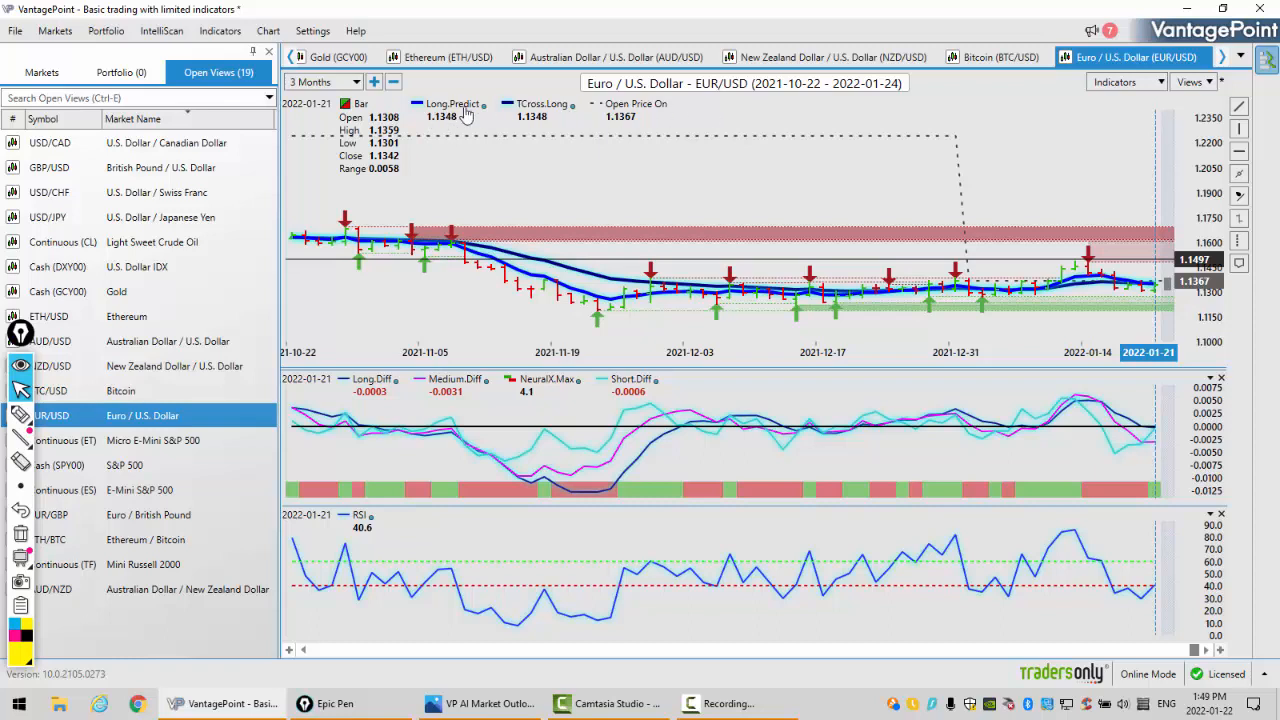
{"action": "mouse_move", "coordinate": [676, 116]}
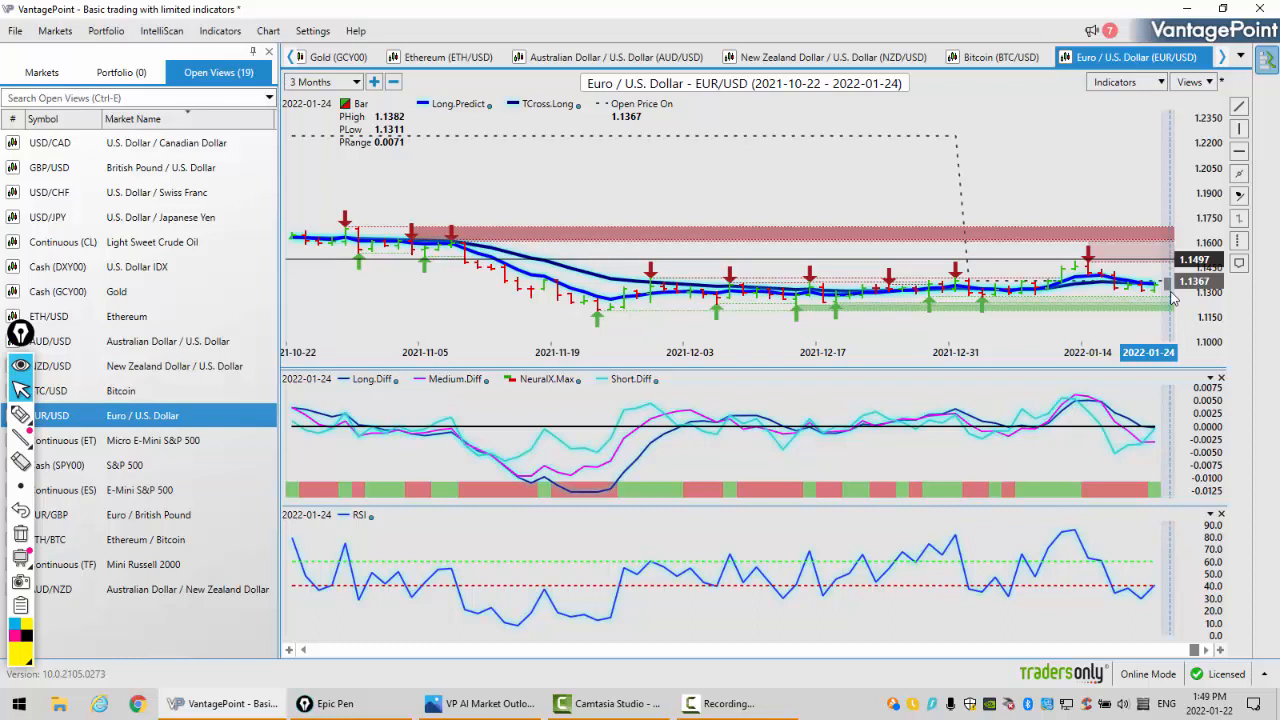
{"action": "mouse_move", "coordinate": [1160, 528]}
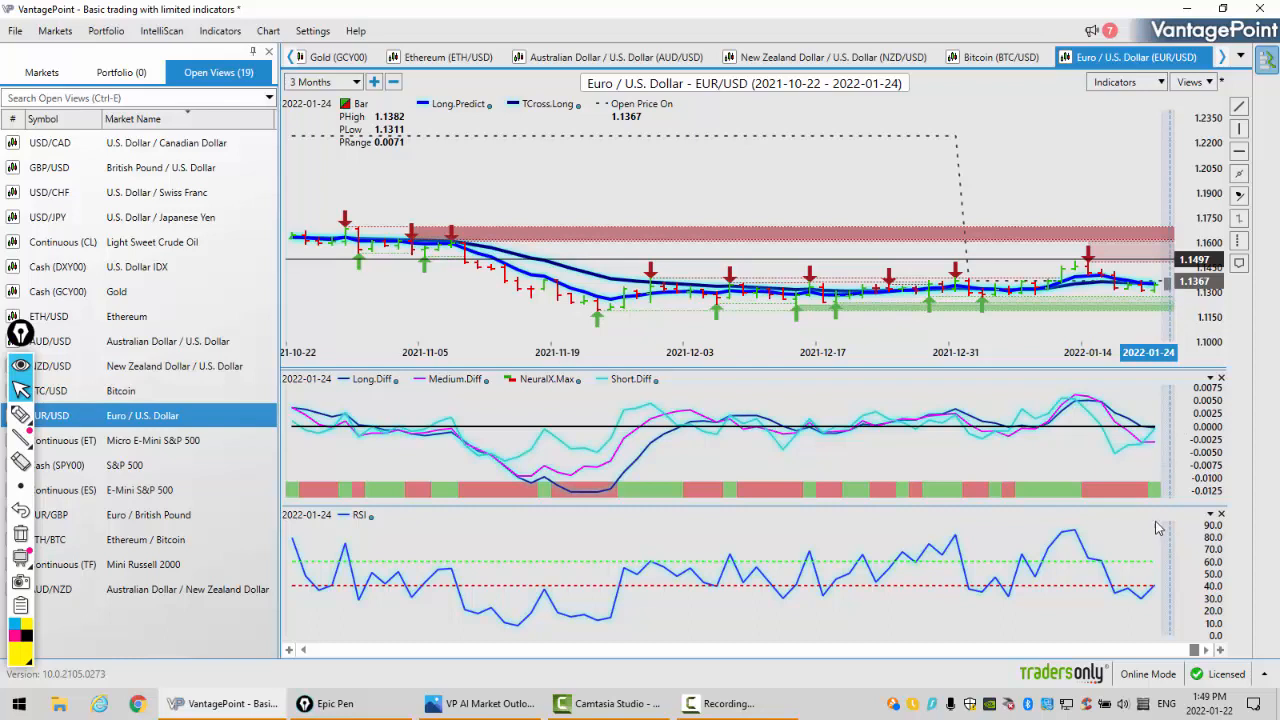
{"action": "mouse_move", "coordinate": [1156, 504]}
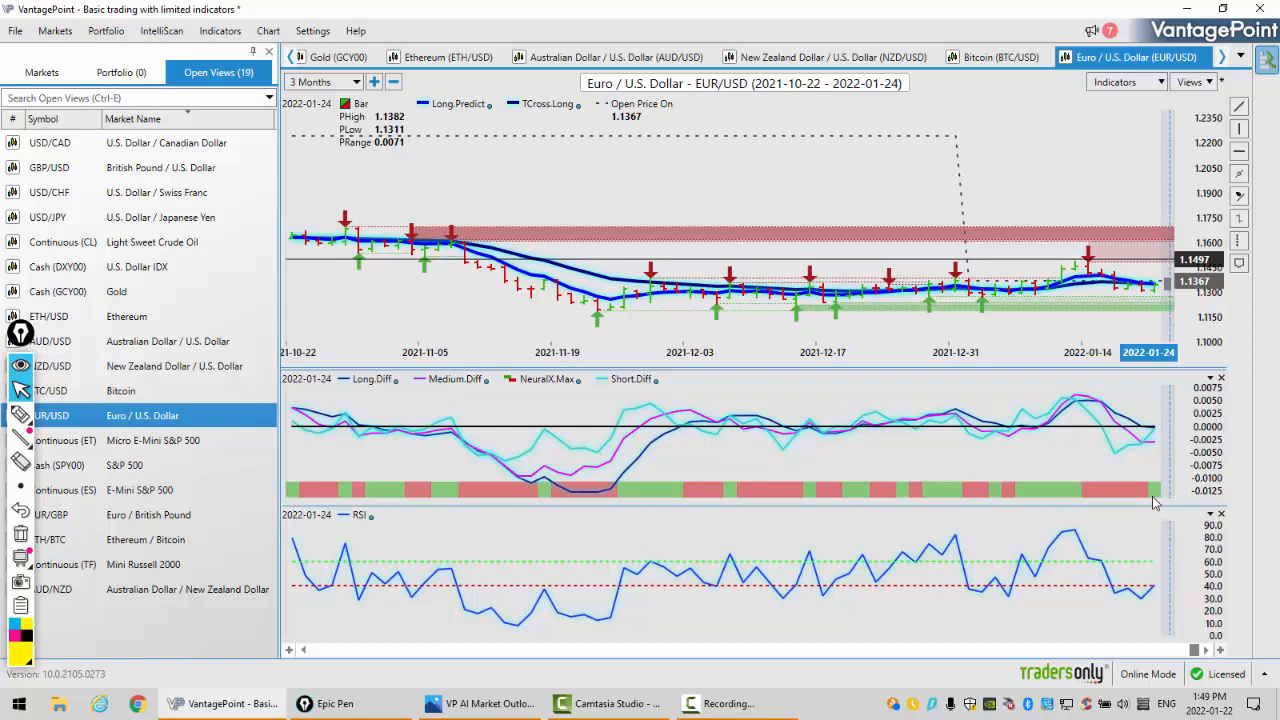
{"action": "mouse_move", "coordinate": [1156, 504]}
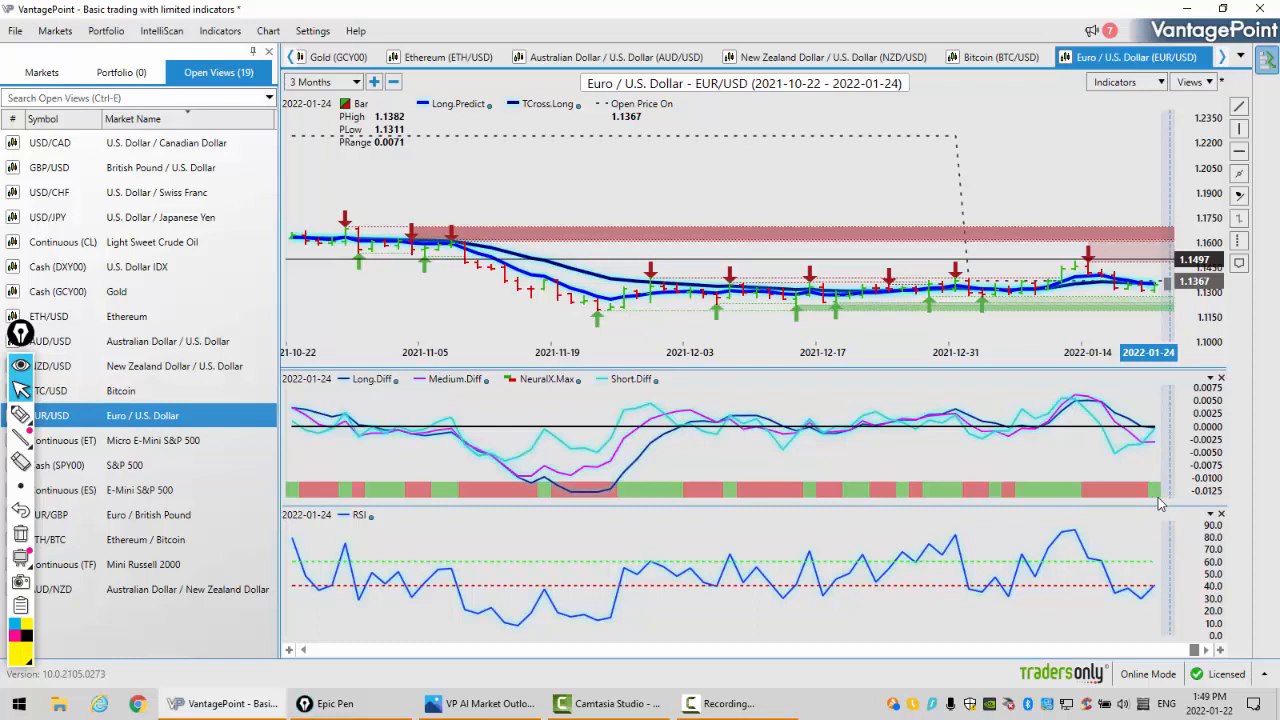
{"action": "mouse_move", "coordinate": [1156, 500]}
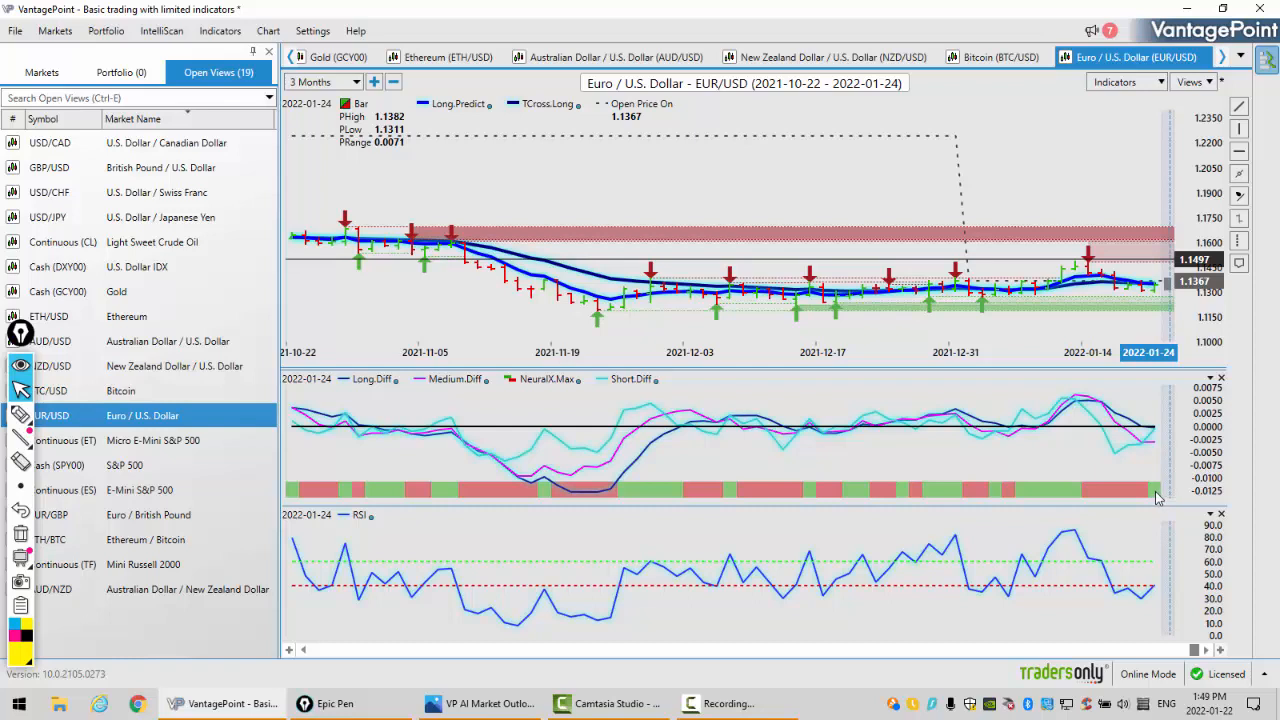
{"action": "mouse_move", "coordinate": [1156, 498]}
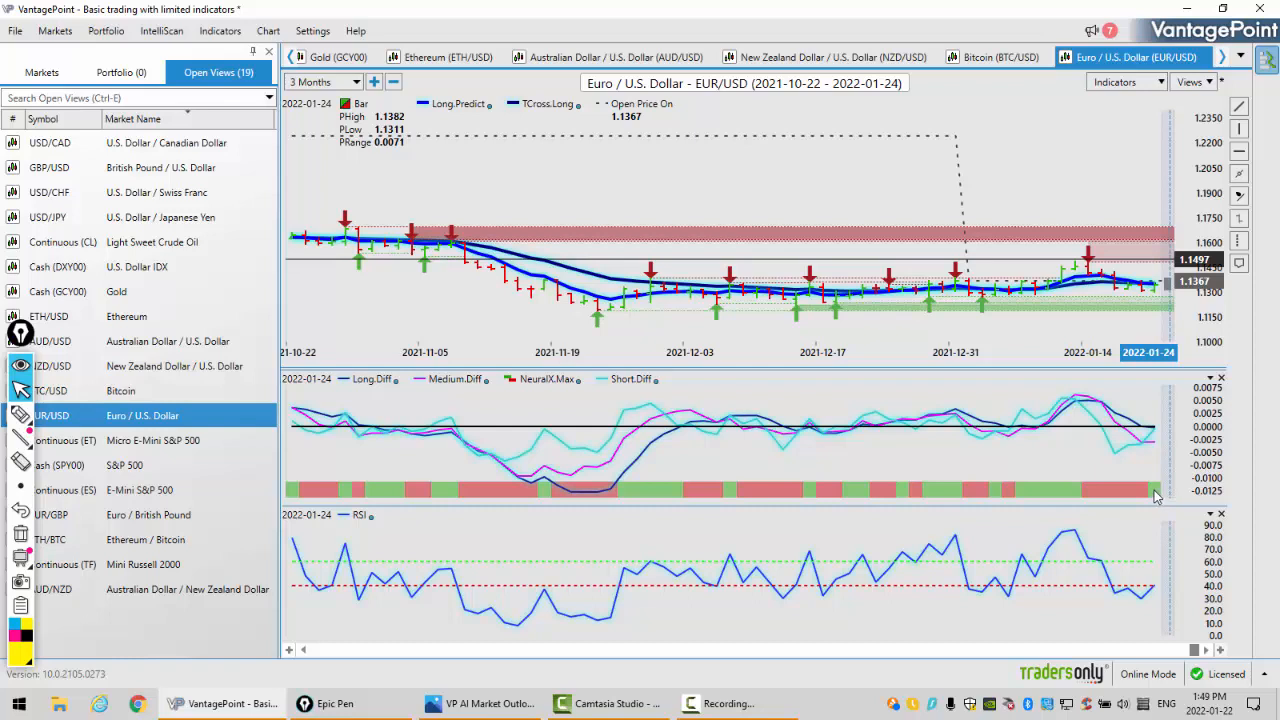
{"action": "mouse_move", "coordinate": [1136, 496]}
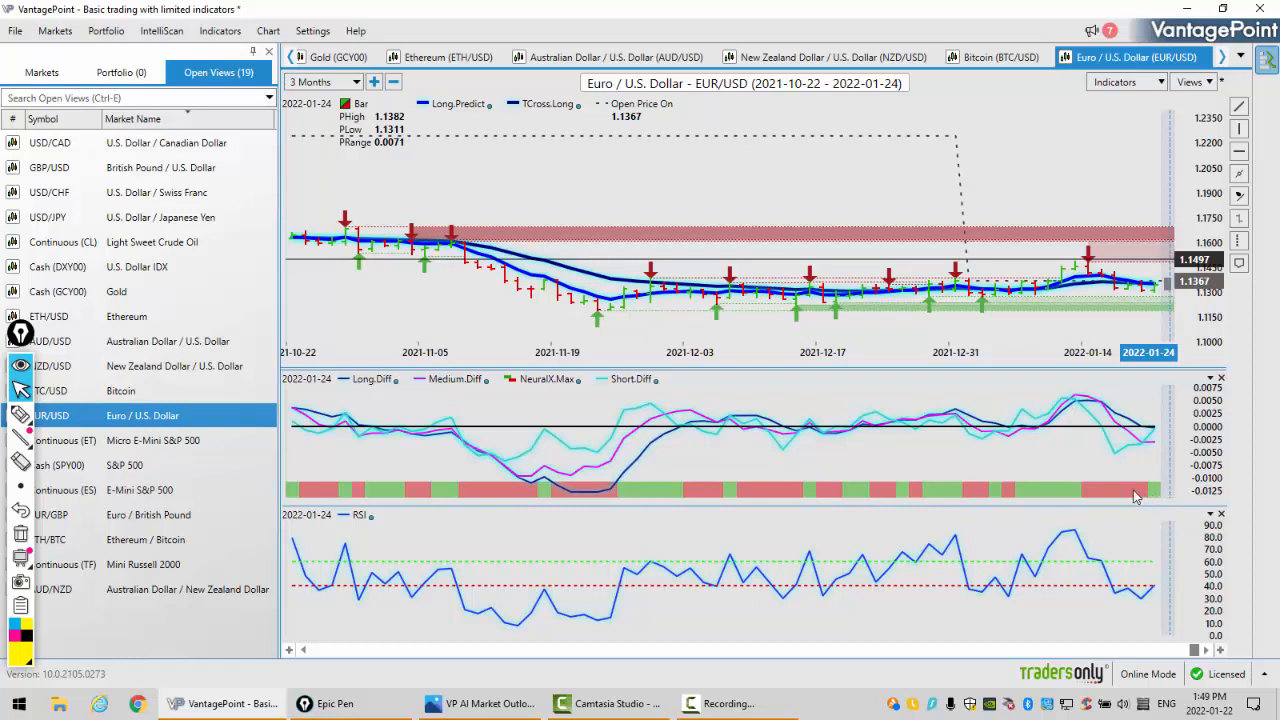
{"action": "mouse_move", "coordinate": [1148, 608]}
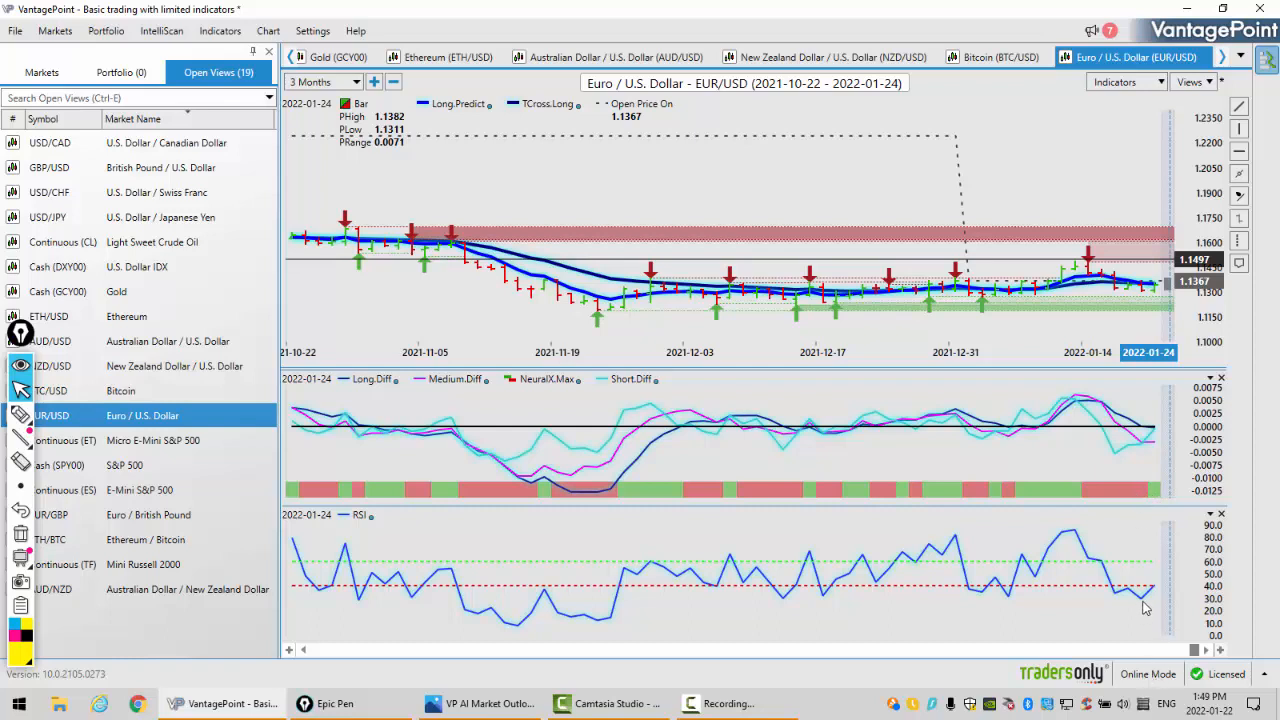
{"action": "mouse_move", "coordinate": [1140, 516]}
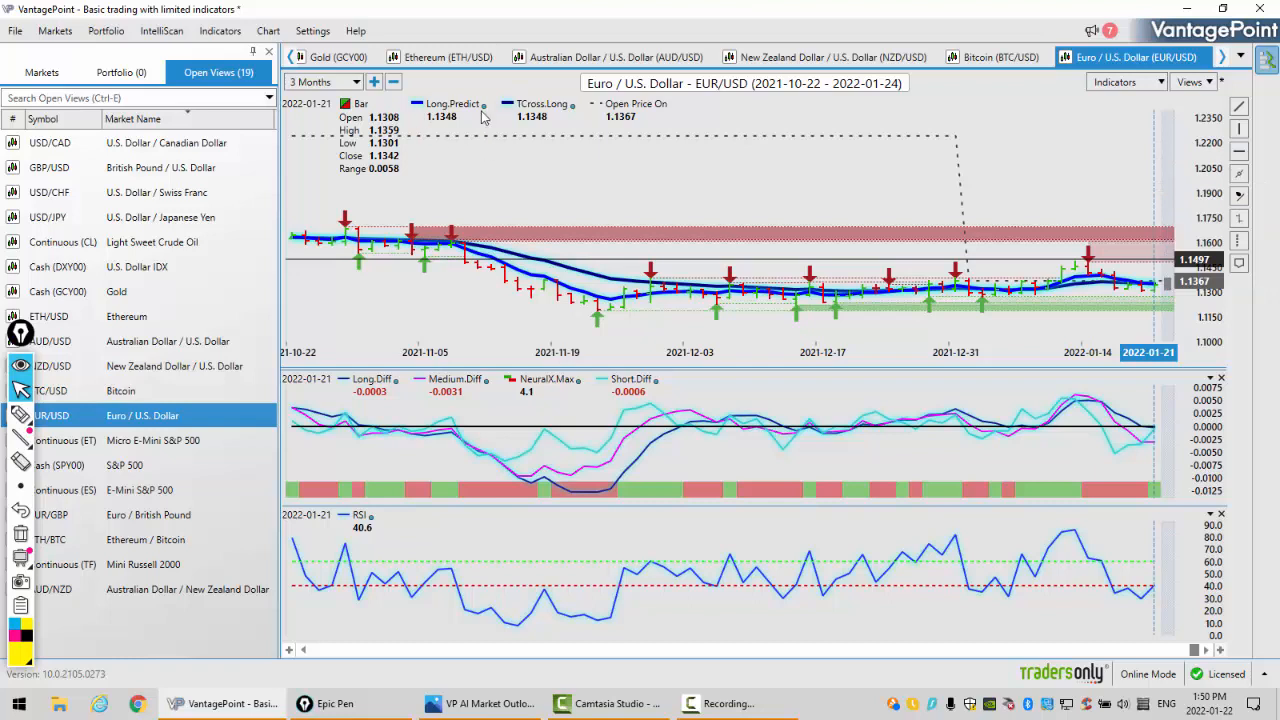
{"action": "mouse_move", "coordinate": [1180, 302]}
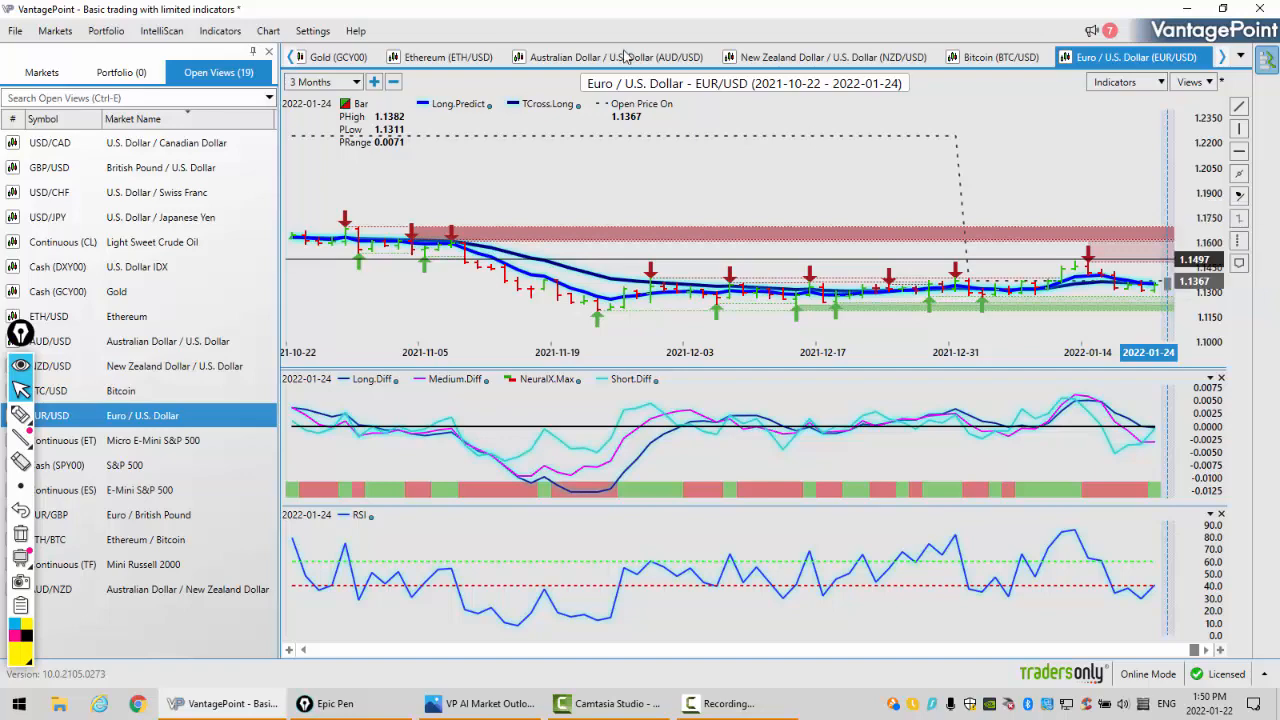
- Display the USD/CHF chart from the Open Views symbol list
{"action": "left_click", "coordinate": [48, 192]}
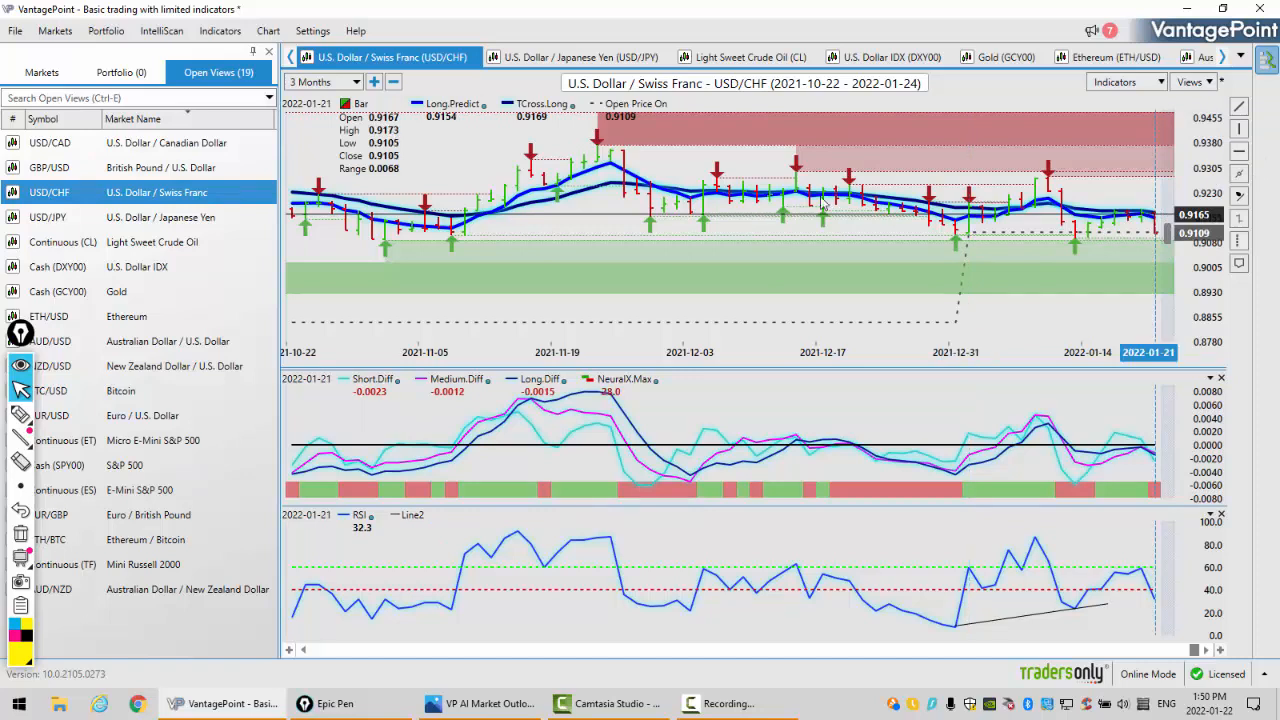
{"action": "mouse_move", "coordinate": [1152, 176]}
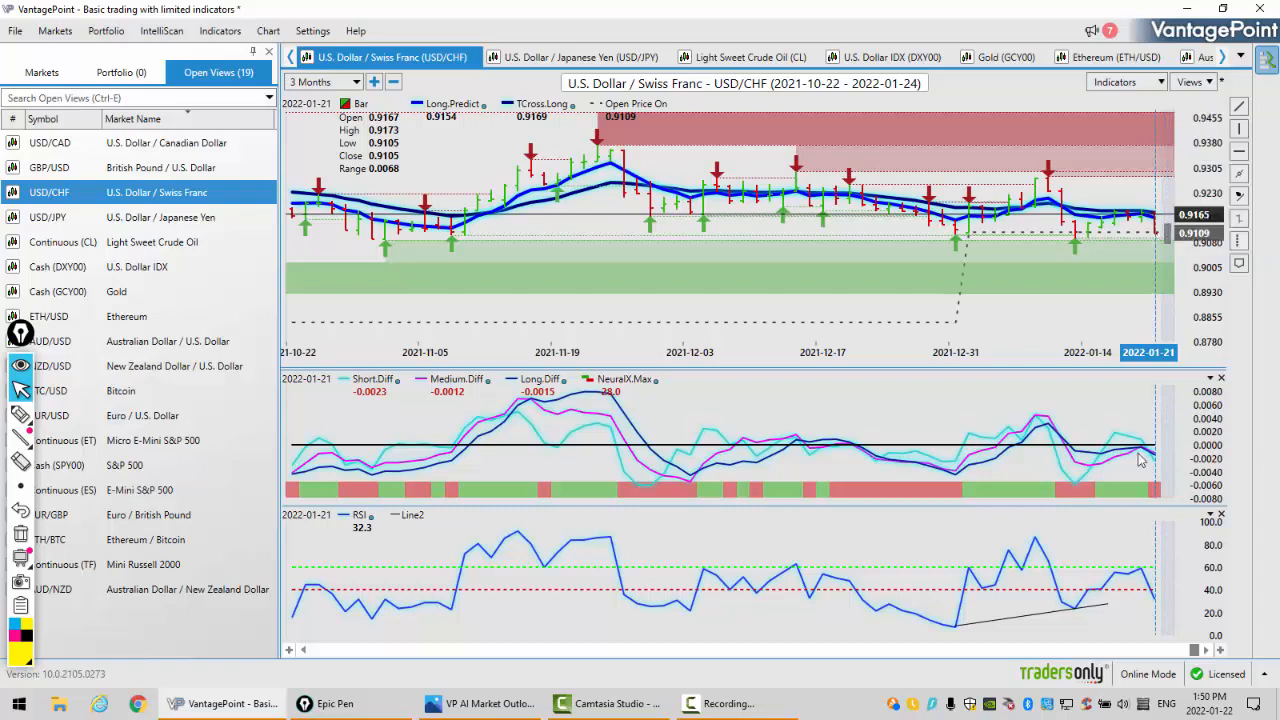
{"action": "mouse_move", "coordinate": [1150, 460]}
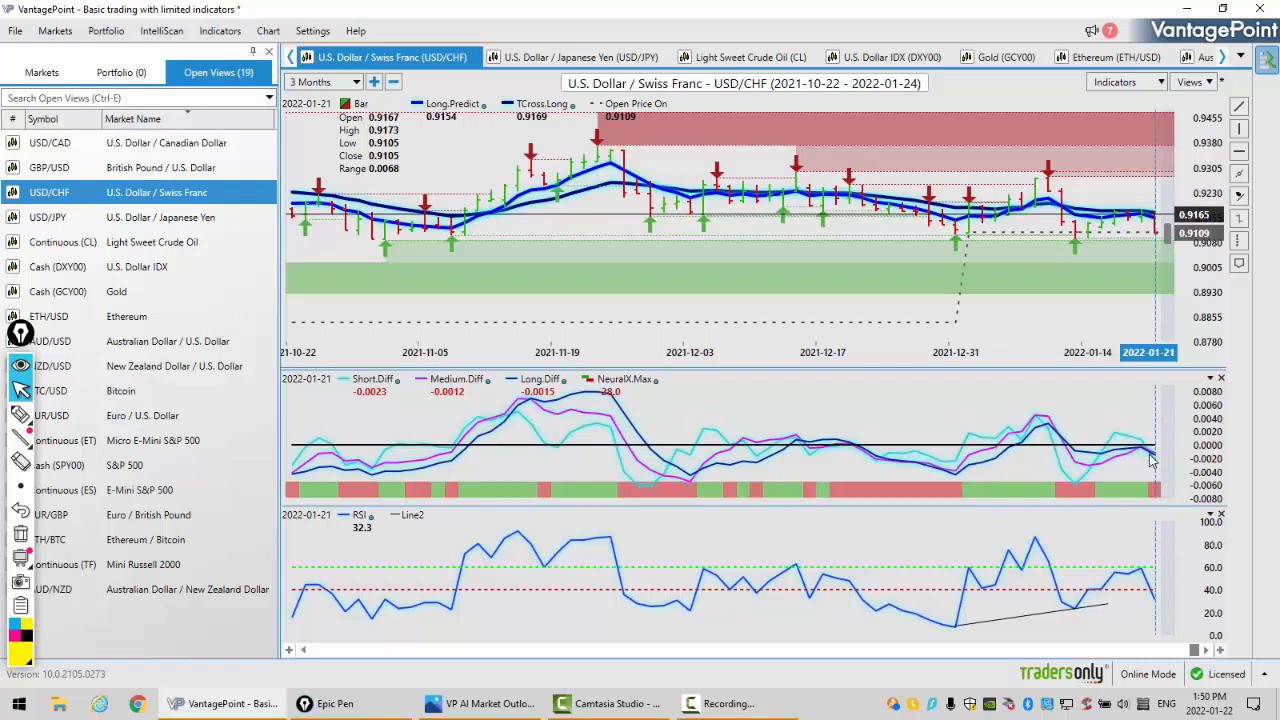
{"action": "mouse_move", "coordinate": [1160, 504]}
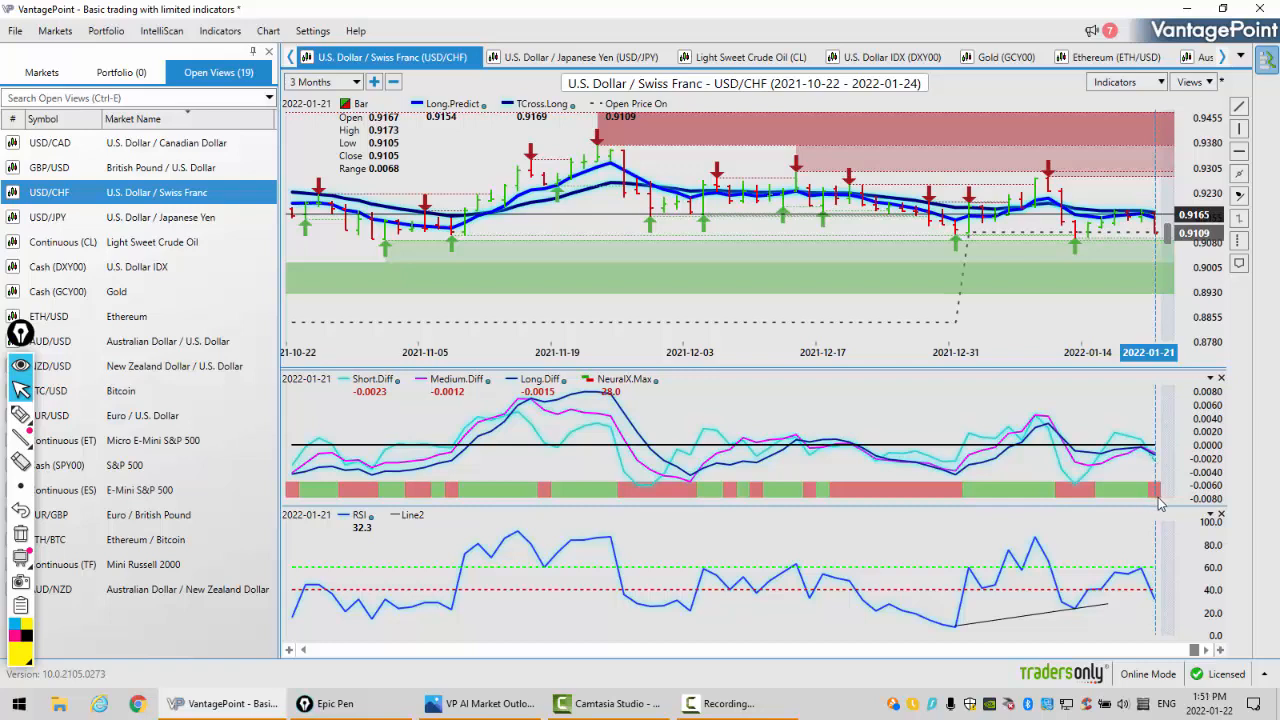
{"action": "mouse_move", "coordinate": [1148, 608]}
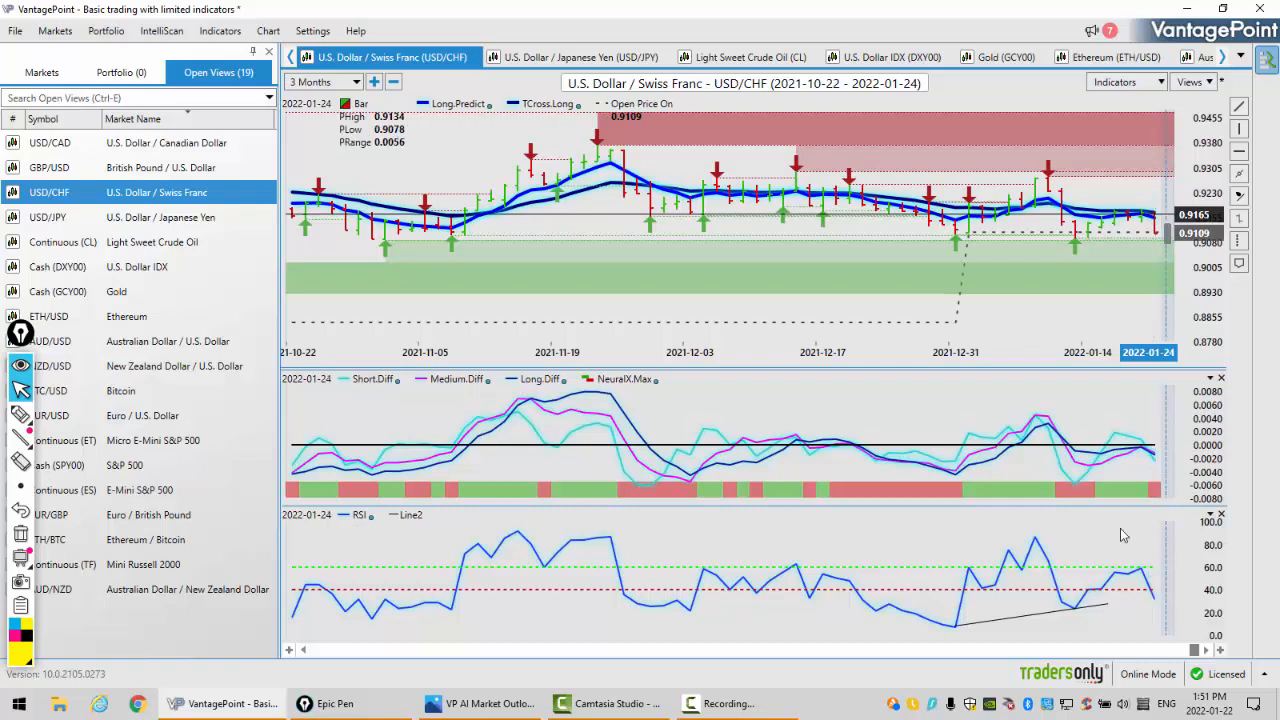
{"action": "mouse_move", "coordinate": [392, 244]}
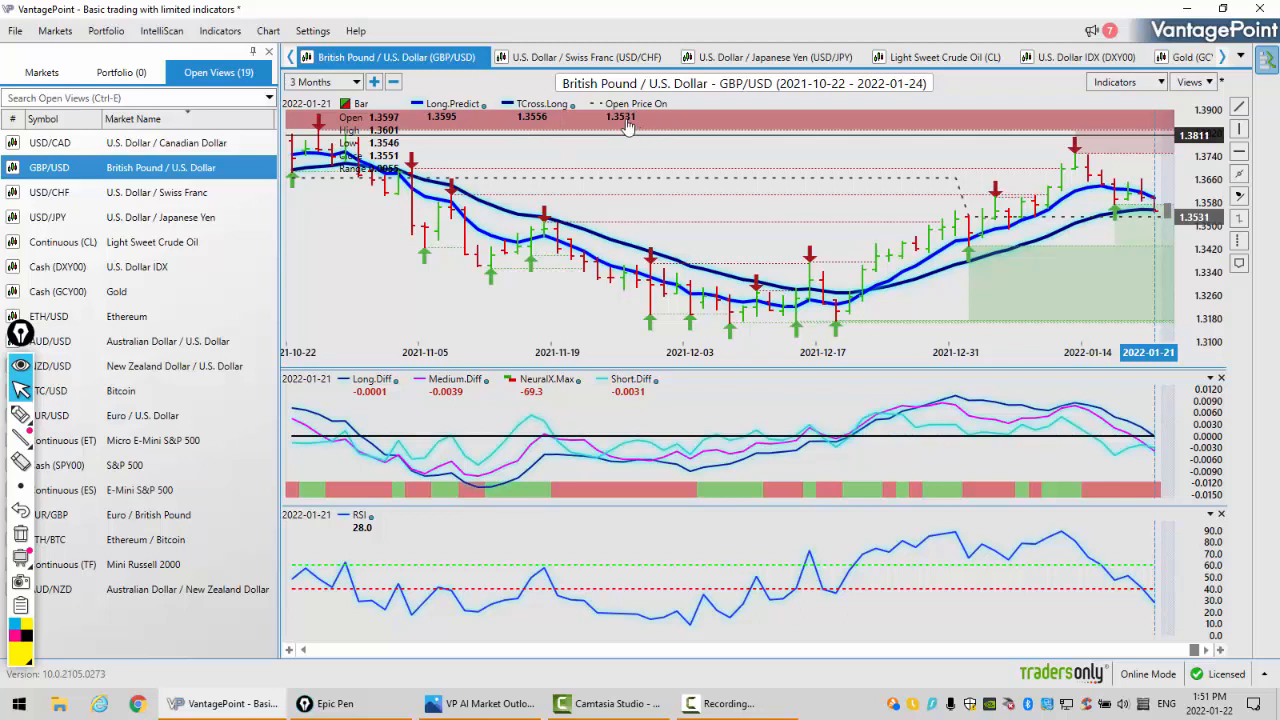
{"action": "mouse_move", "coordinate": [1156, 212]}
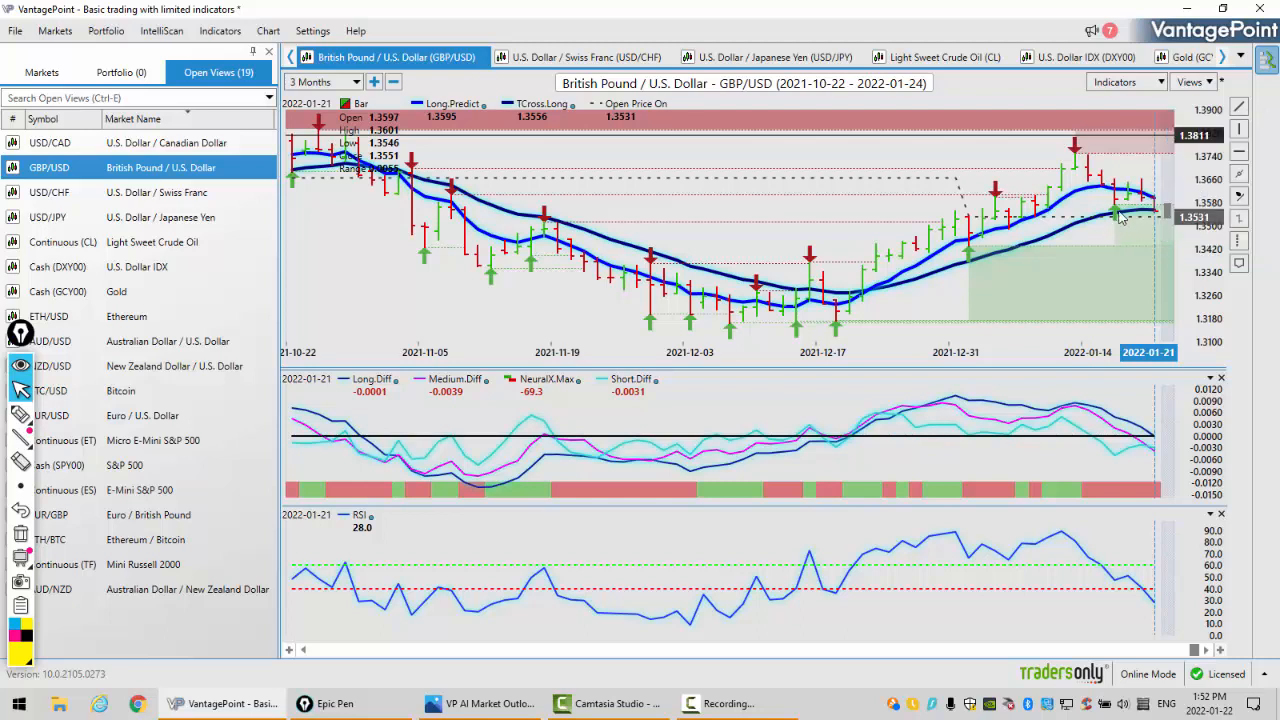
{"action": "mouse_move", "coordinate": [1156, 210]}
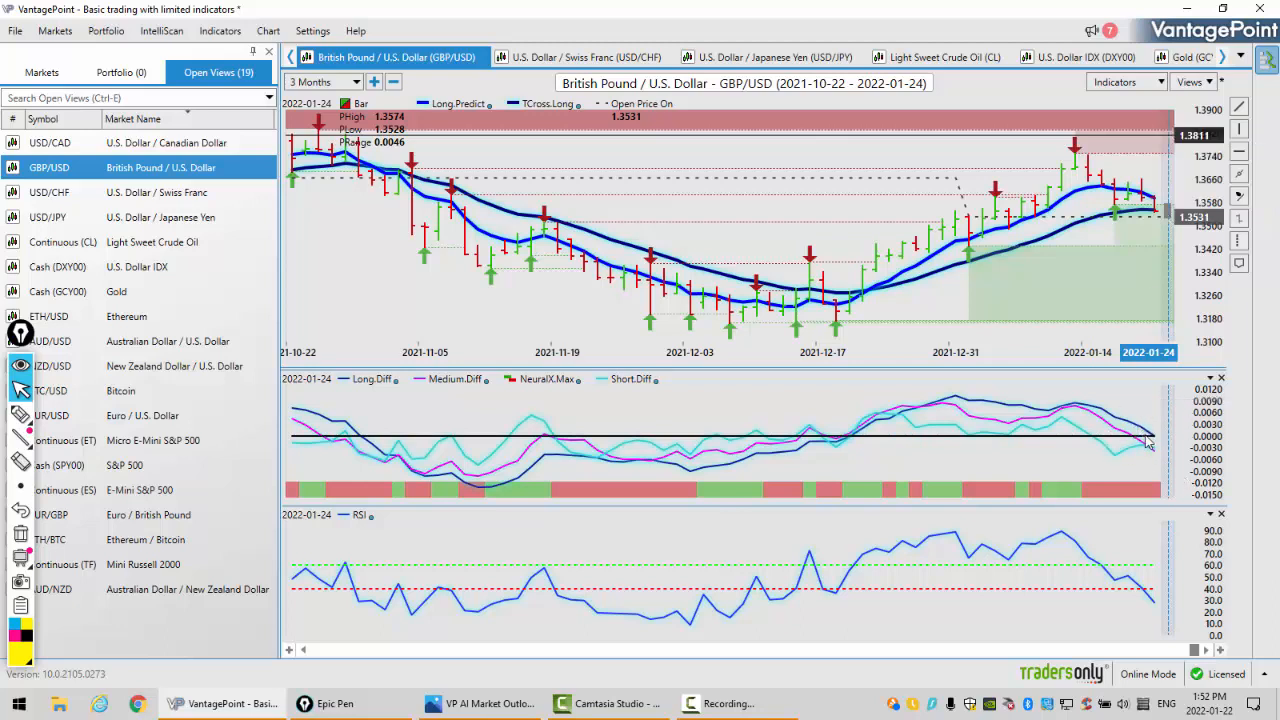
{"action": "mouse_move", "coordinate": [1144, 440]}
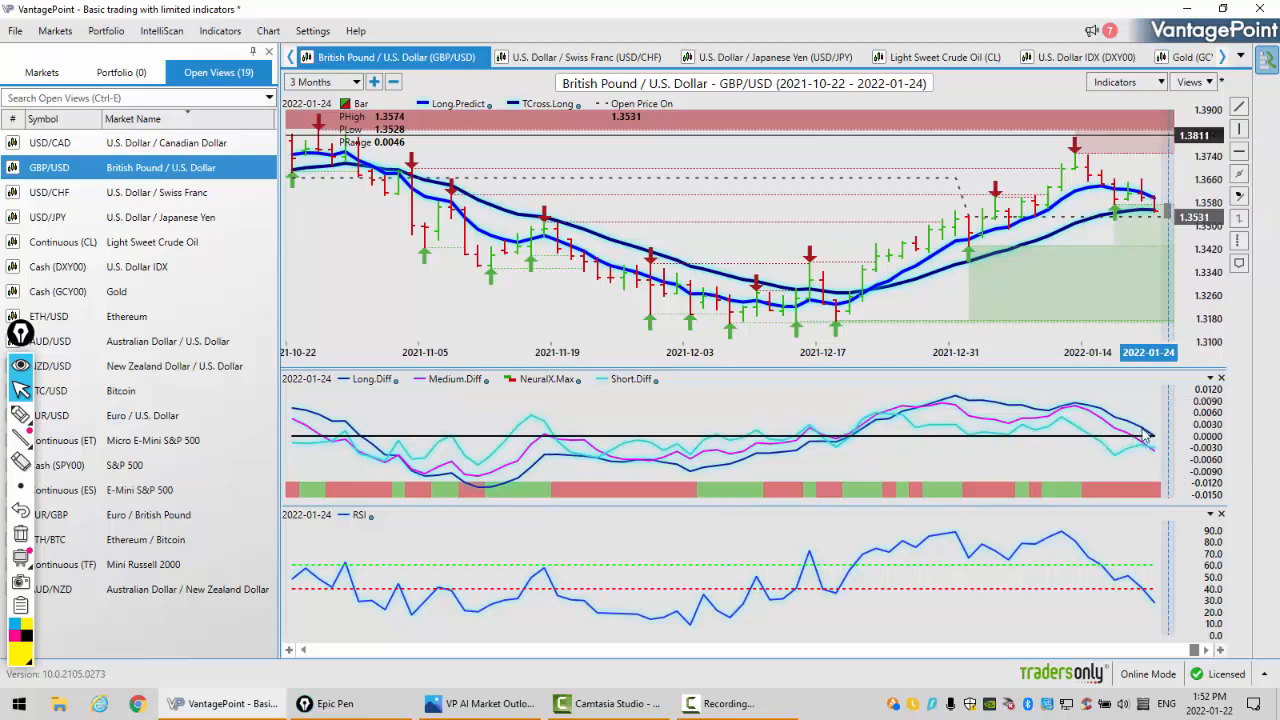
{"action": "mouse_move", "coordinate": [1144, 414]}
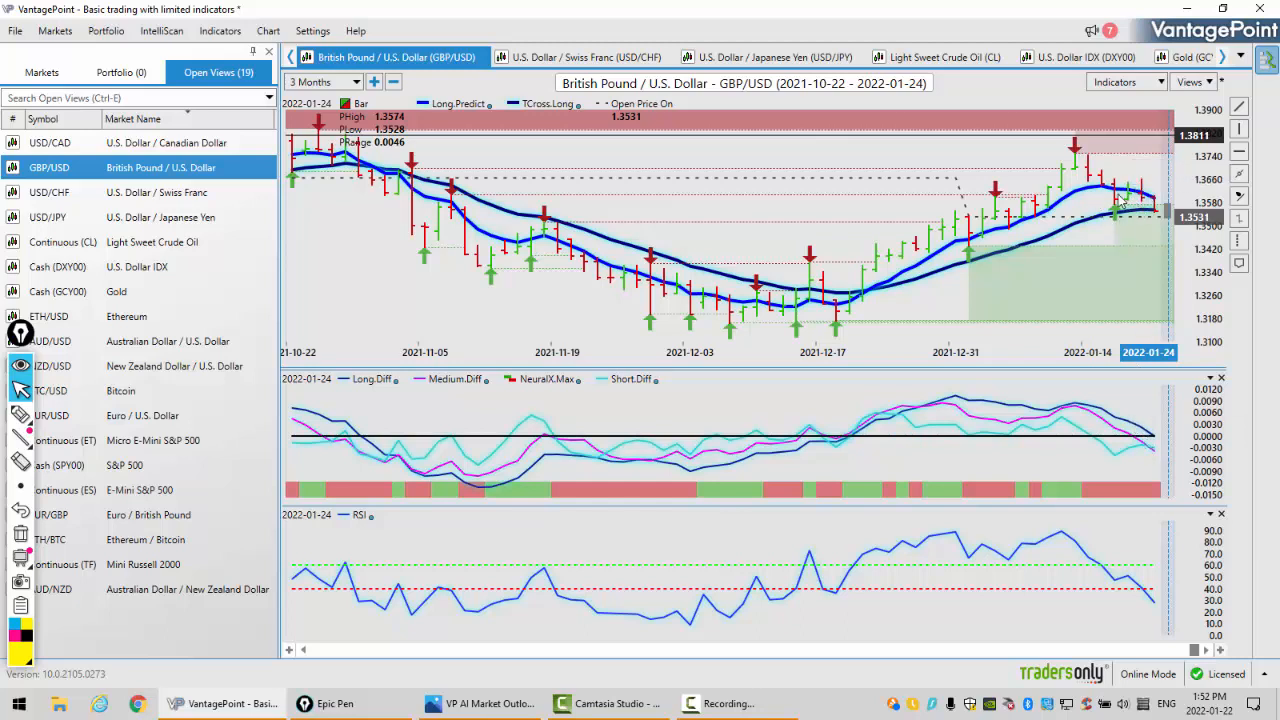
{"action": "mouse_move", "coordinate": [1156, 216]}
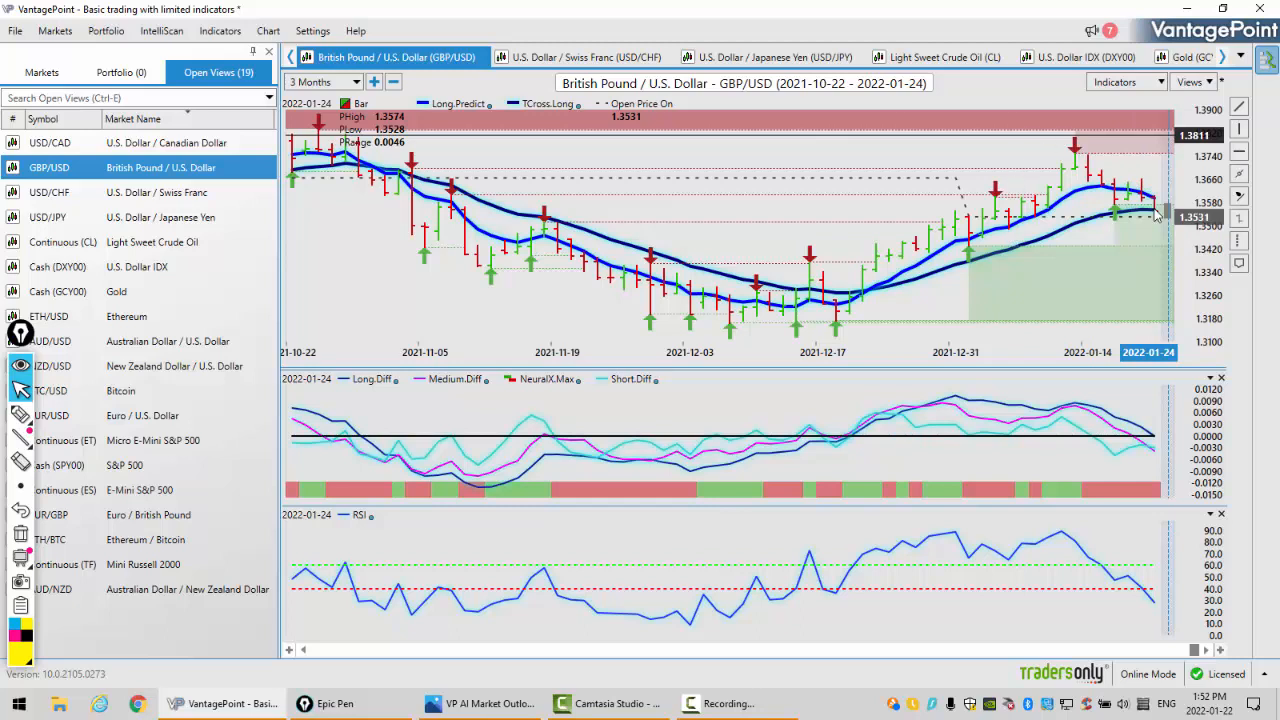
{"action": "mouse_move", "coordinate": [1152, 212]}
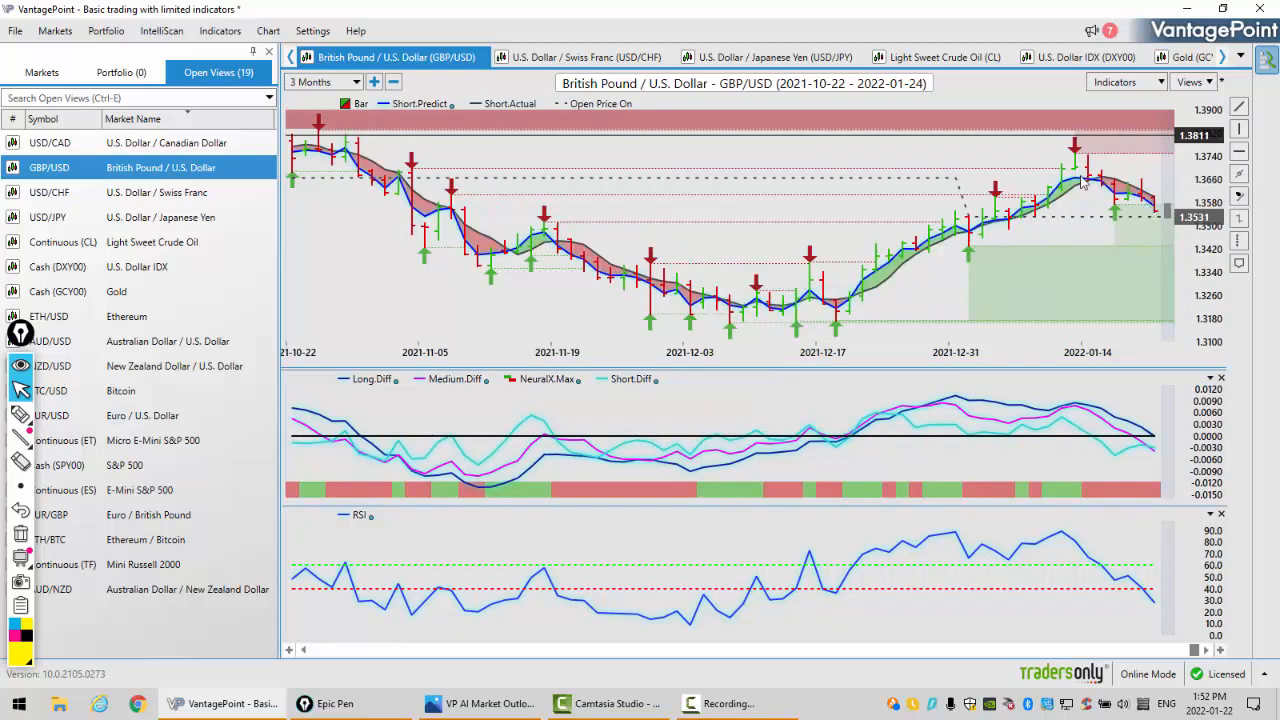
{"action": "mouse_move", "coordinate": [1096, 164]}
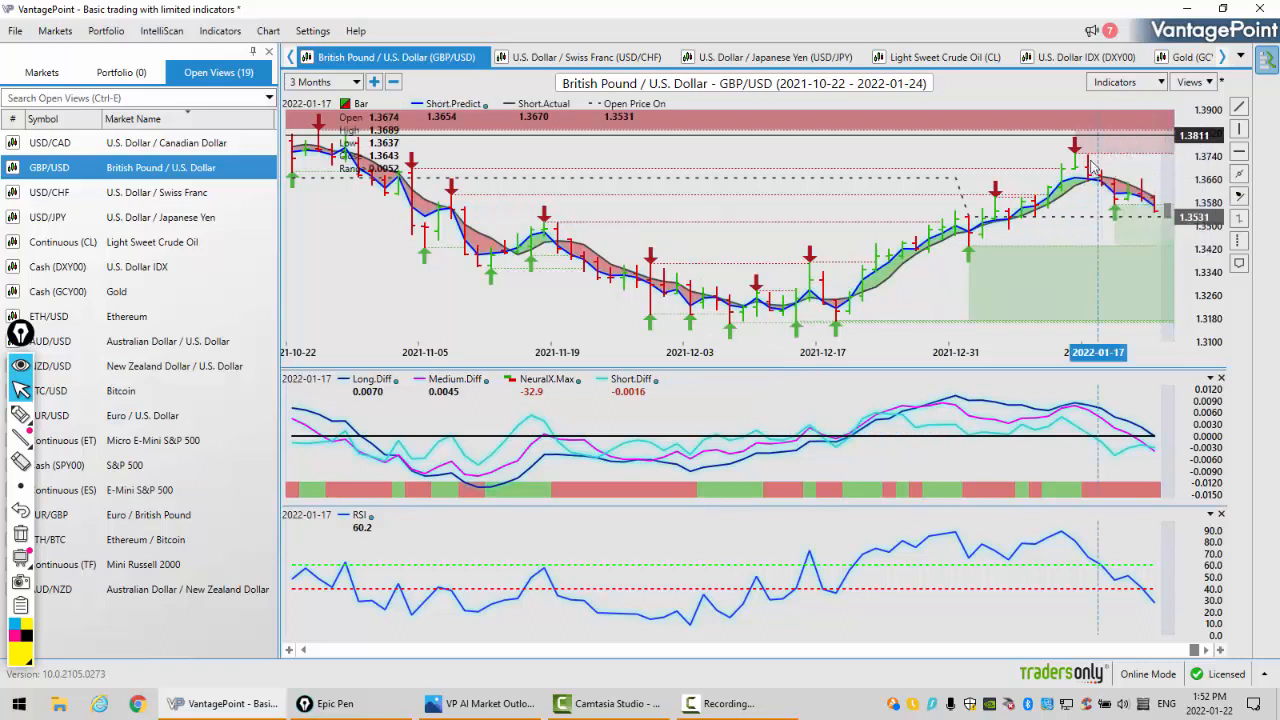
{"action": "mouse_move", "coordinate": [1096, 198]}
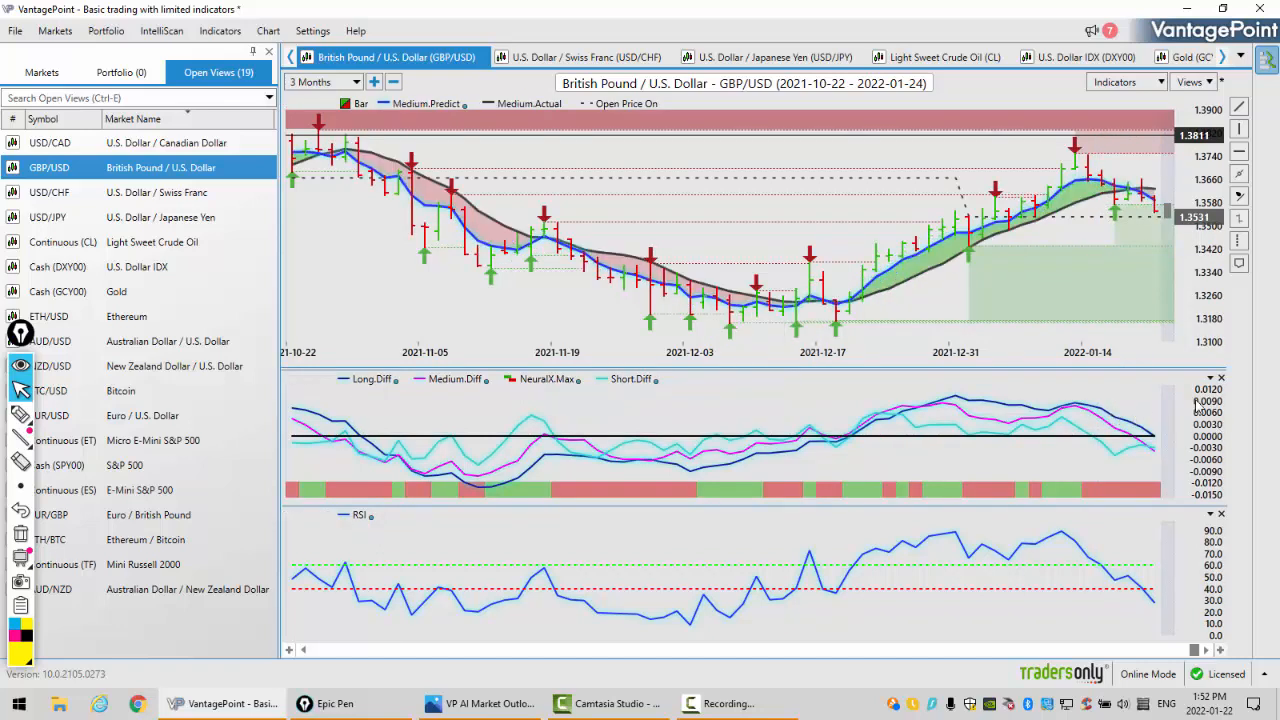
{"action": "mouse_move", "coordinate": [1136, 188]}
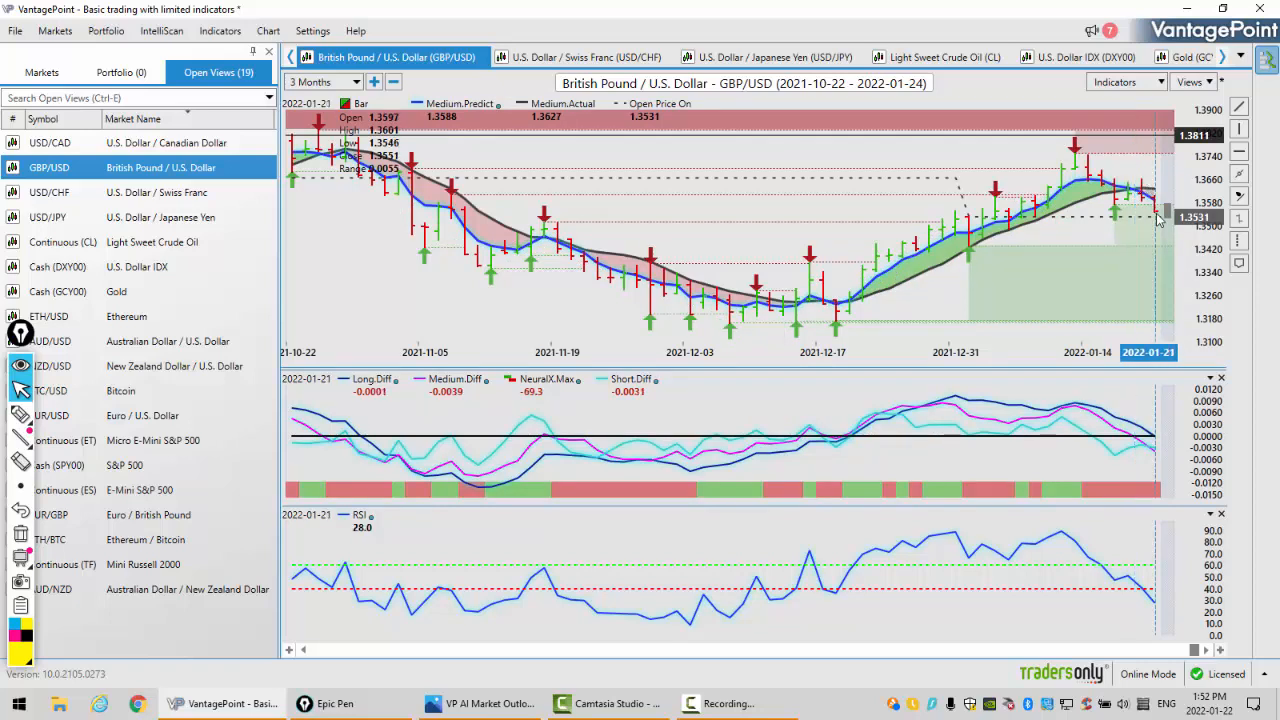
{"action": "mouse_move", "coordinate": [1196, 222]}
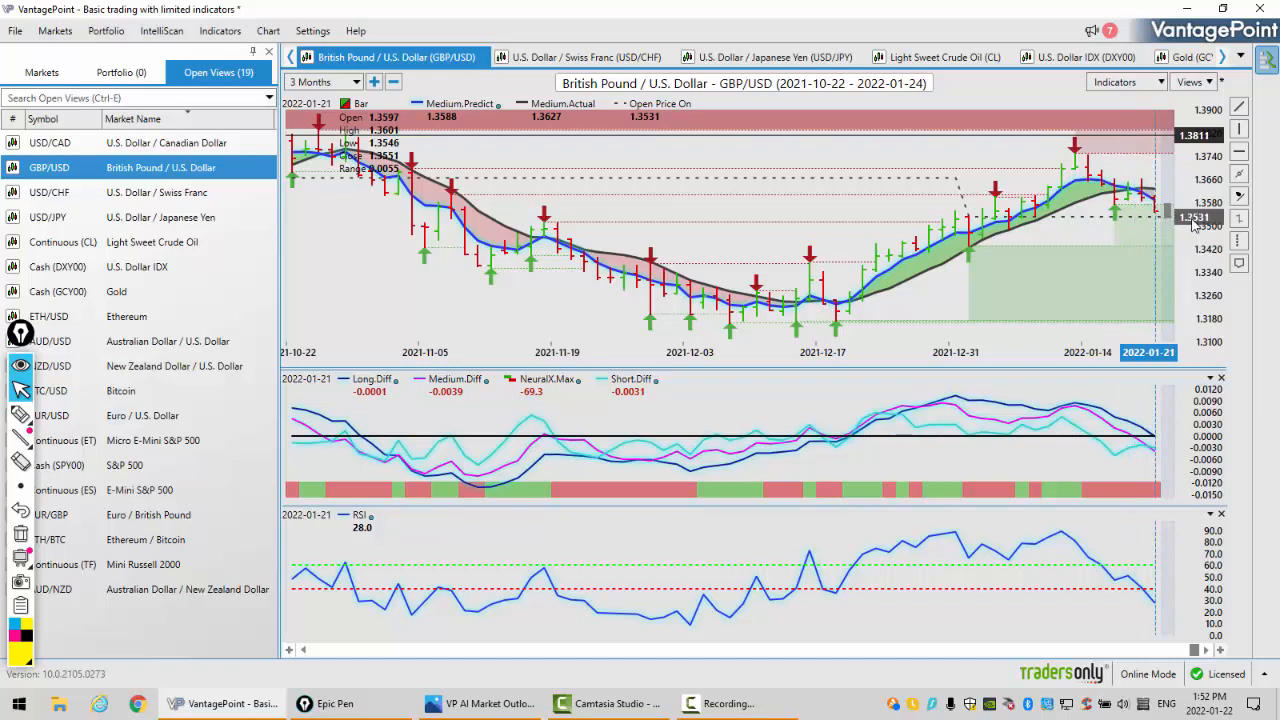
{"action": "mouse_move", "coordinate": [136, 268]}
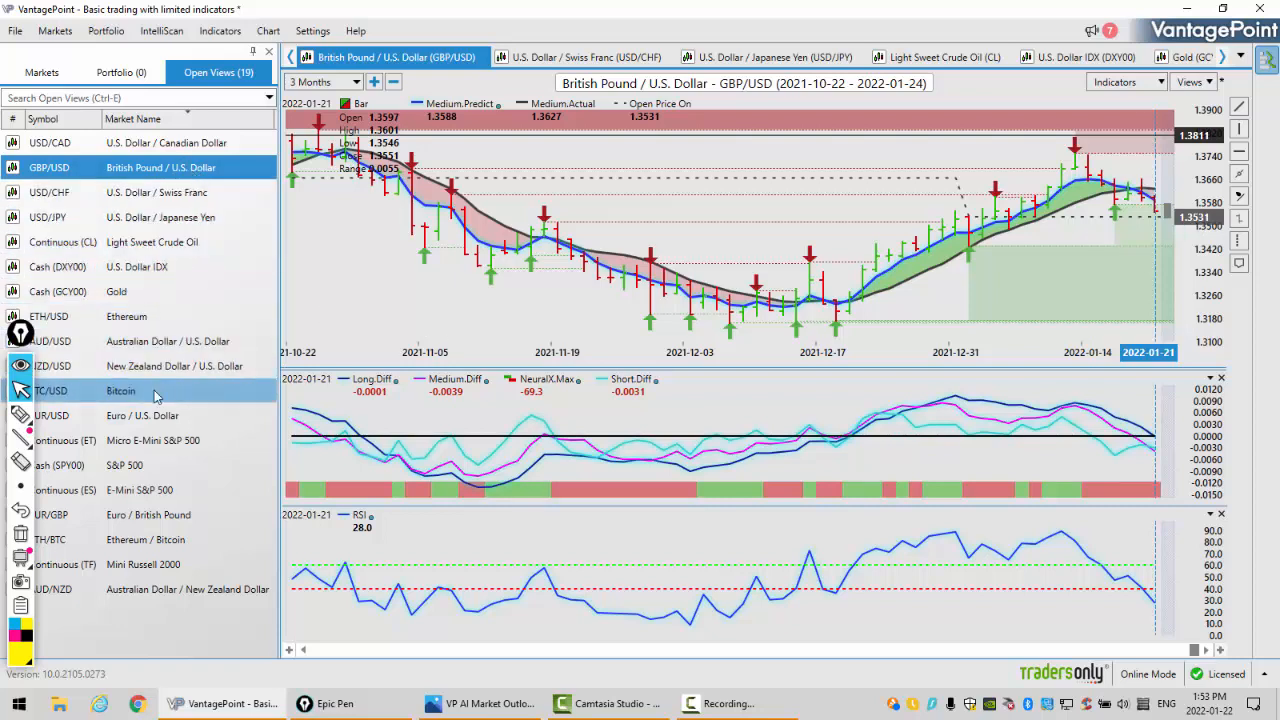
- Display the three-month USD/JPY predictive chart with its indicator panels
{"action": "left_click", "coordinate": [124, 464]}
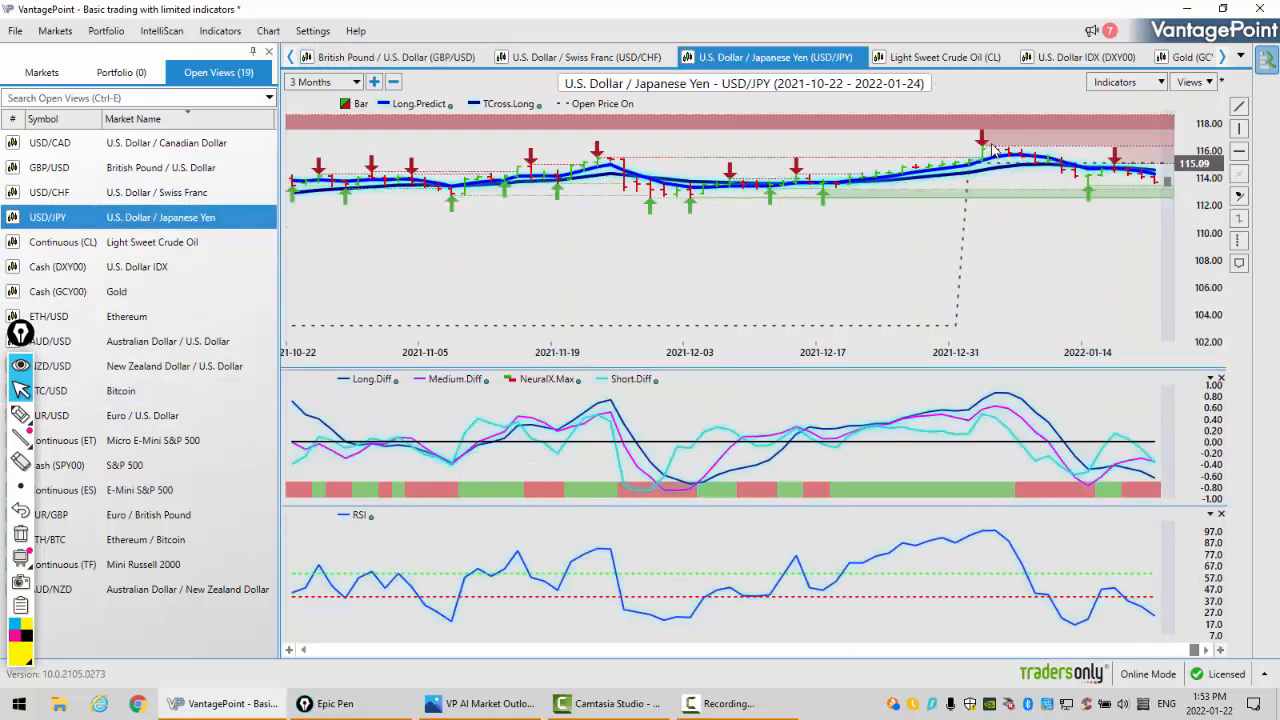
{"action": "mouse_move", "coordinate": [1104, 170]}
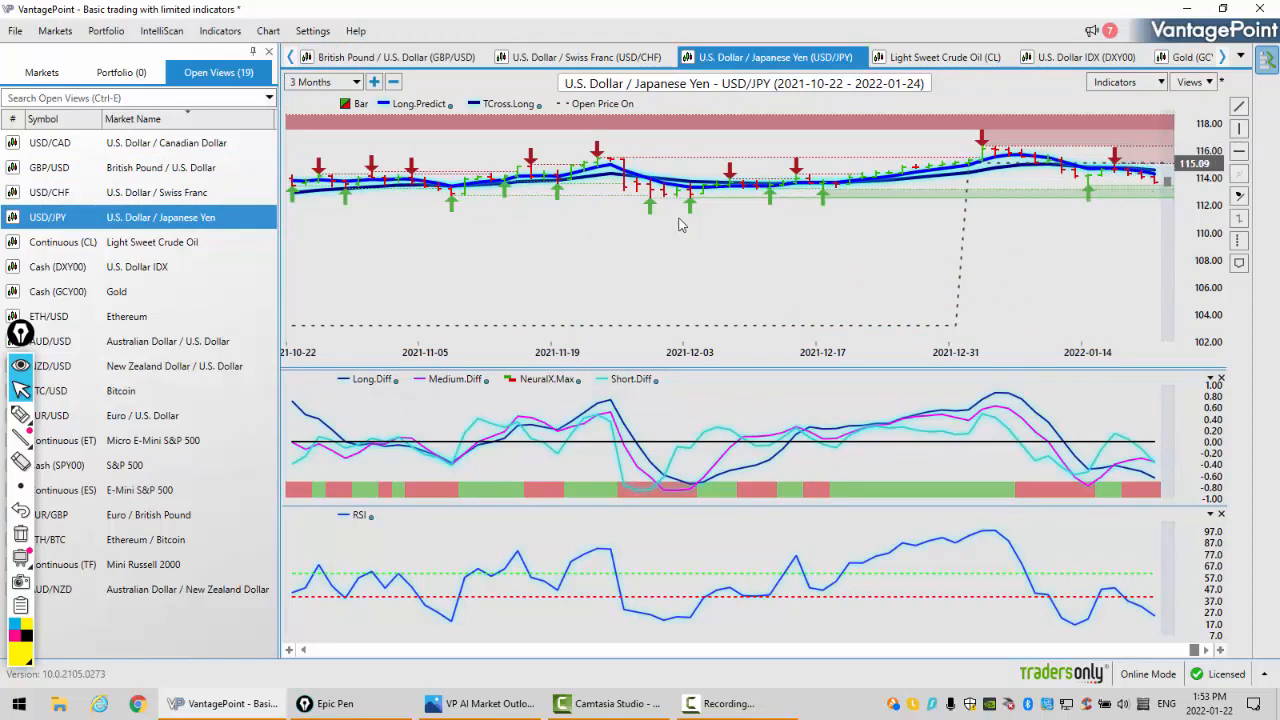
{"action": "mouse_move", "coordinate": [650, 180]}
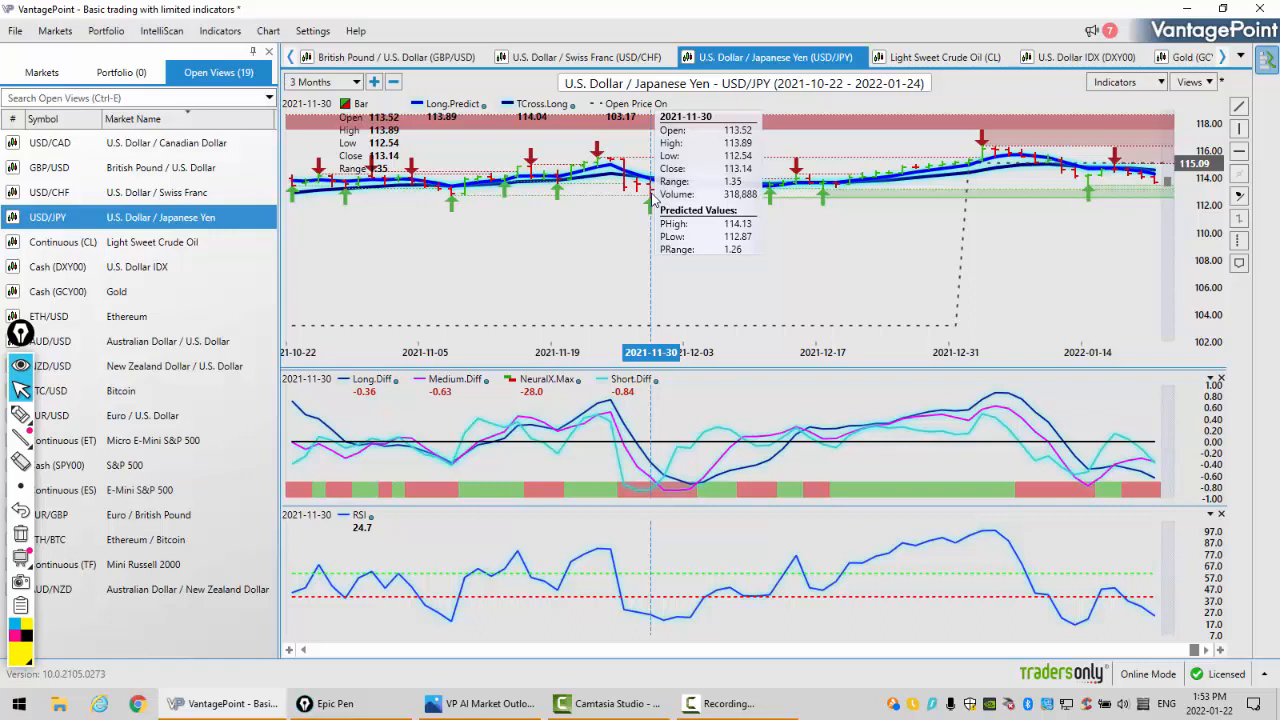
{"action": "mouse_move", "coordinate": [516, 176]}
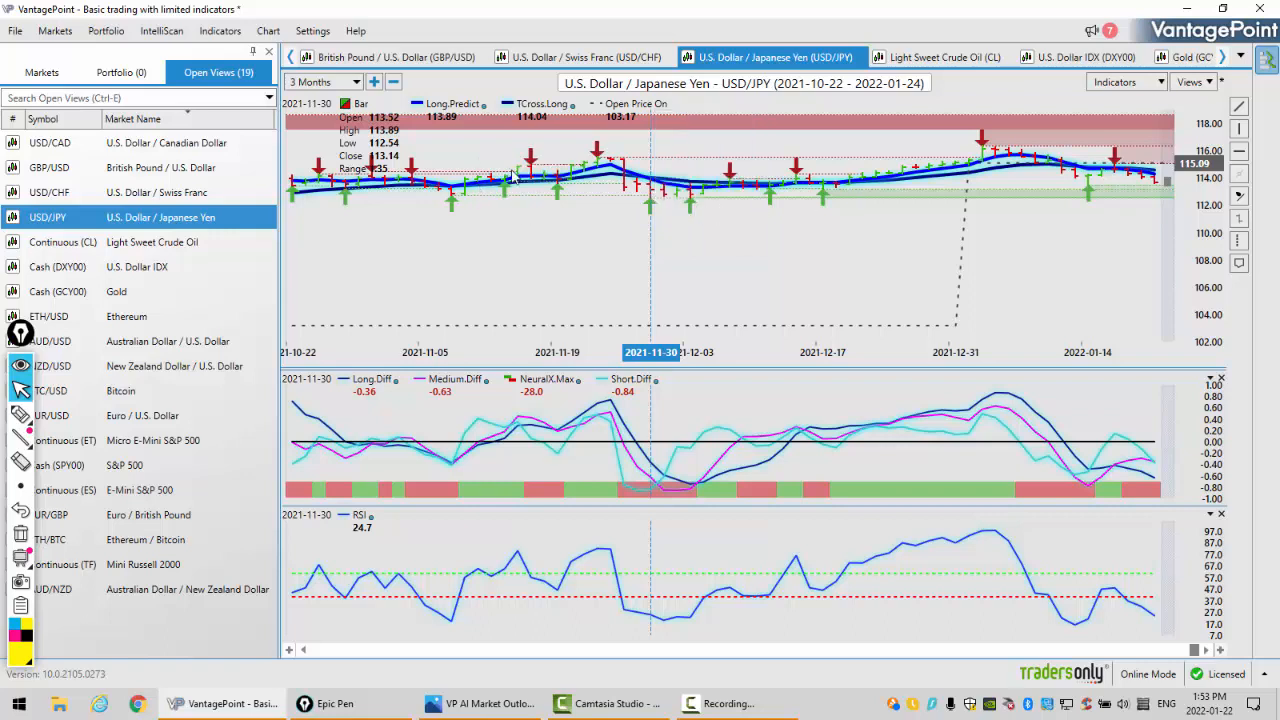
{"action": "mouse_move", "coordinate": [650, 180]}
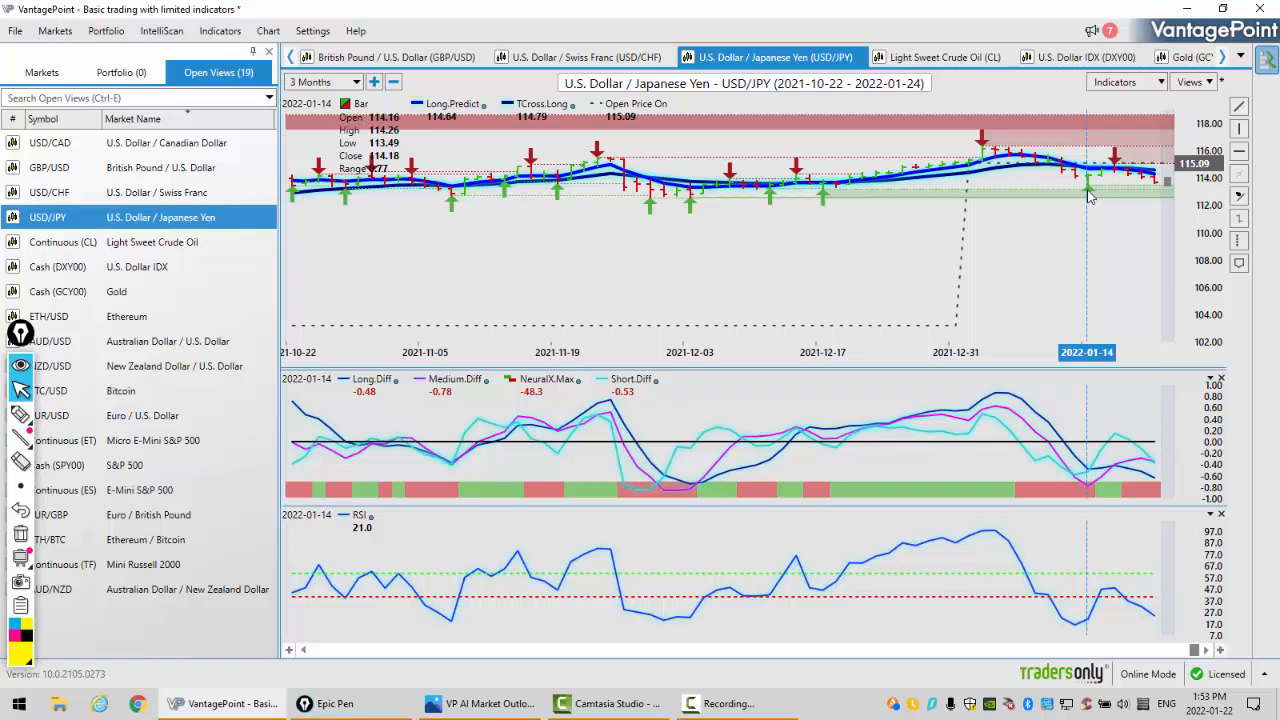
{"action": "mouse_move", "coordinate": [652, 204]}
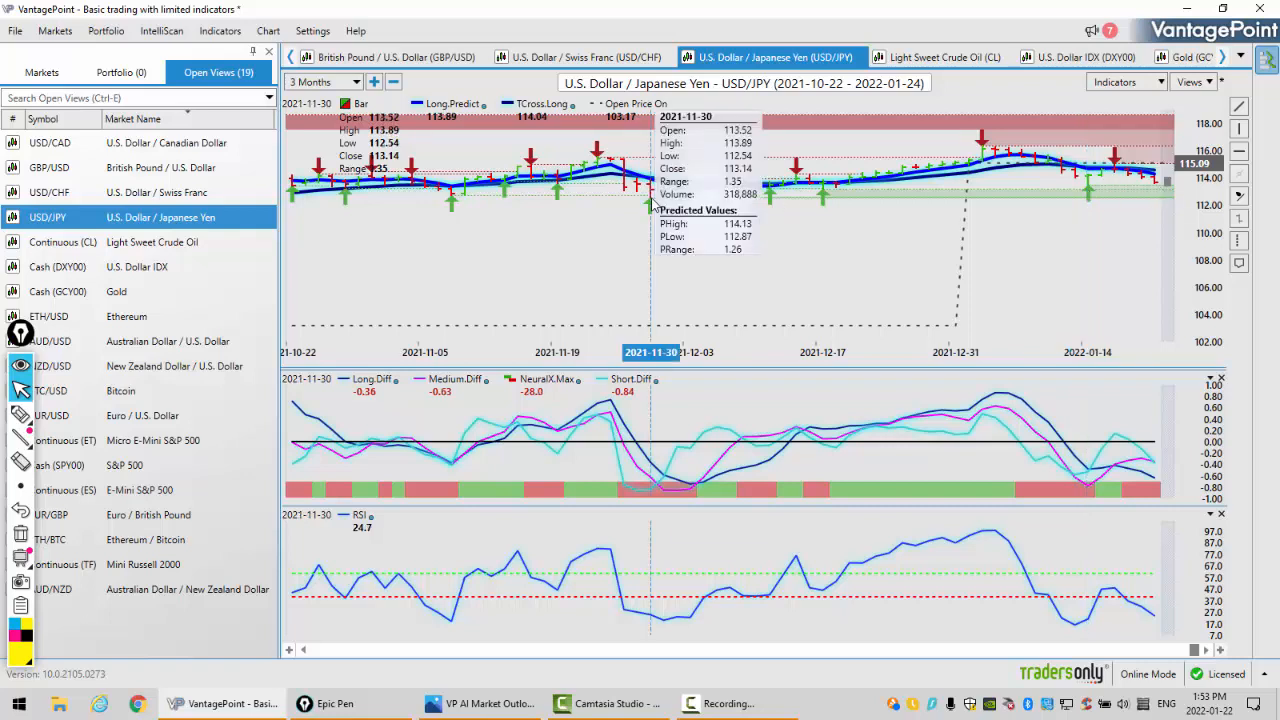
{"action": "mouse_move", "coordinate": [1032, 248]}
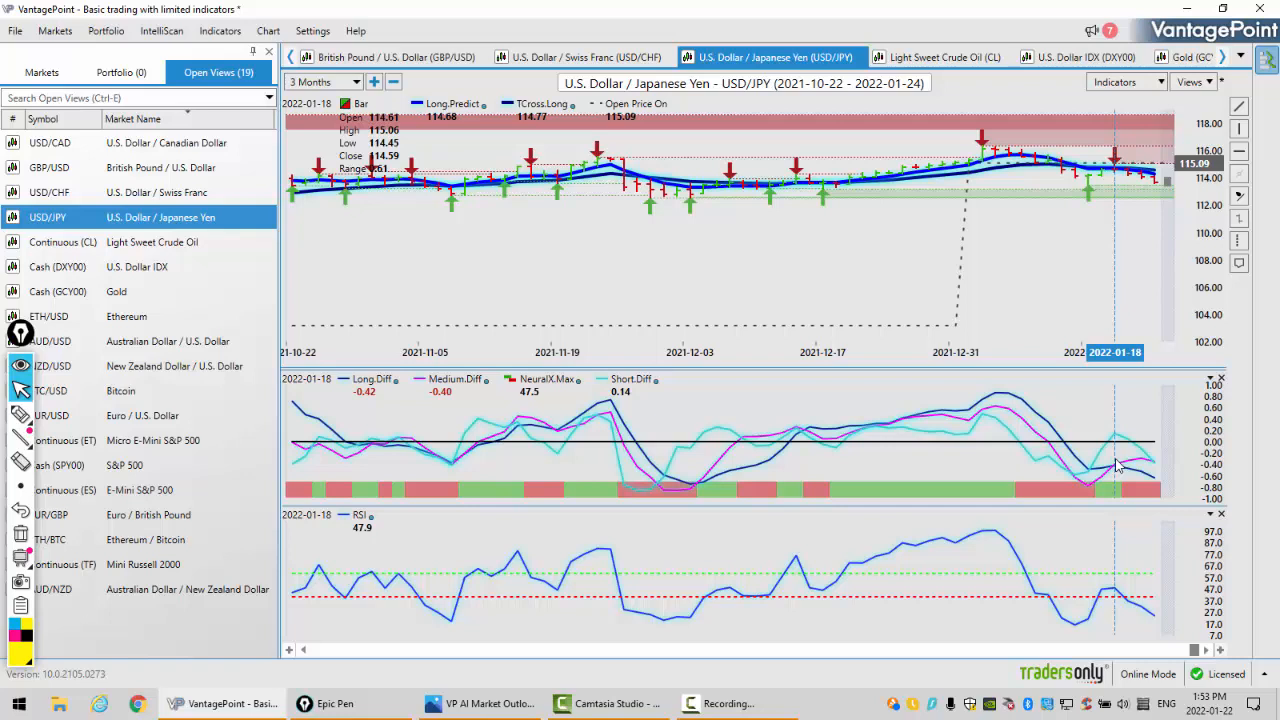
{"action": "mouse_move", "coordinate": [1126, 580]}
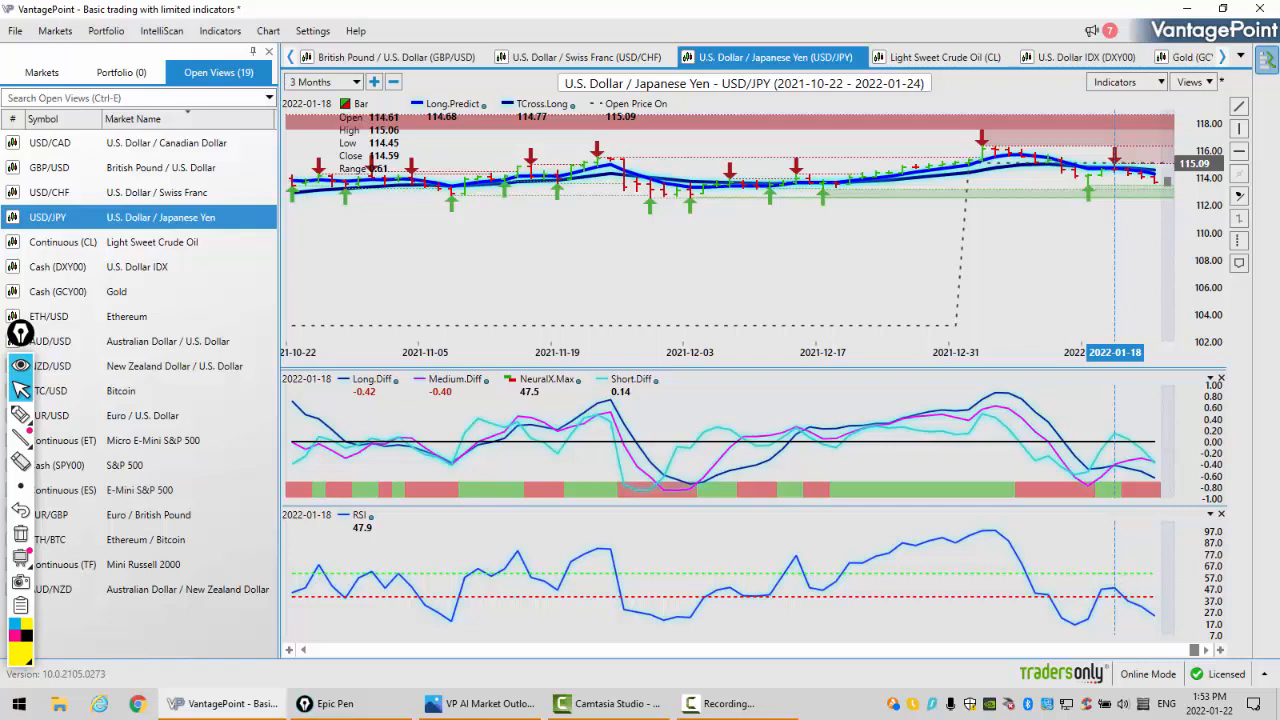
{"action": "mouse_move", "coordinate": [1168, 180]}
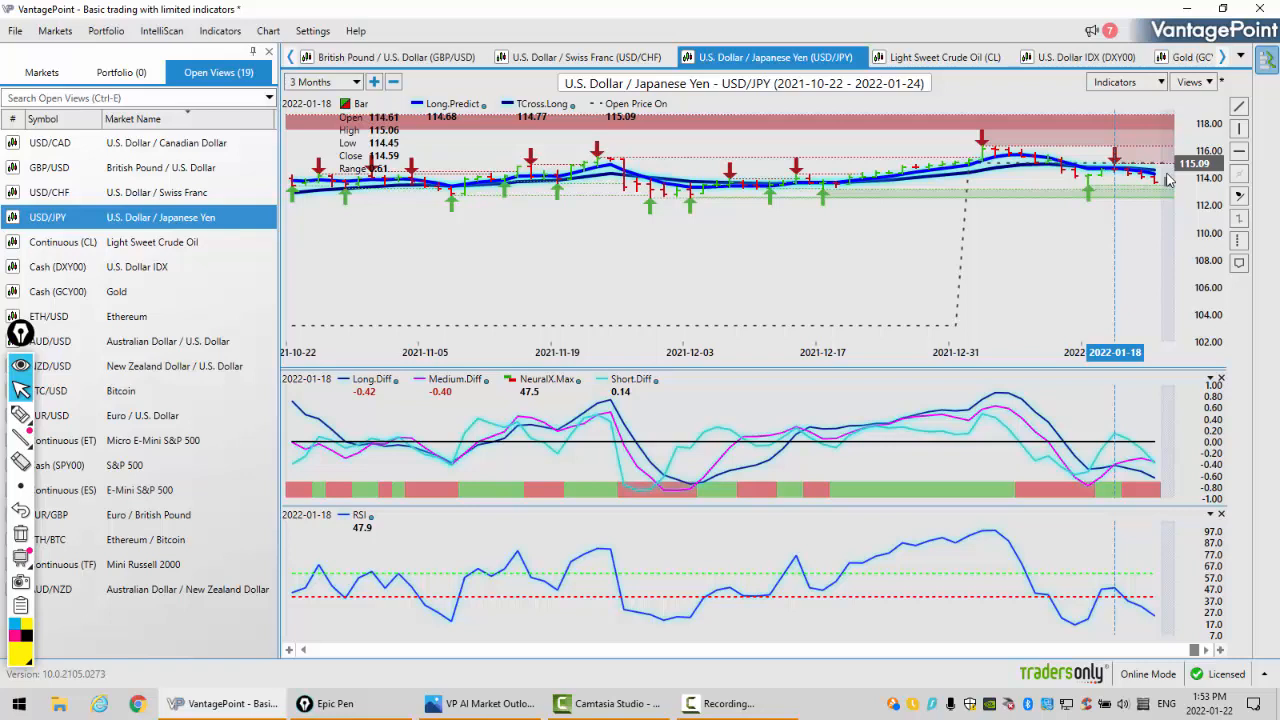
{"action": "mouse_move", "coordinate": [996, 198]}
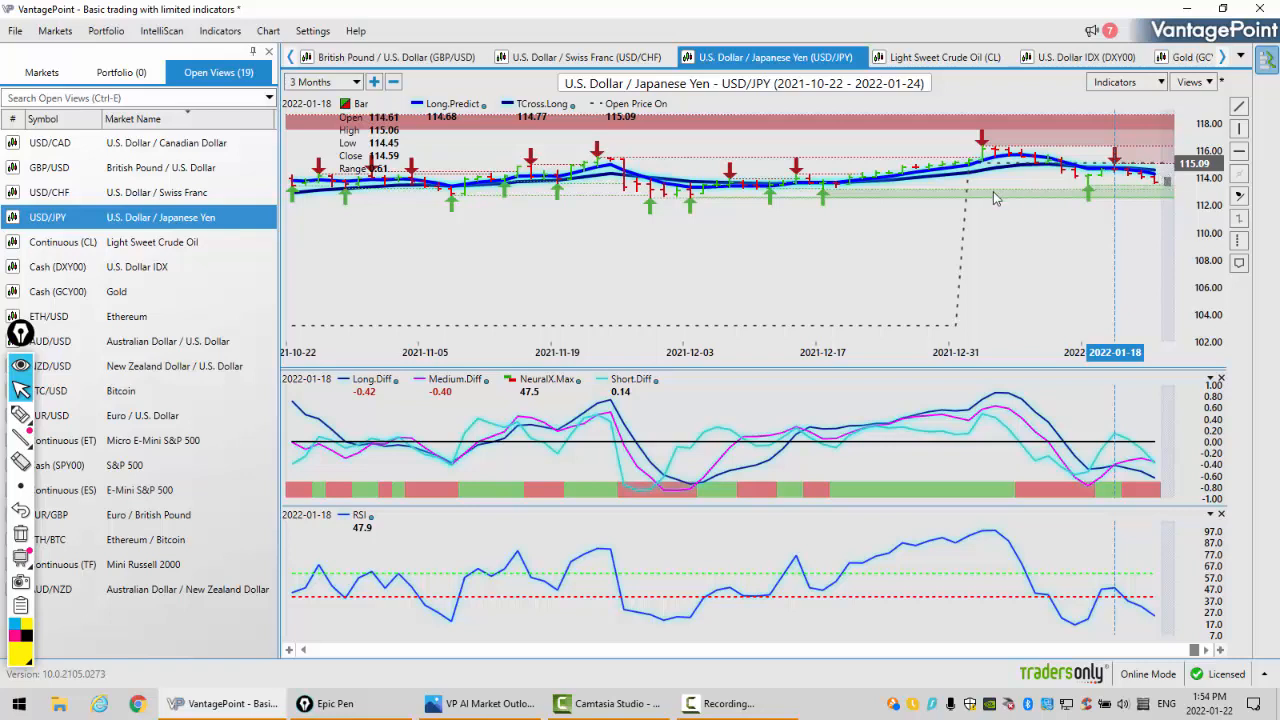
{"action": "mouse_move", "coordinate": [1156, 388]}
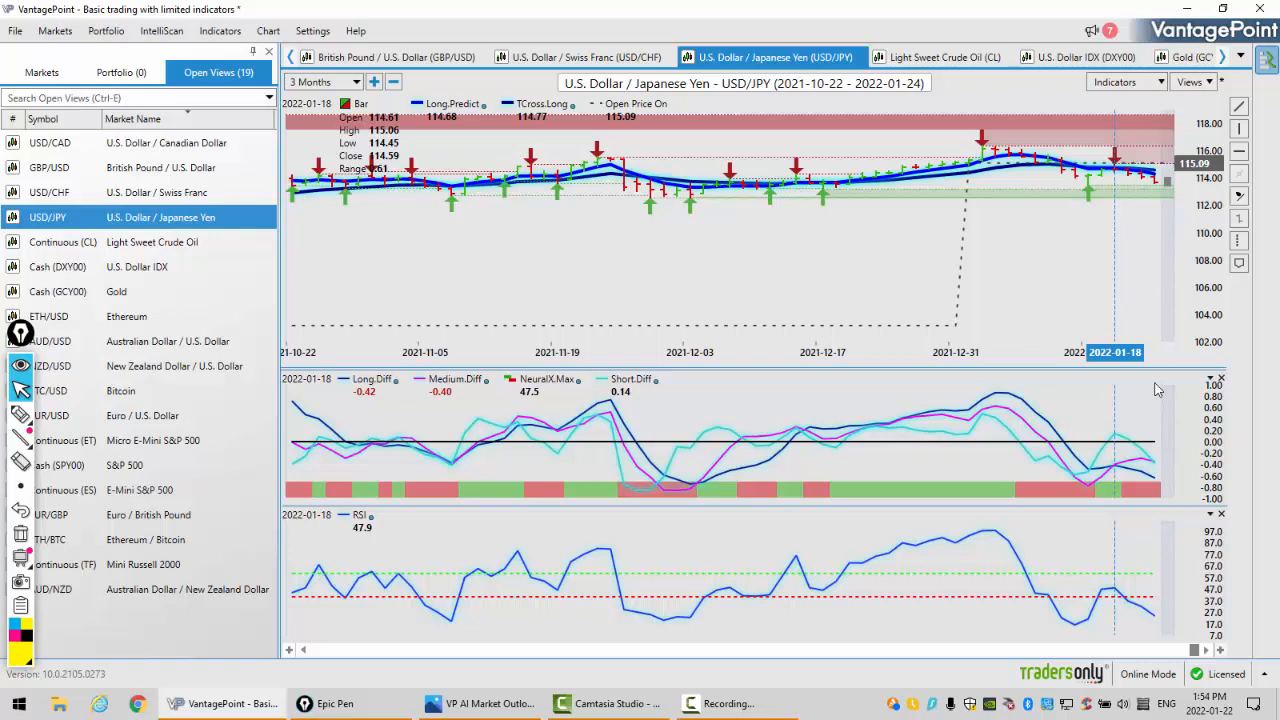
{"action": "mouse_move", "coordinate": [172, 442]}
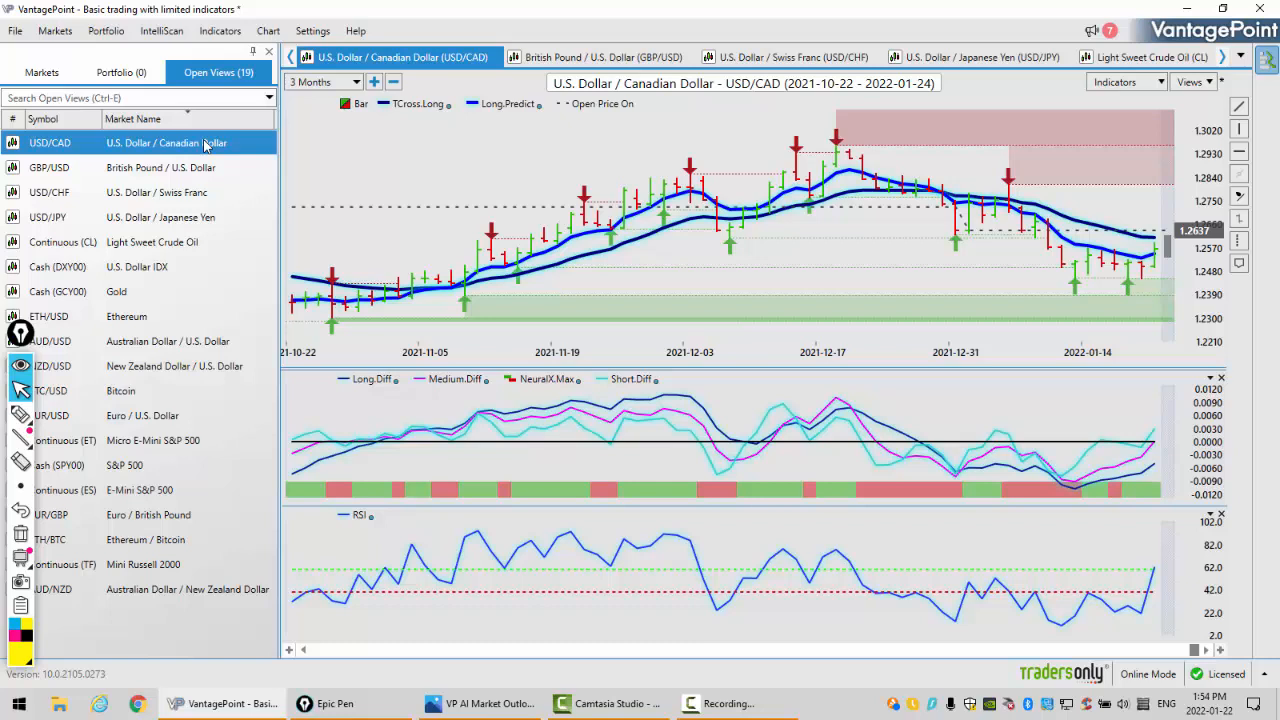
{"action": "mouse_move", "coordinate": [1040, 280]}
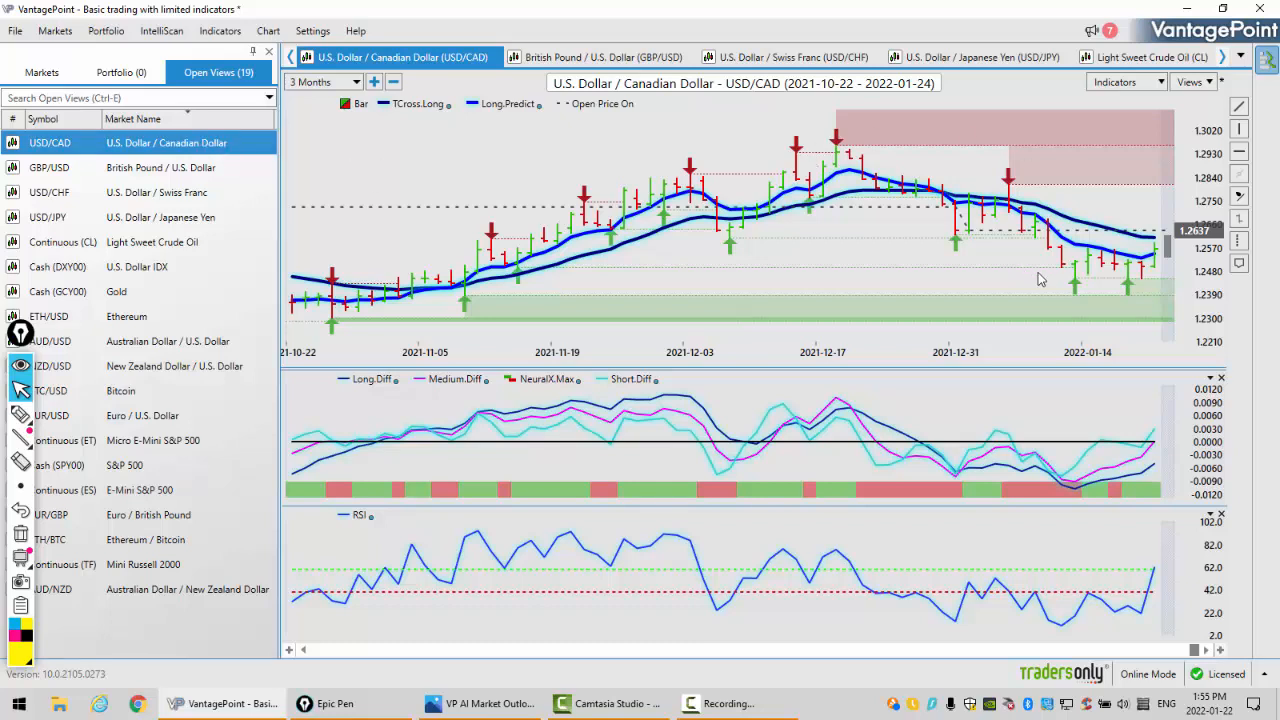
{"action": "mouse_move", "coordinate": [1076, 288]}
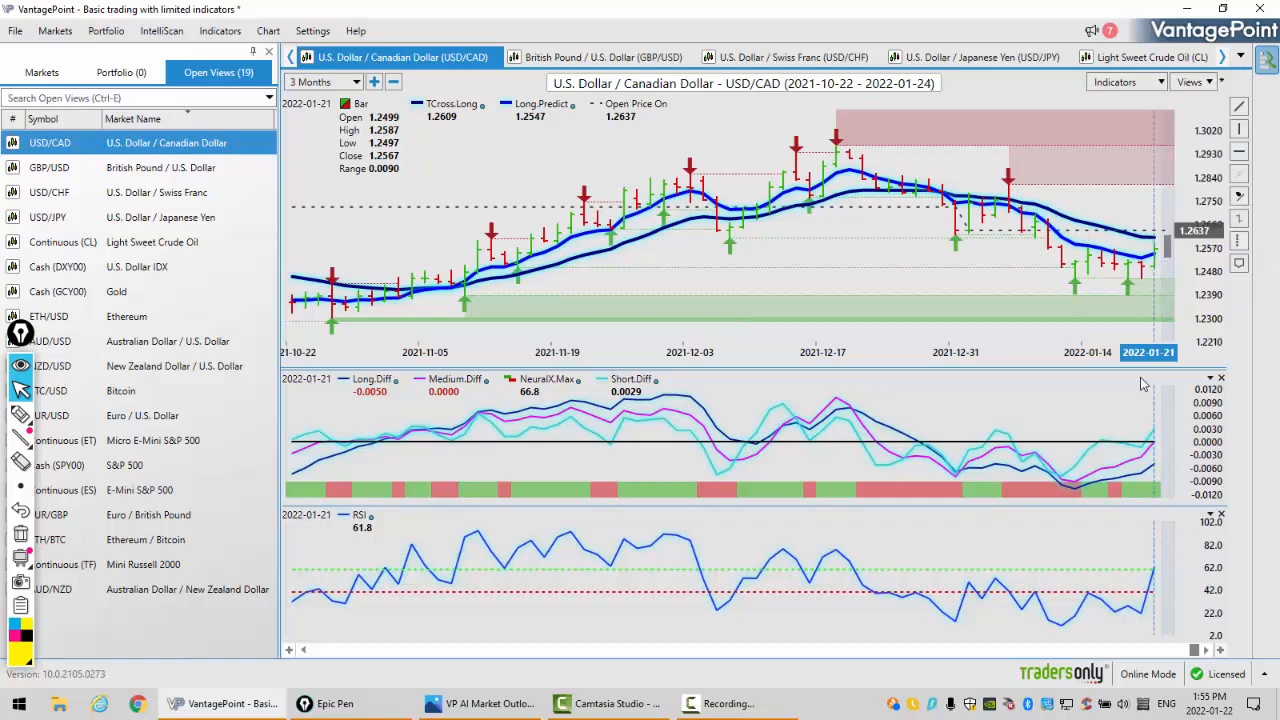
{"action": "mouse_move", "coordinate": [1148, 592]}
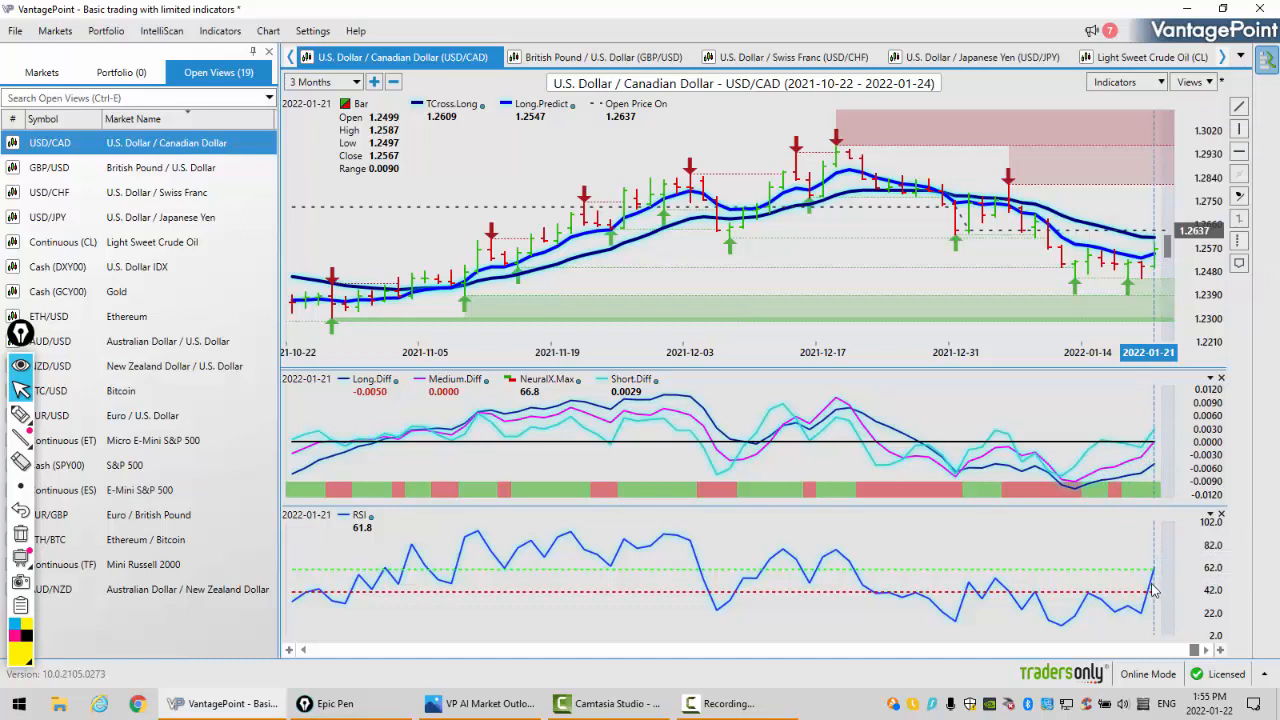
{"action": "mouse_move", "coordinate": [1190, 388]}
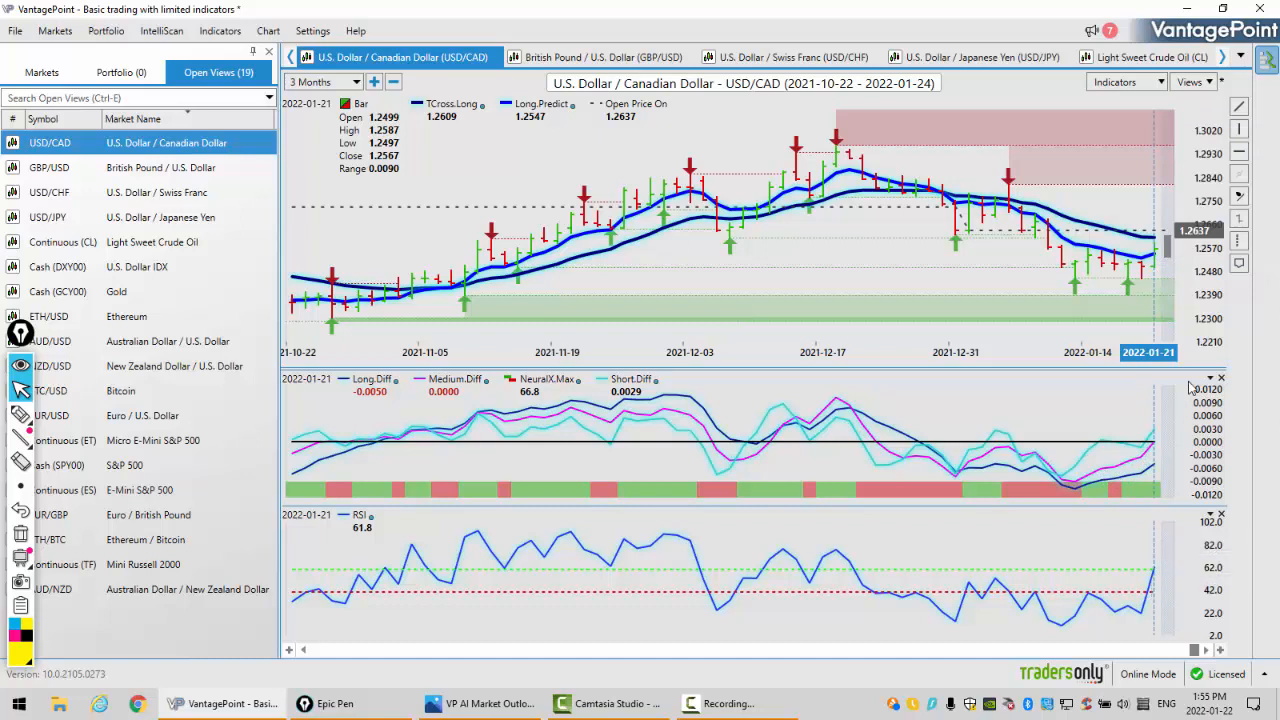
{"action": "mouse_move", "coordinate": [1078, 282]}
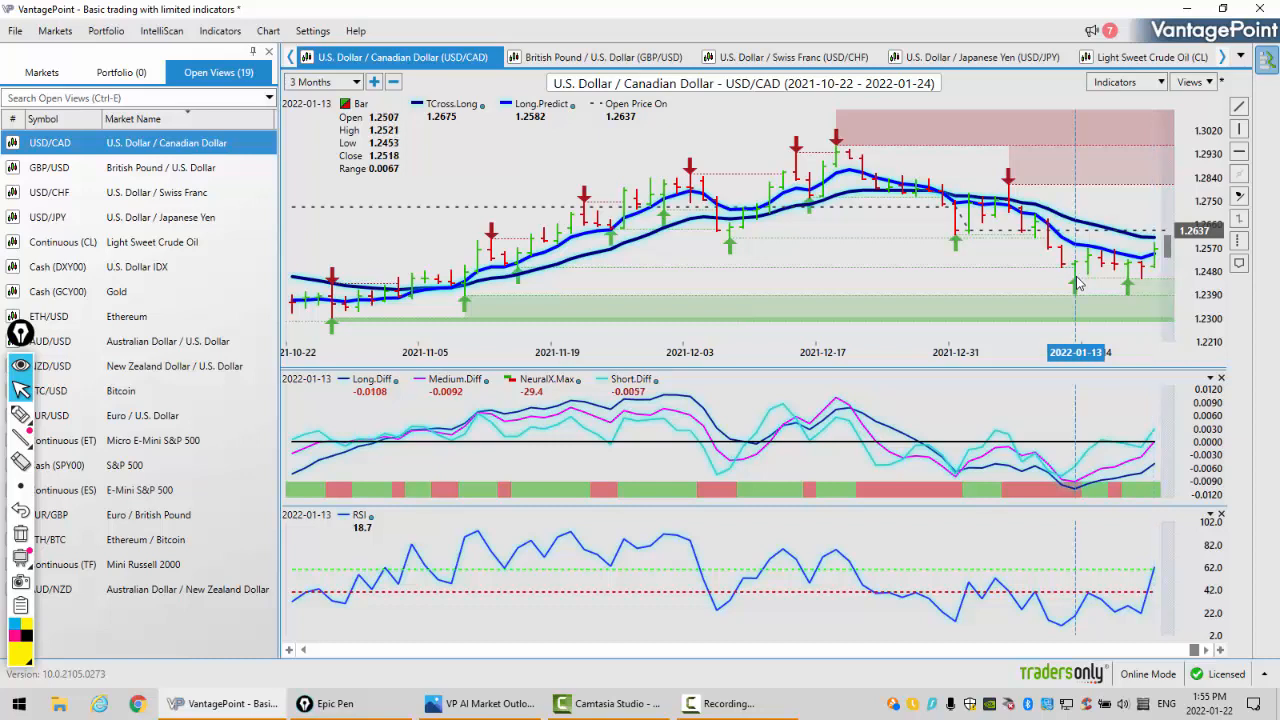
{"action": "mouse_move", "coordinate": [1168, 262]}
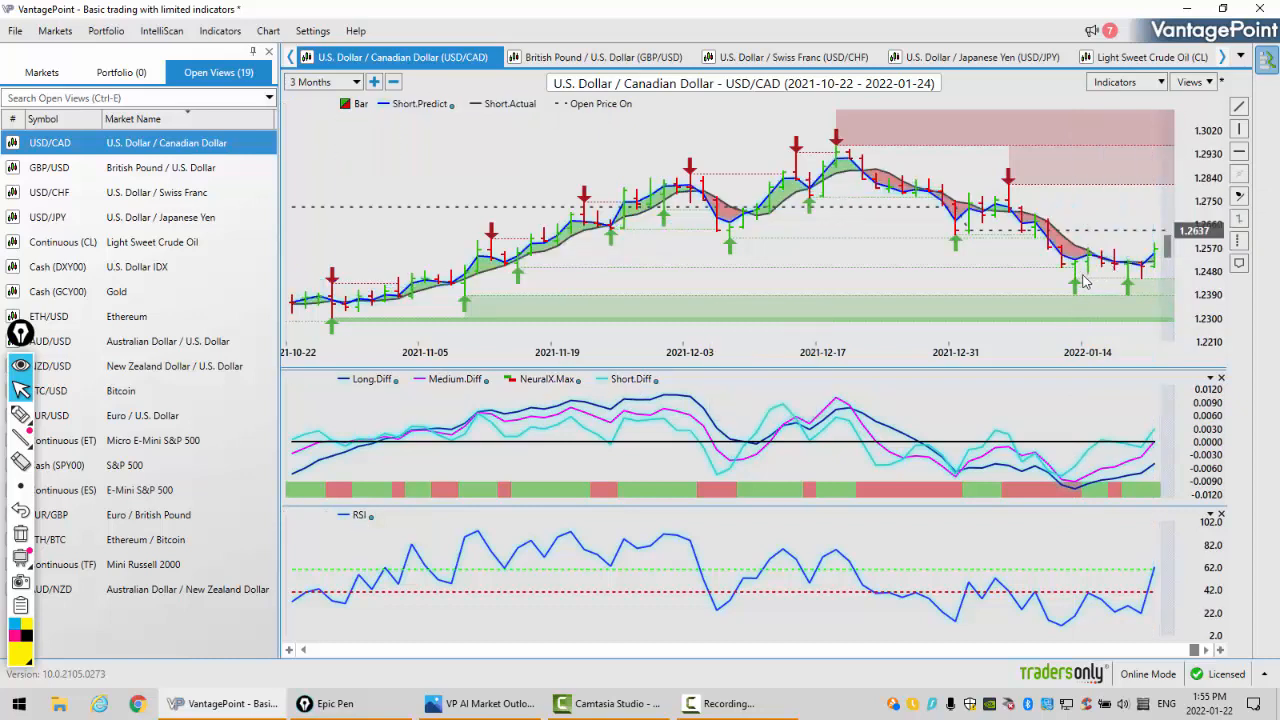
{"action": "mouse_move", "coordinate": [1136, 270]}
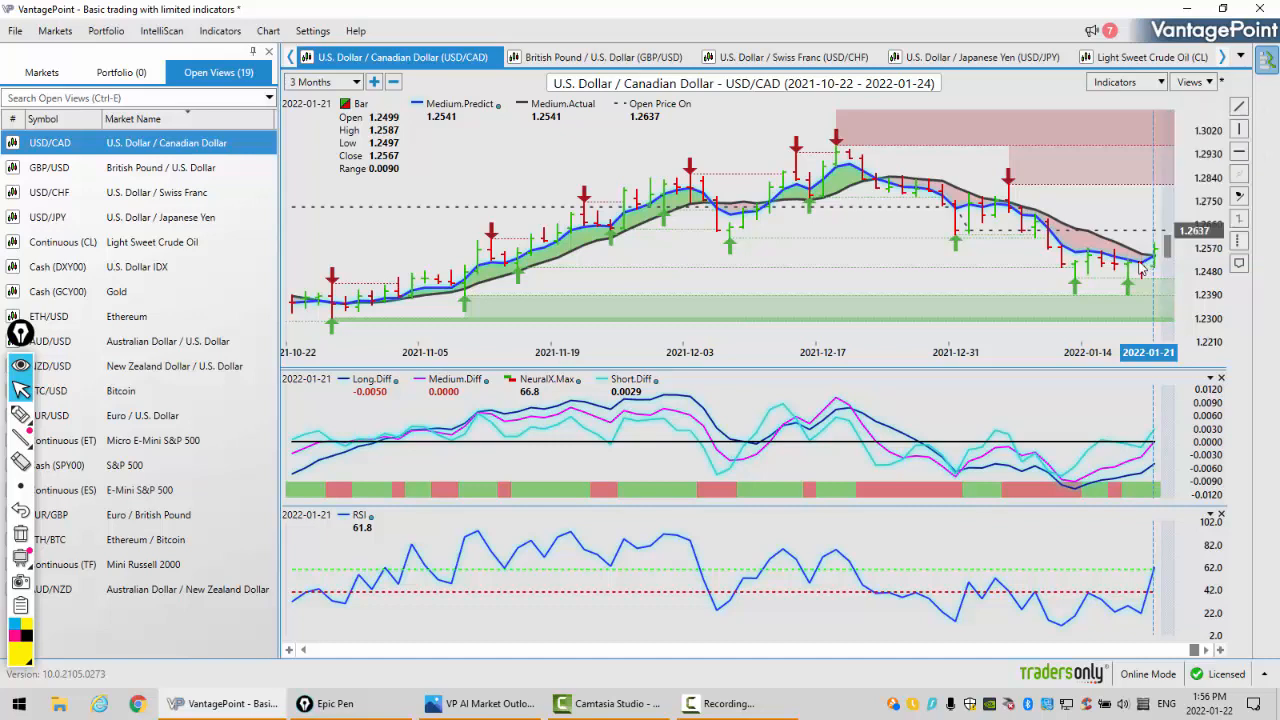
{"action": "mouse_move", "coordinate": [420, 124]}
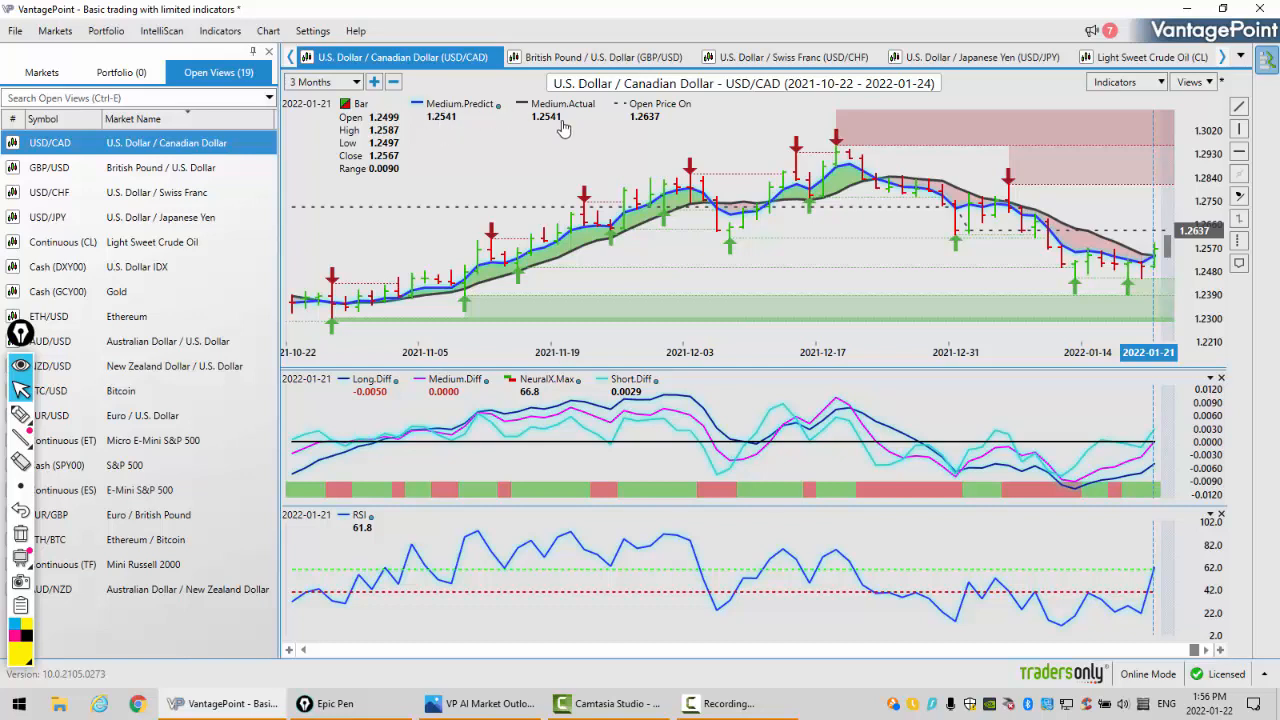
{"action": "mouse_move", "coordinate": [720, 80]}
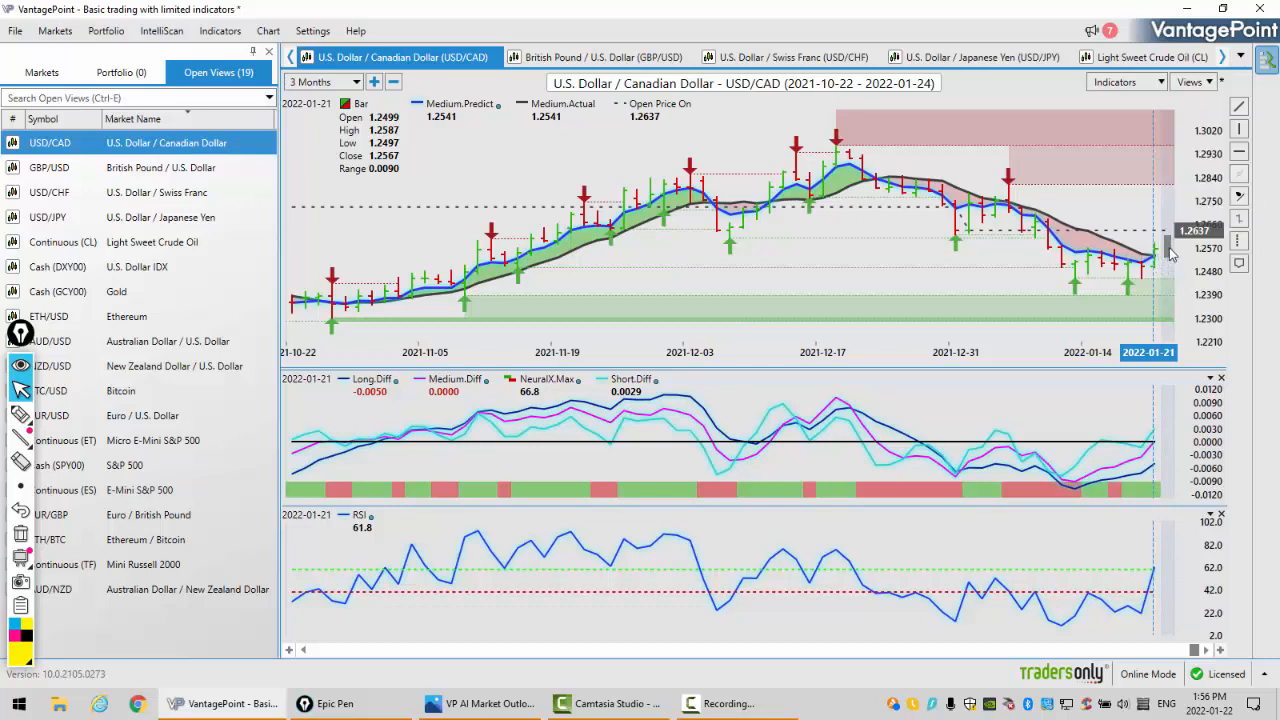
{"action": "mouse_move", "coordinate": [1170, 250]}
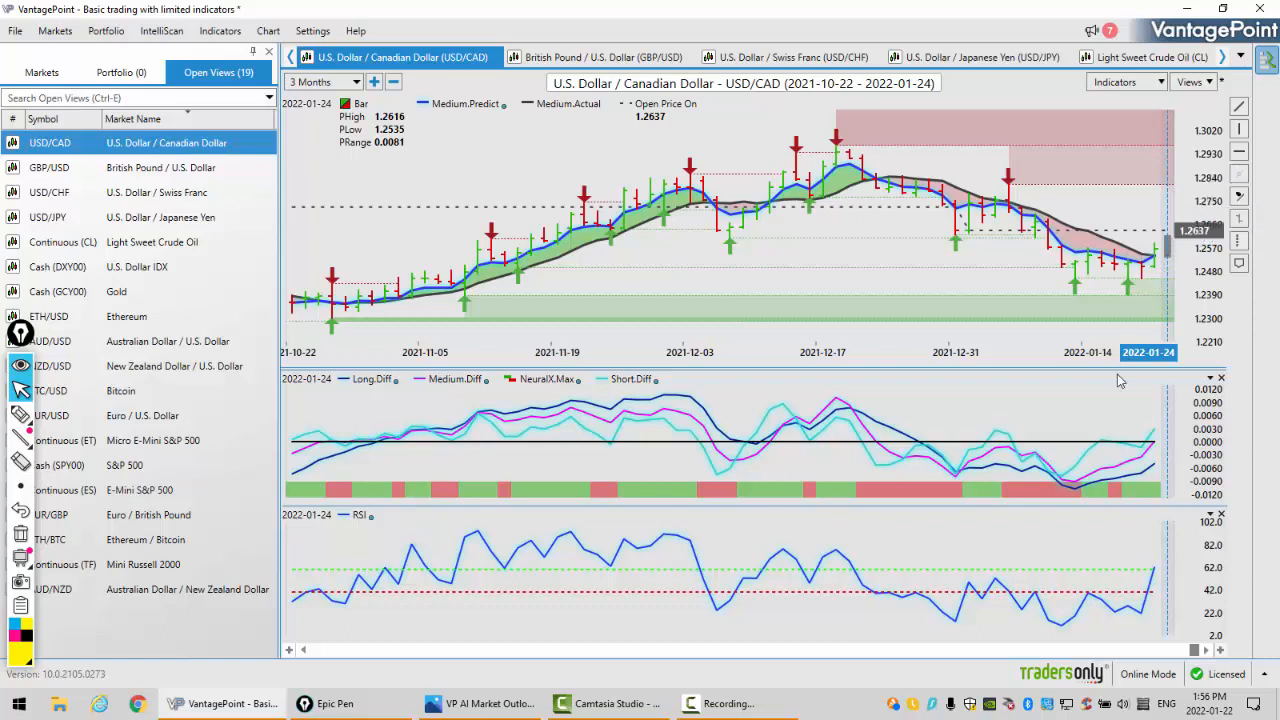
{"action": "mouse_move", "coordinate": [1068, 280]}
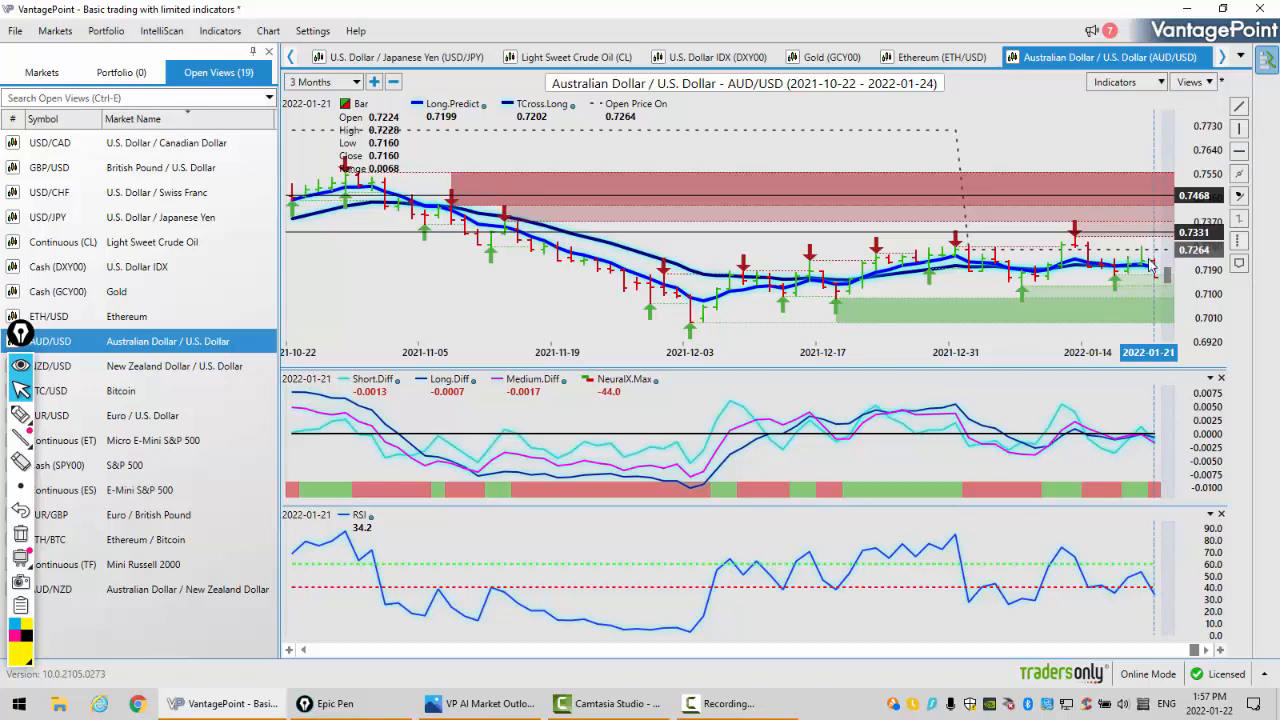
{"action": "mouse_move", "coordinate": [616, 128]}
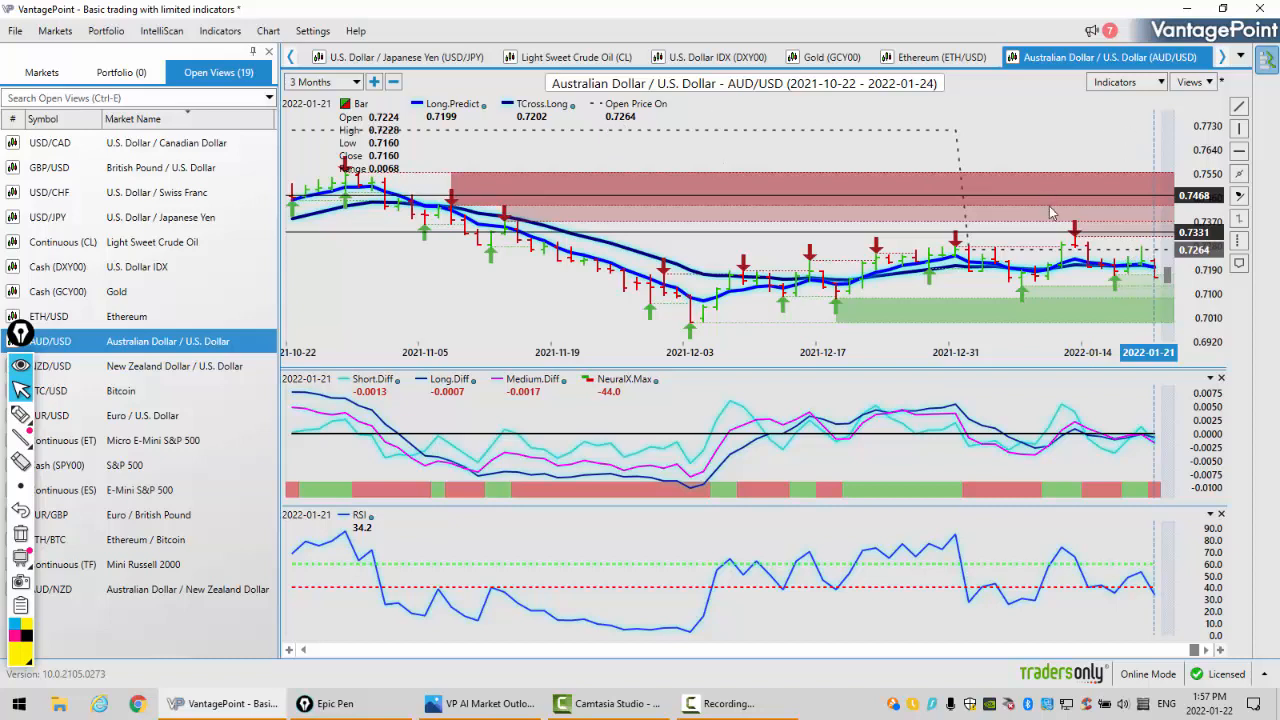
{"action": "mouse_move", "coordinate": [1158, 262]}
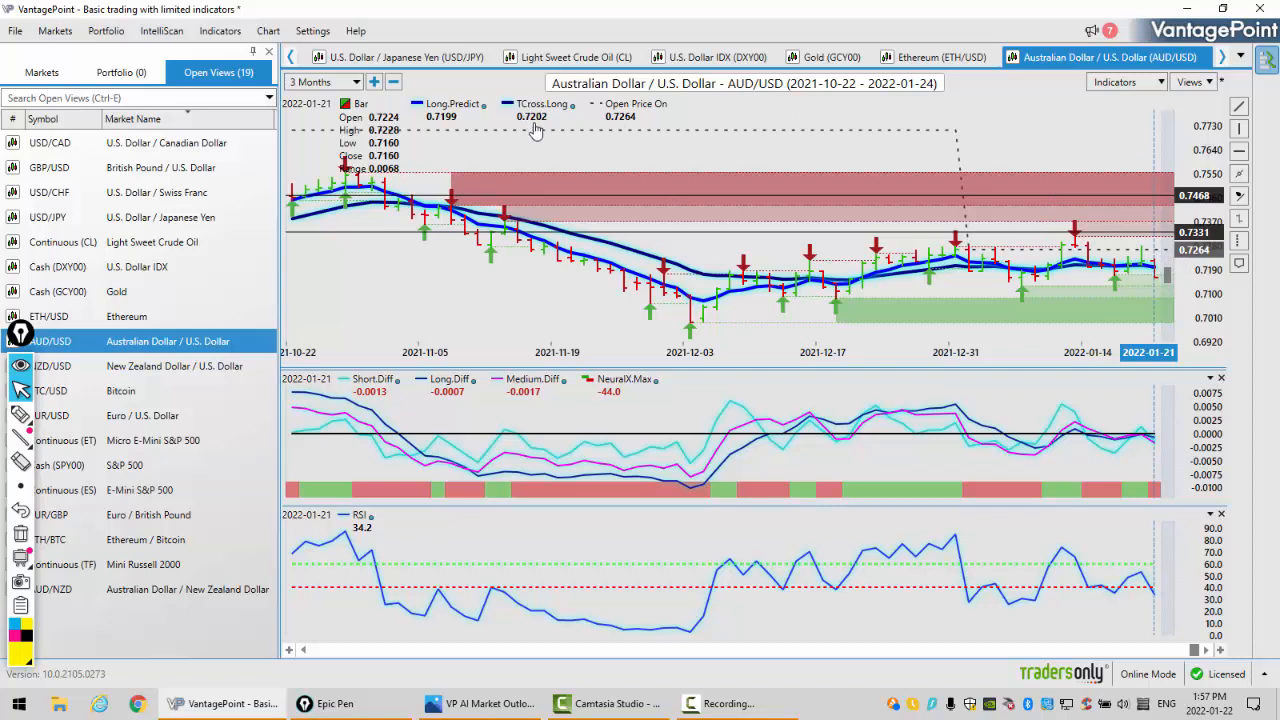
{"action": "mouse_move", "coordinate": [536, 132]}
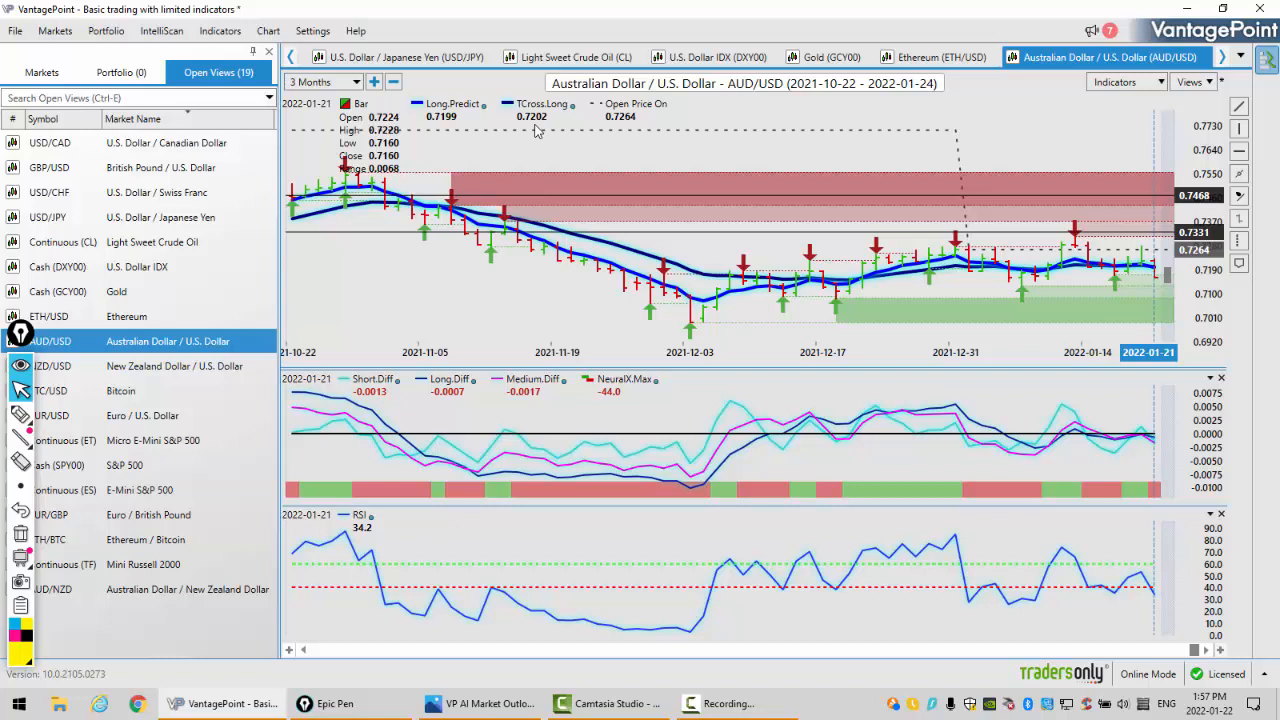
{"action": "mouse_move", "coordinate": [790, 468]}
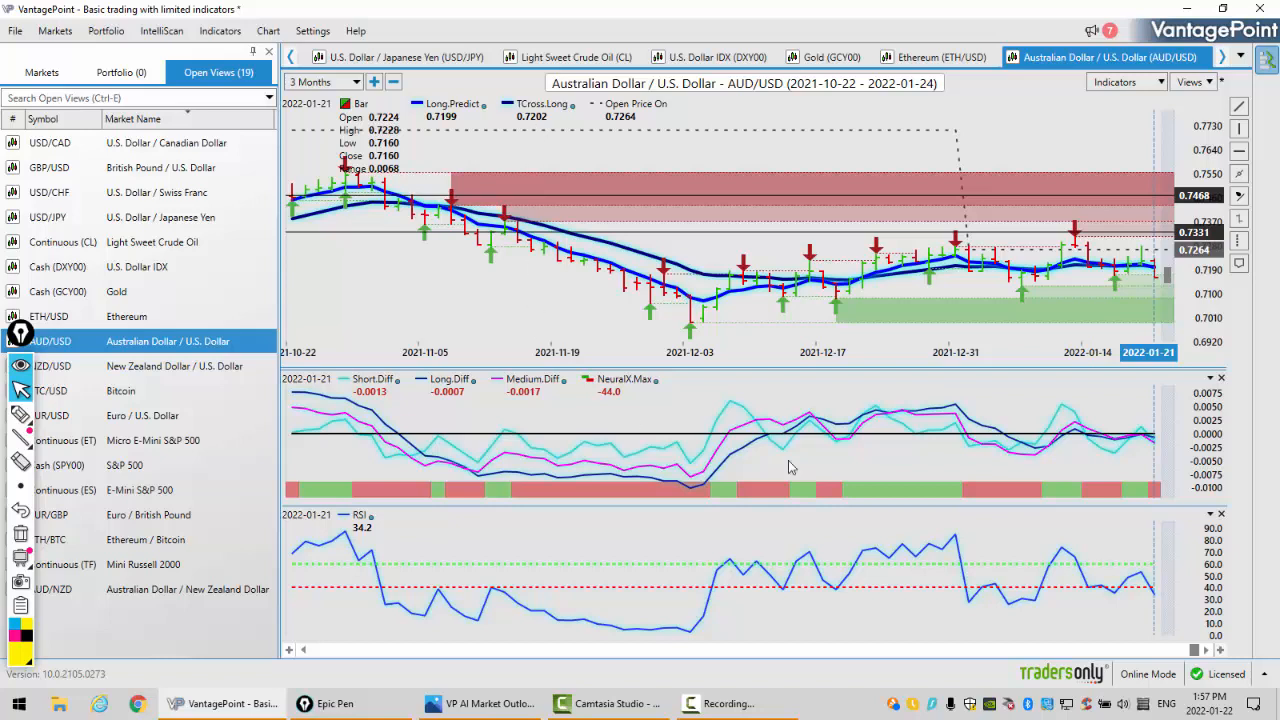
{"action": "mouse_move", "coordinate": [1150, 440]}
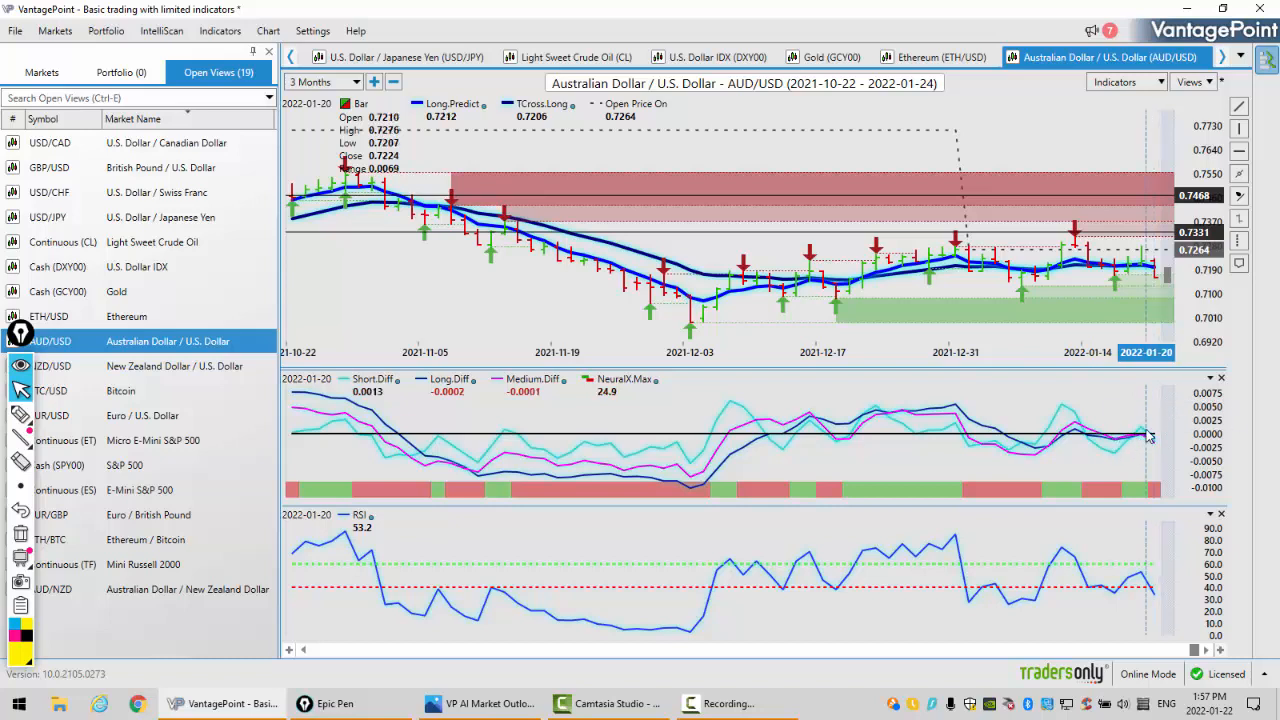
{"action": "mouse_move", "coordinate": [1156, 496]}
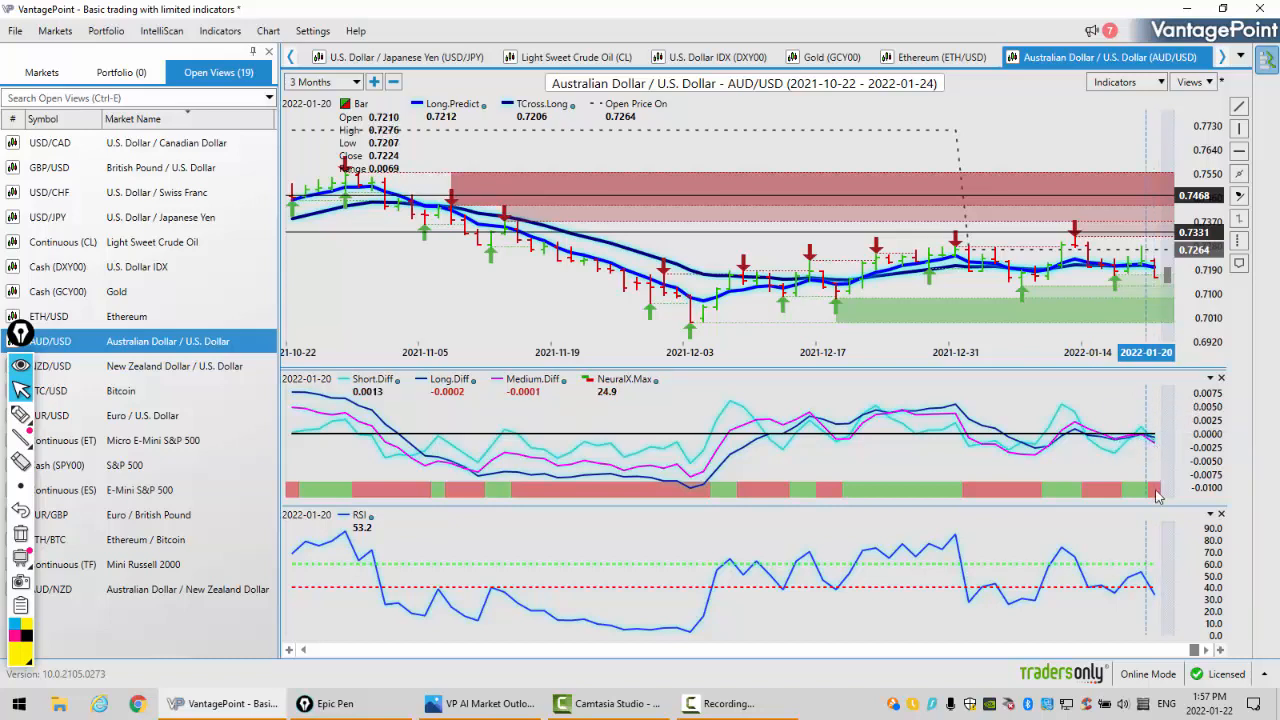
{"action": "mouse_move", "coordinate": [1156, 600]}
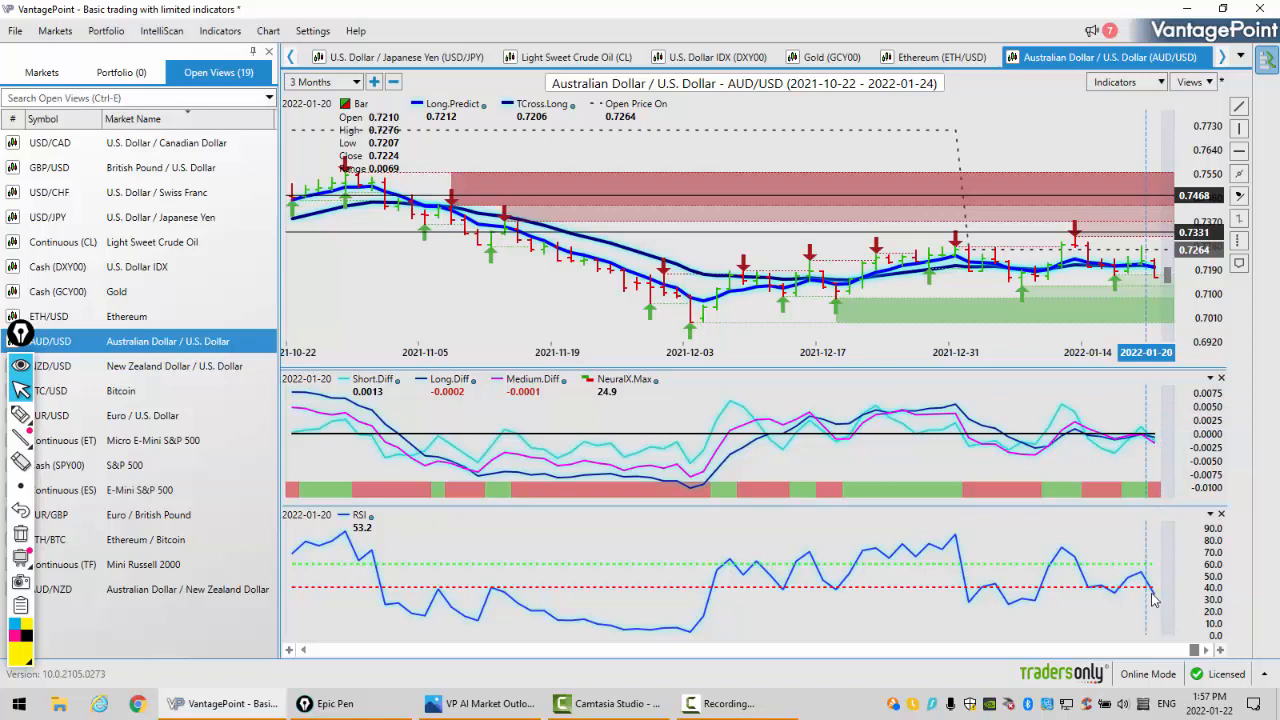
{"action": "mouse_move", "coordinate": [778, 220]}
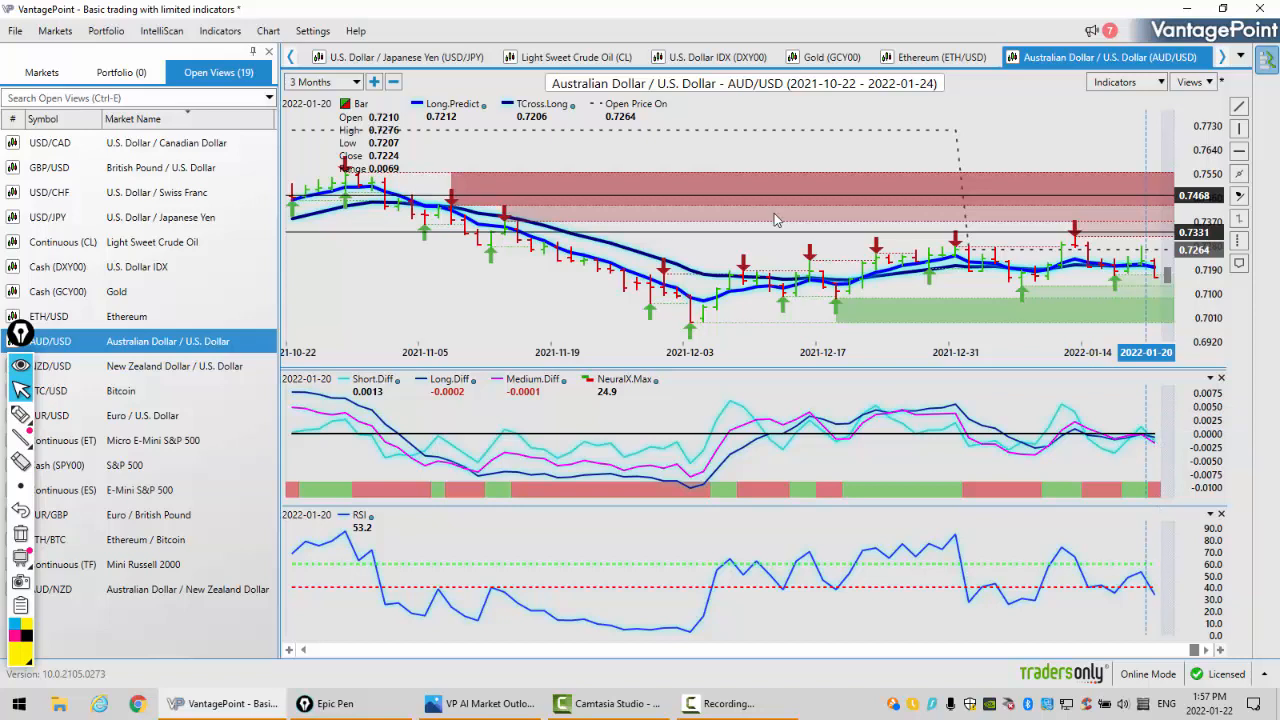
{"action": "mouse_move", "coordinate": [840, 300]}
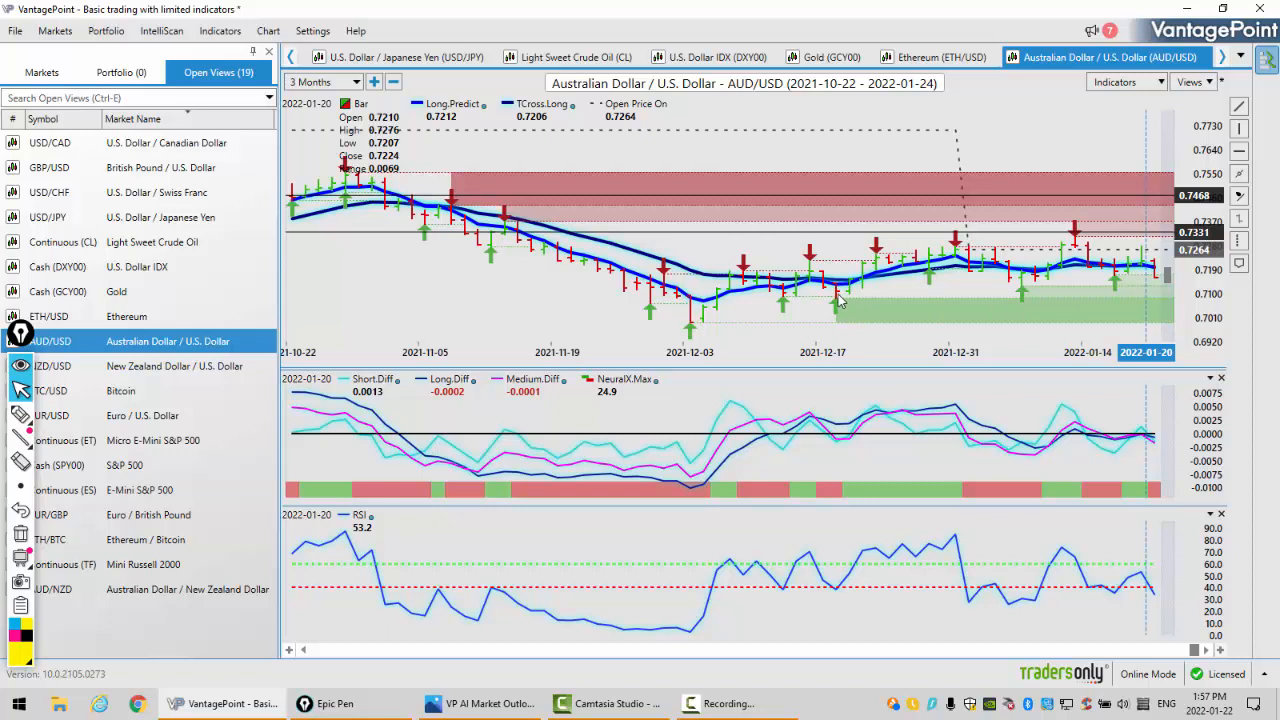
{"action": "mouse_move", "coordinate": [836, 300]}
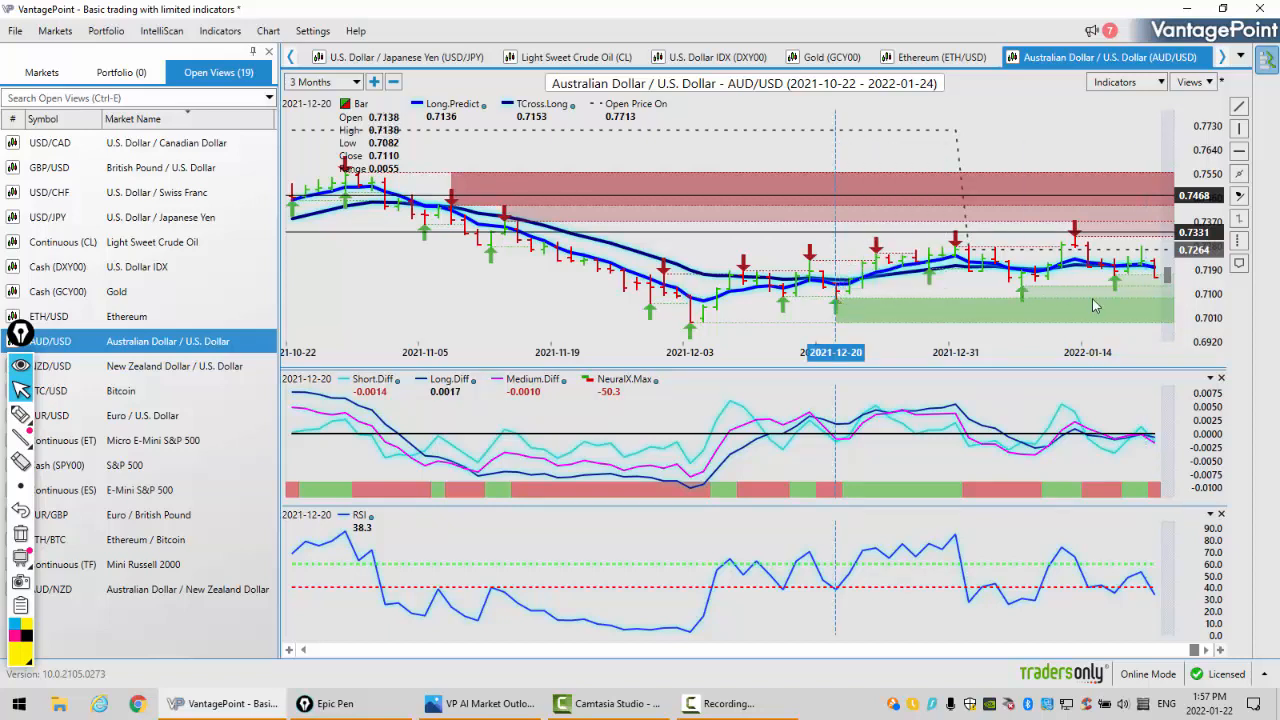
{"action": "mouse_move", "coordinate": [1116, 280]}
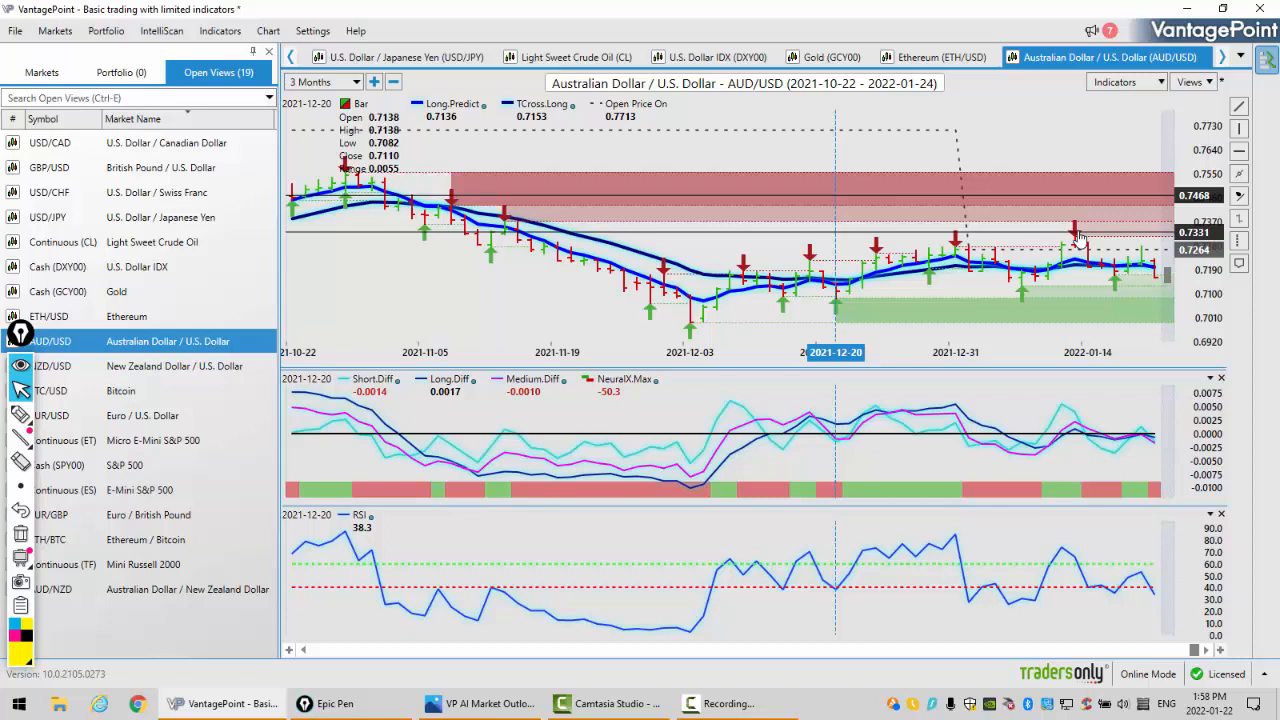
{"action": "mouse_move", "coordinate": [460, 368]}
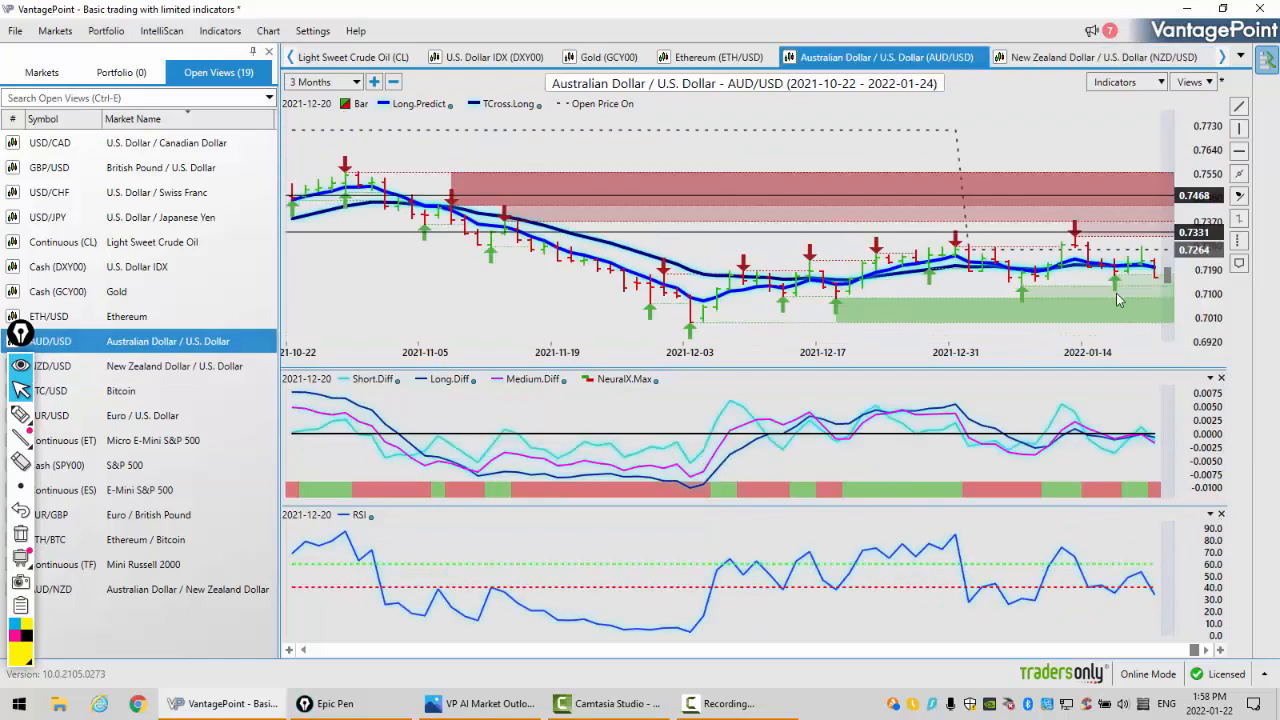
{"action": "mouse_move", "coordinate": [1150, 290]}
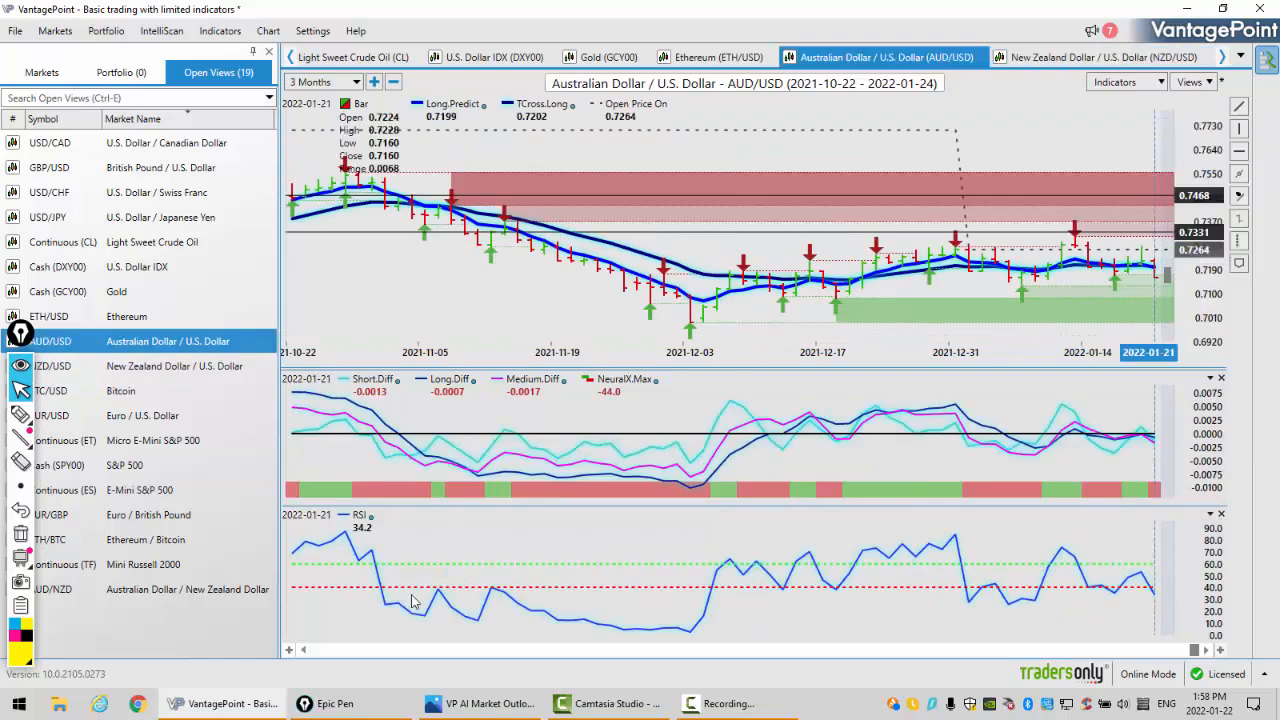
- Show the AI Market Outlook thumbnail image full screen from the Photos window
{"action": "left_click", "coordinate": [480, 704]}
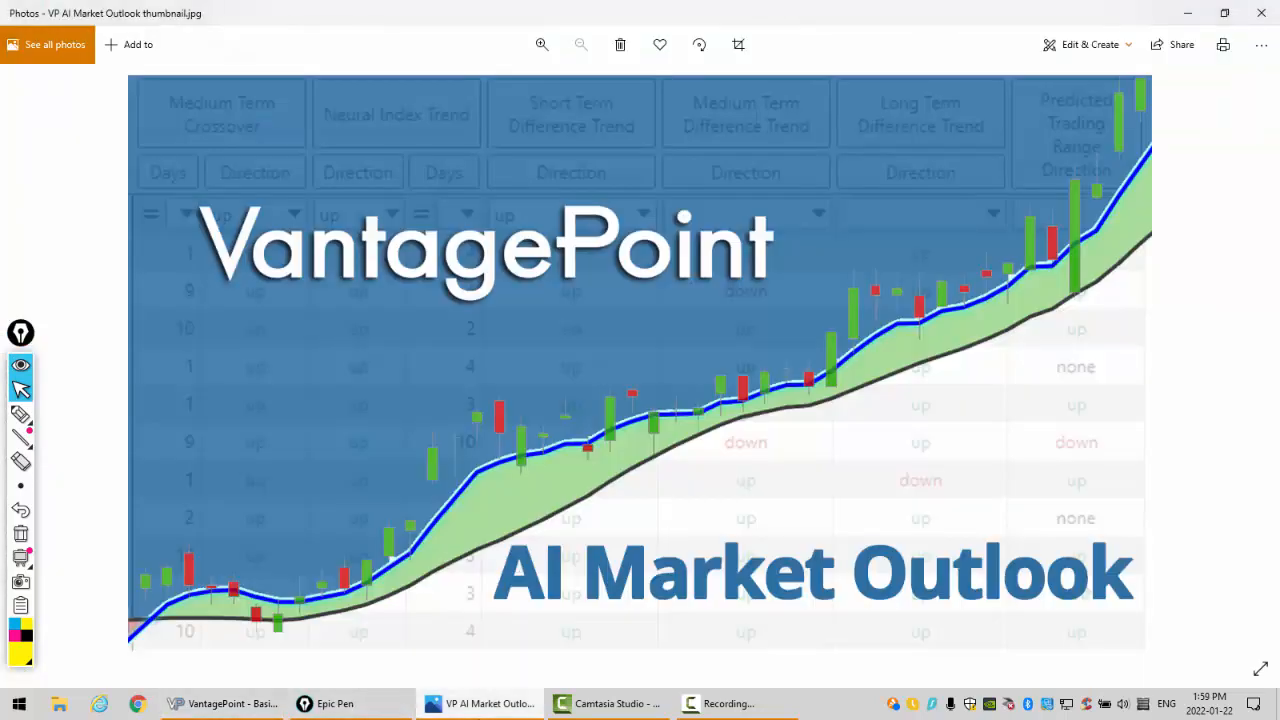